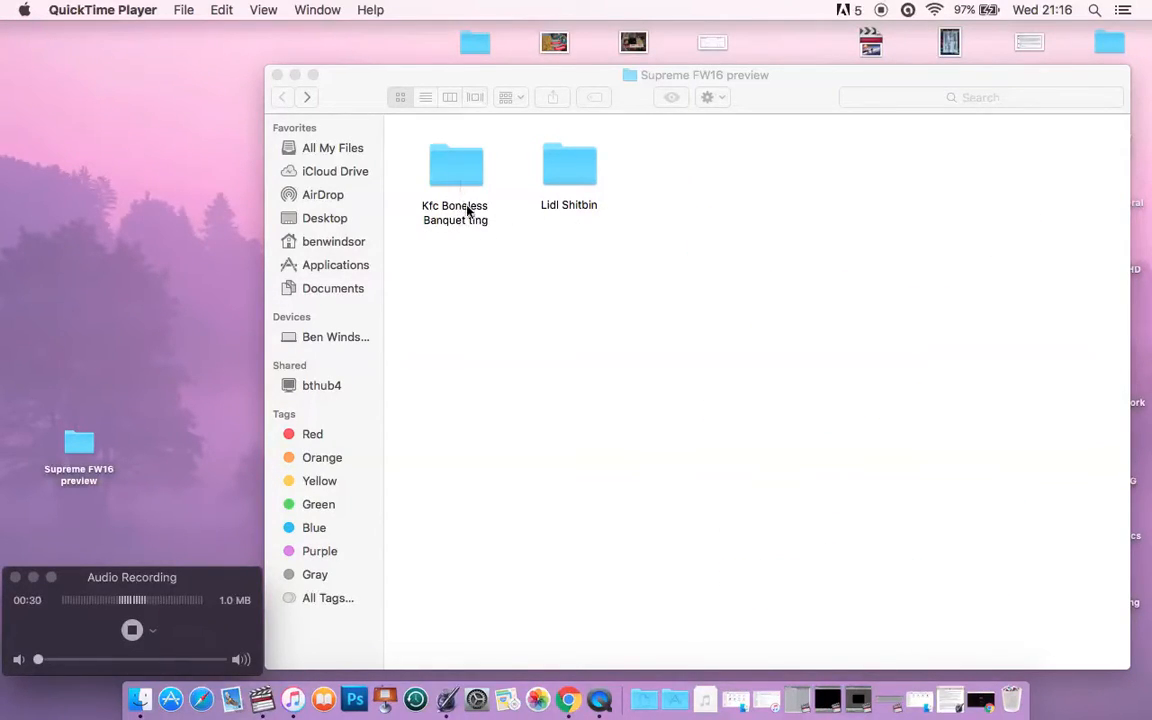
mouse_move(540, 230)
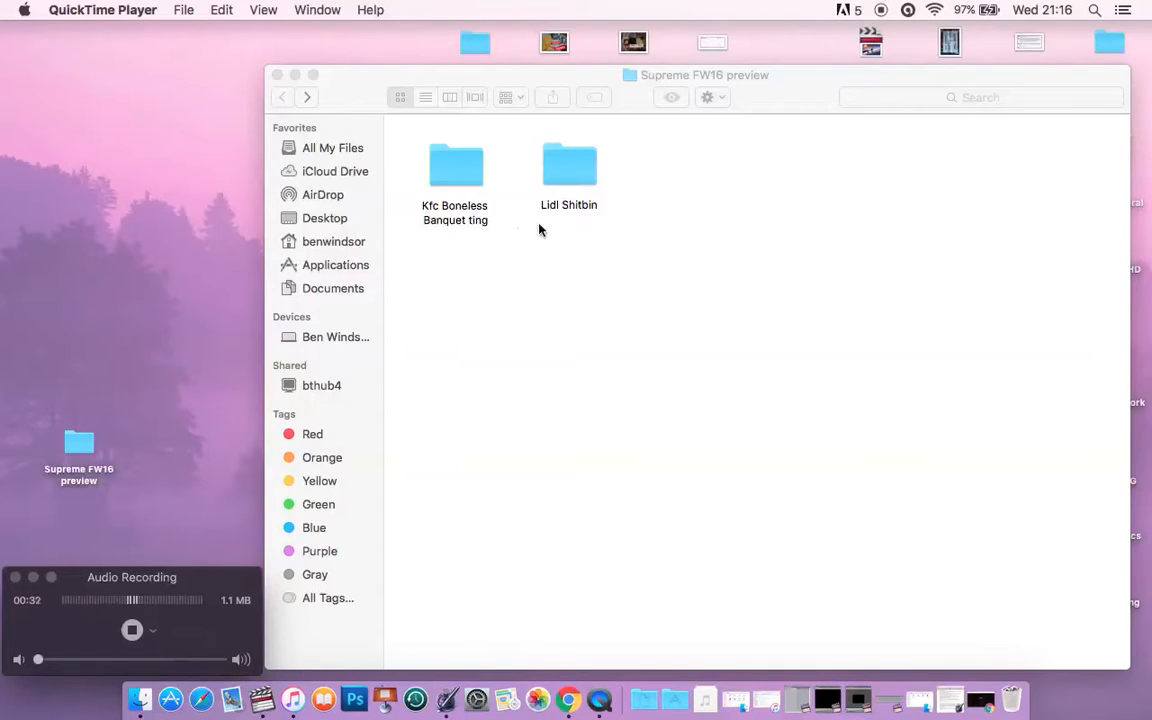
mouse_move(585, 185)
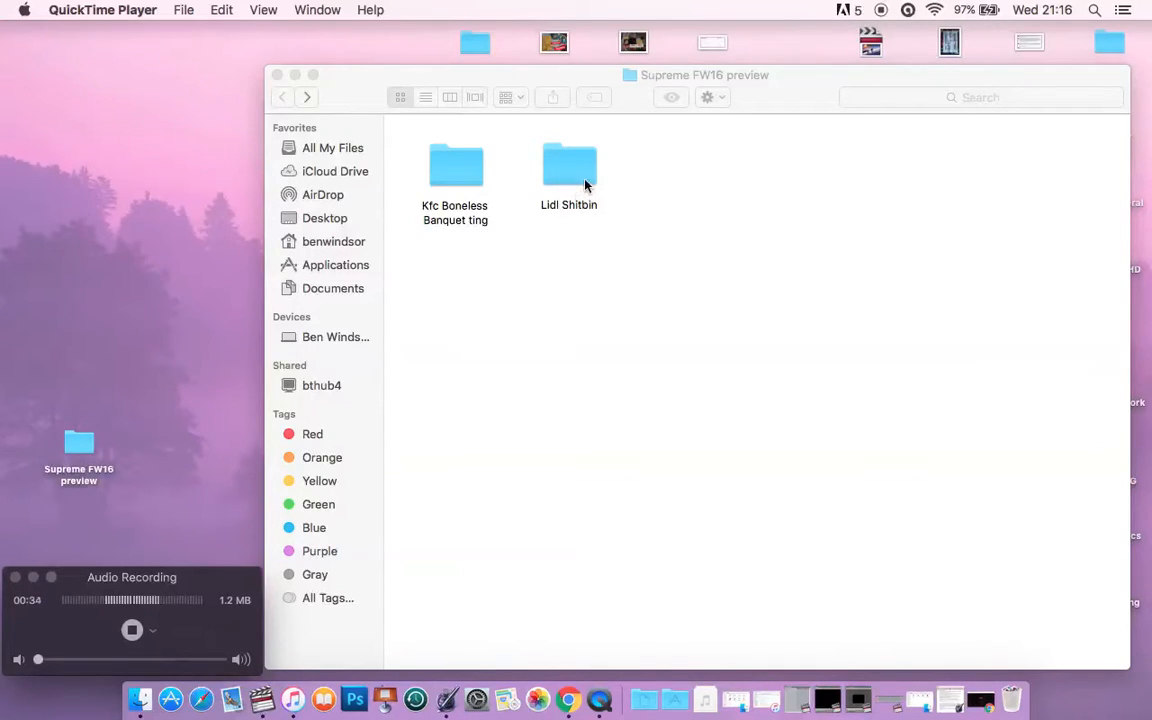
mouse_move(575, 225)
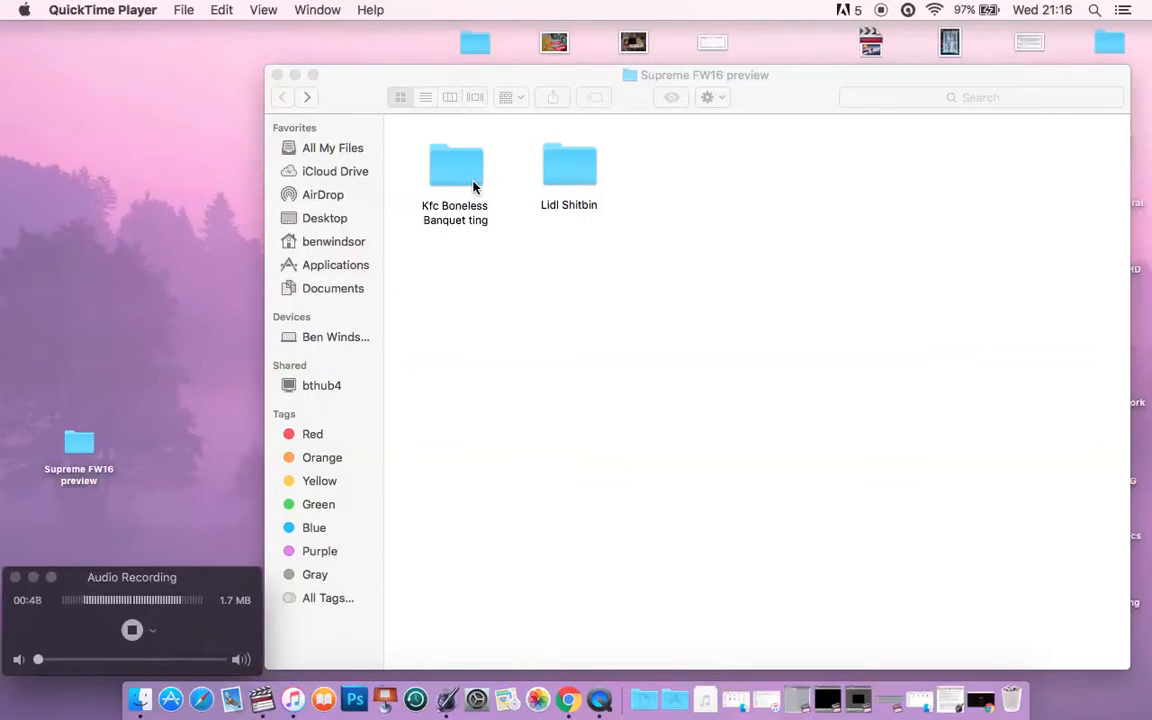
mouse_move(462, 177)
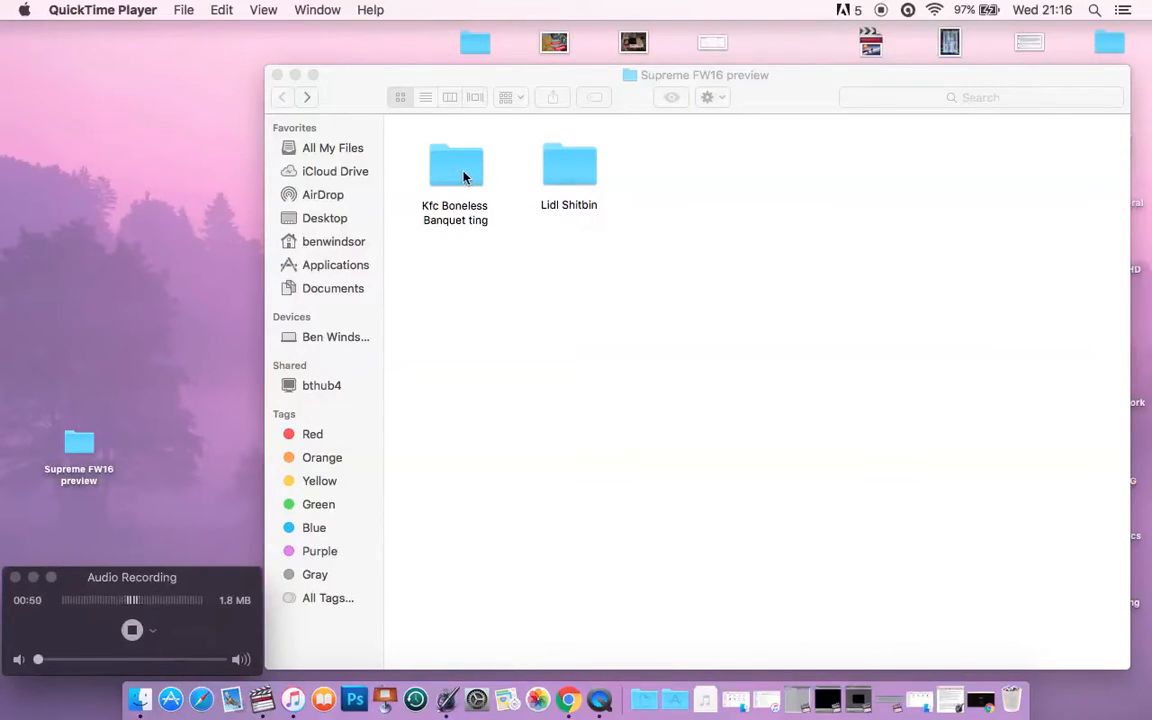
Enter the Lidl Shitbin folder and open the patchwork pants image in Preview
double_click(569, 165)
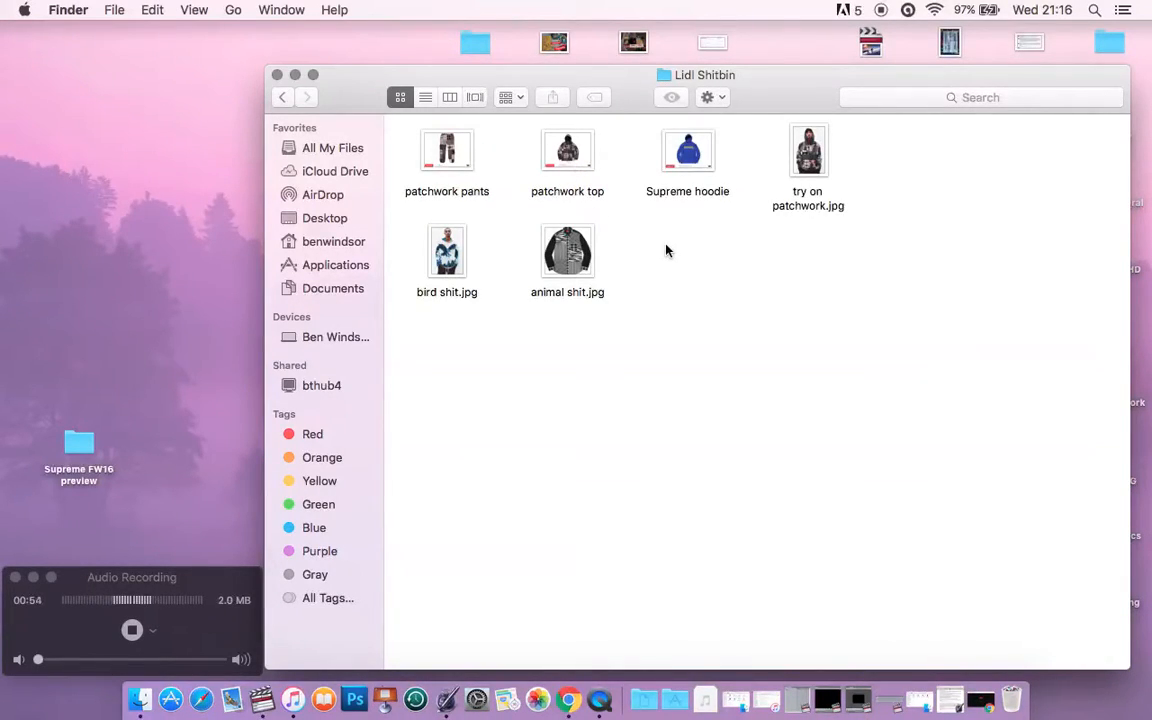
mouse_move(601, 205)
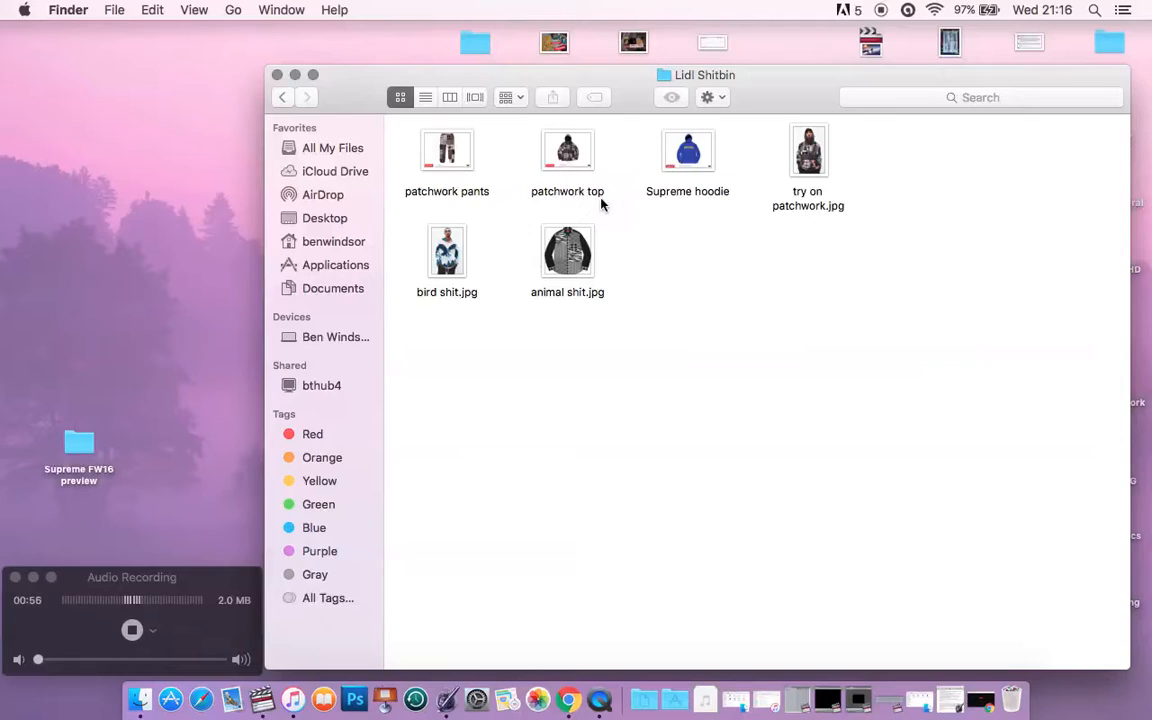
left_click(447, 150)
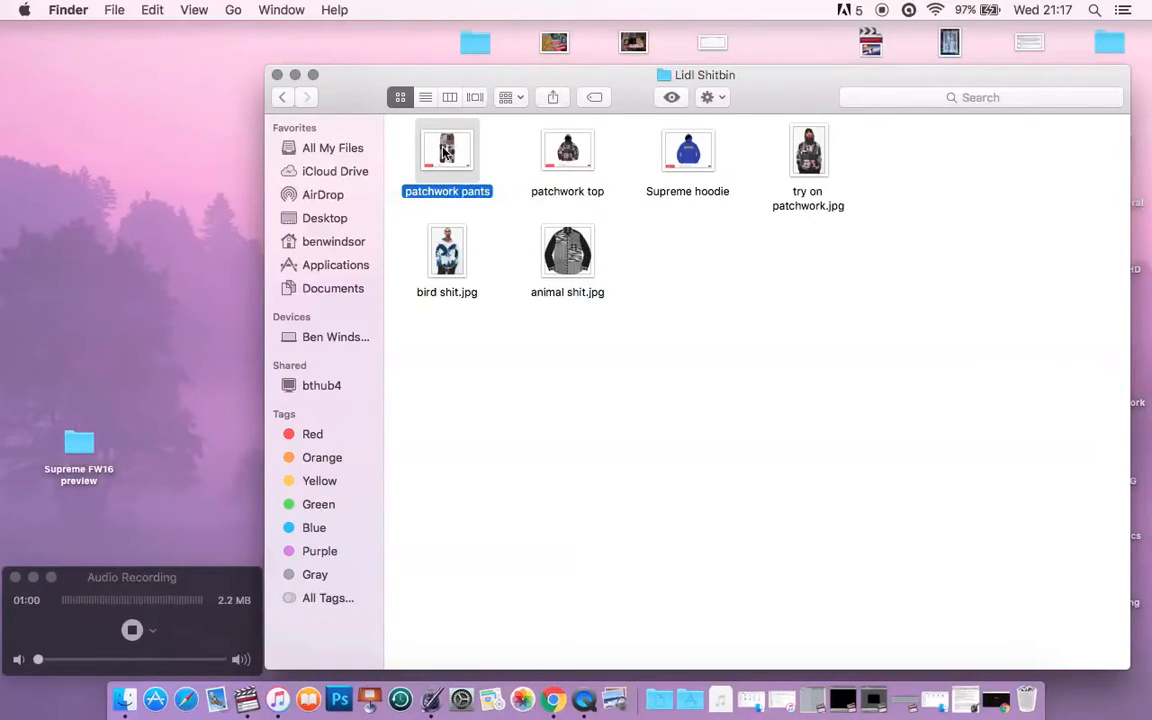
mouse_move(480, 226)
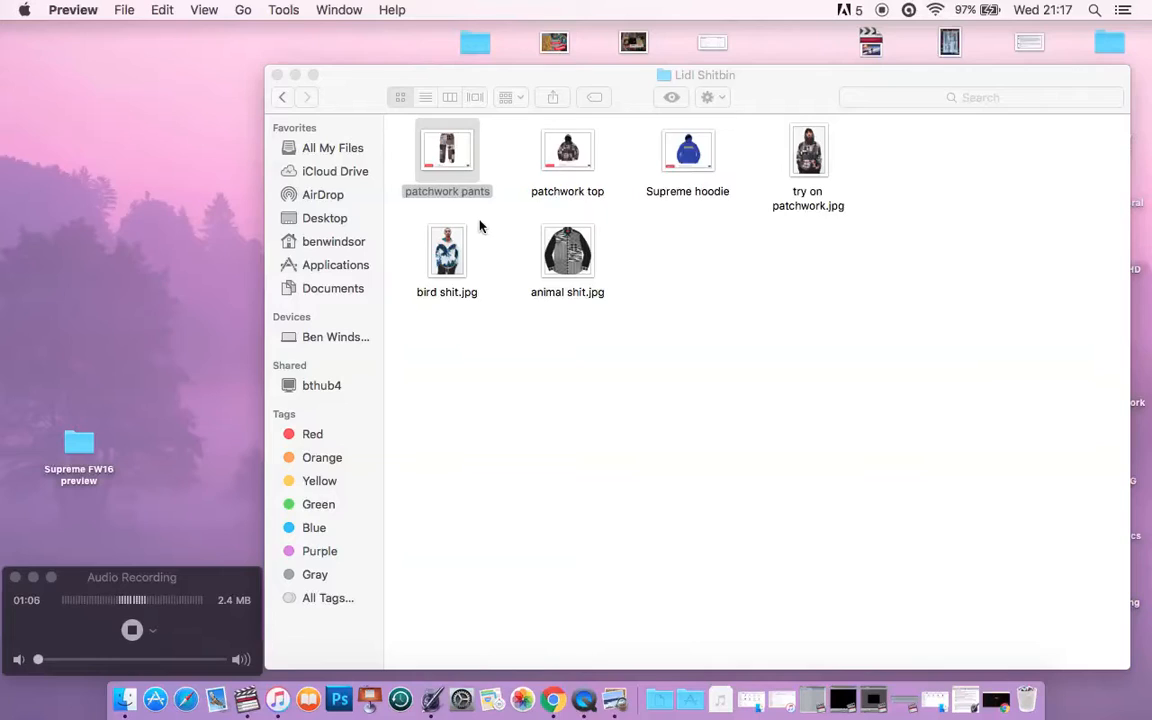
double_click(447, 150)
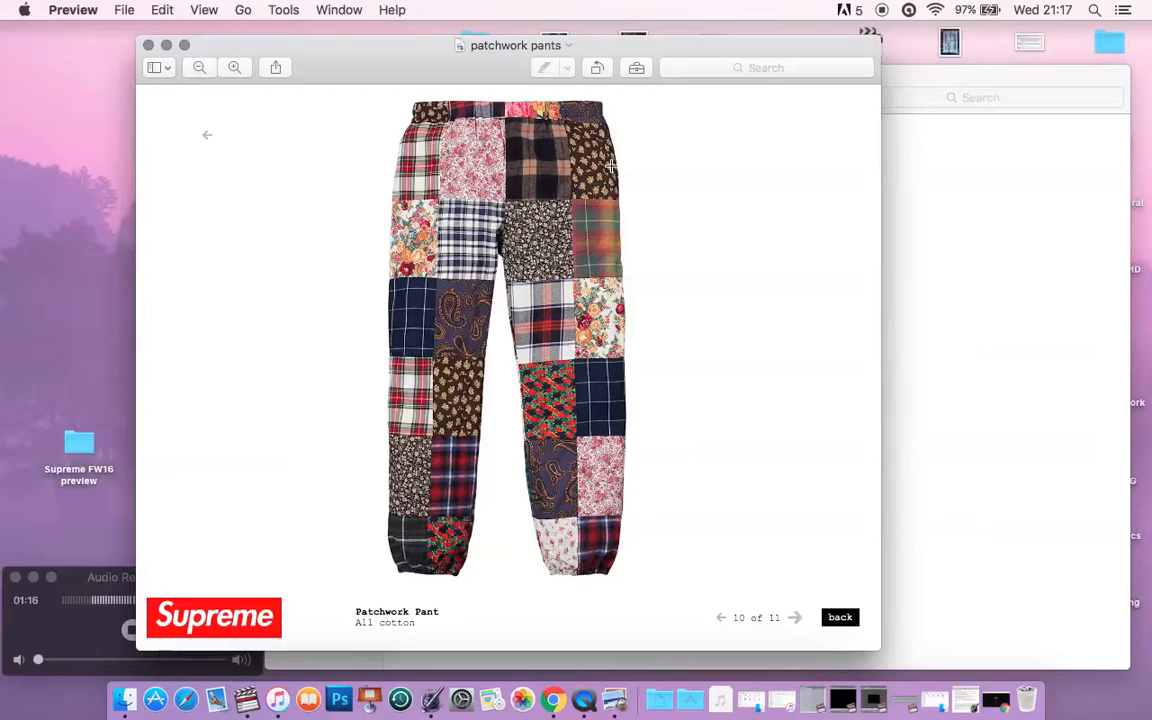
mouse_move(412, 134)
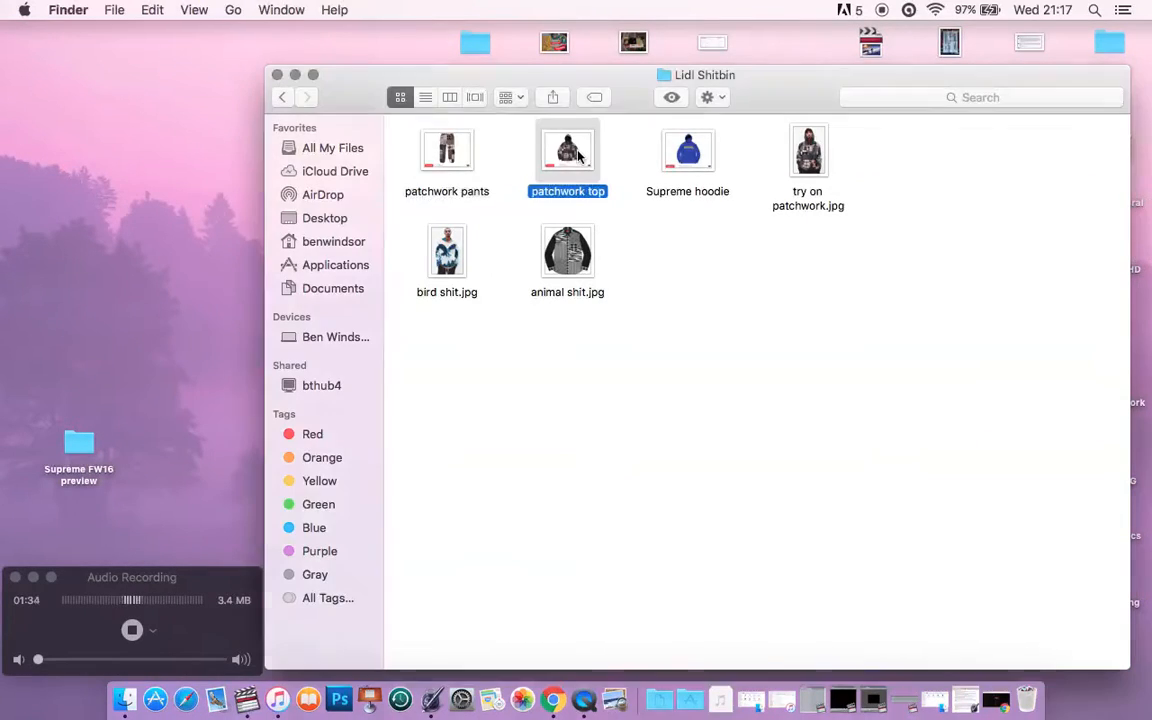
Zoom into the patchwork top image, view try on patchwork.jpg, and select Supreme hoodie
double_click(567, 150)
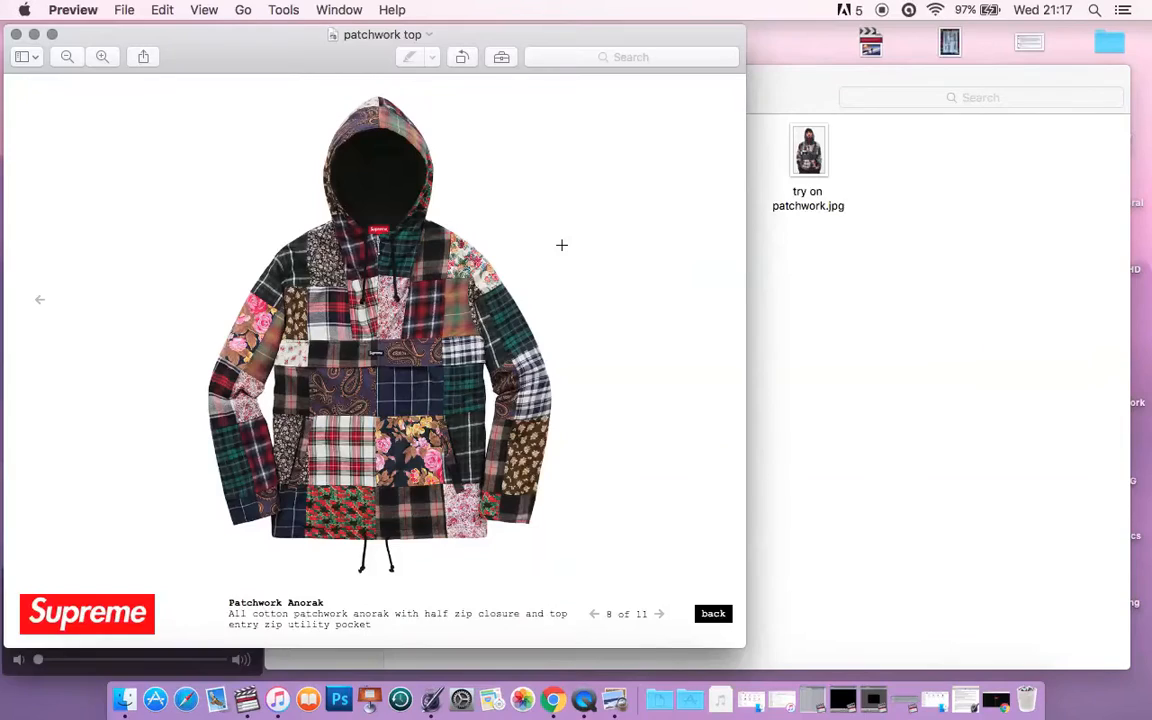
mouse_move(380, 354)
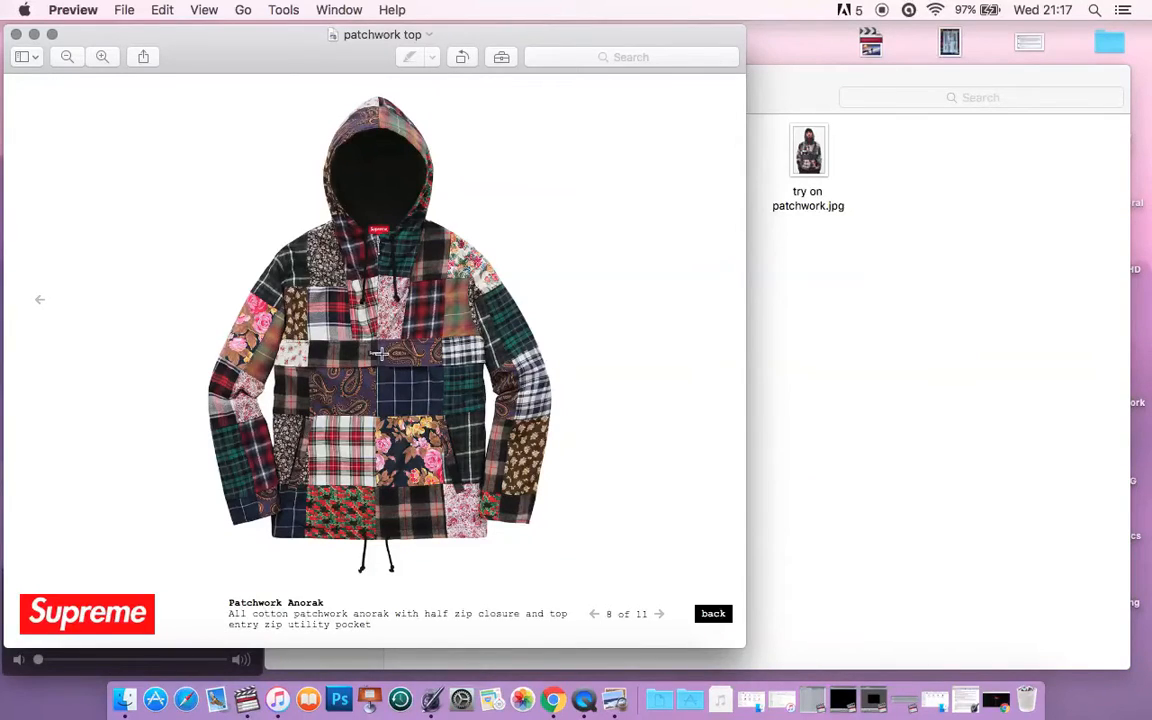
mouse_move(394, 377)
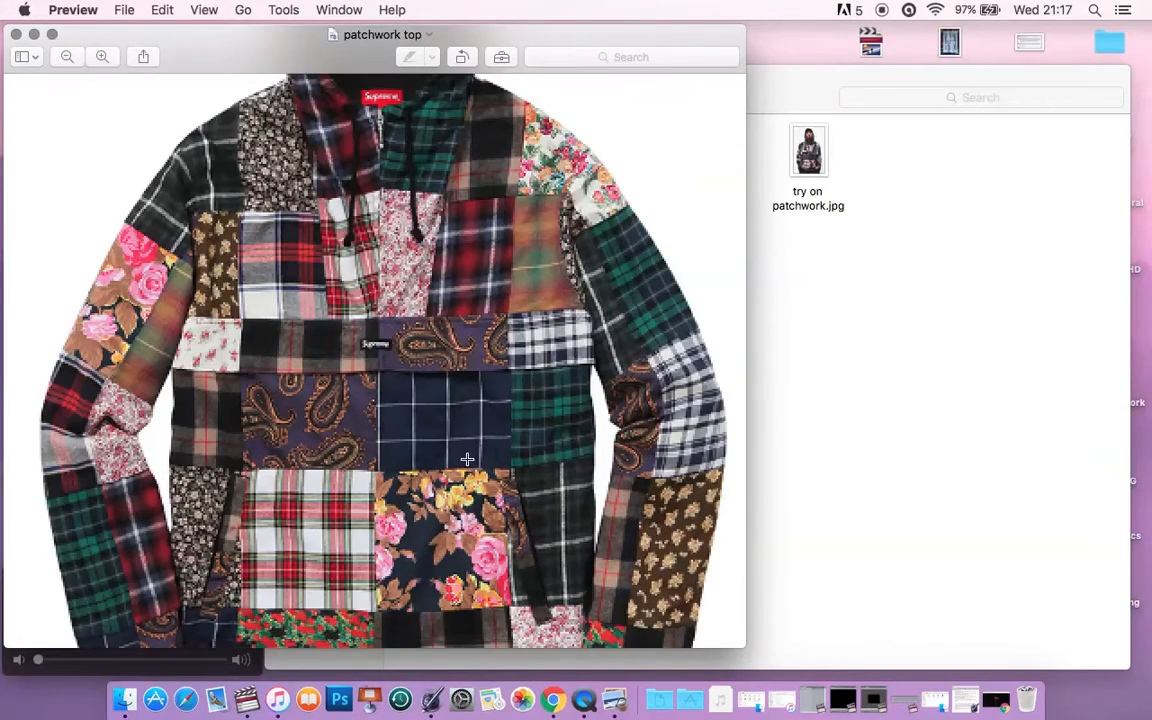
scroll("down", 3)
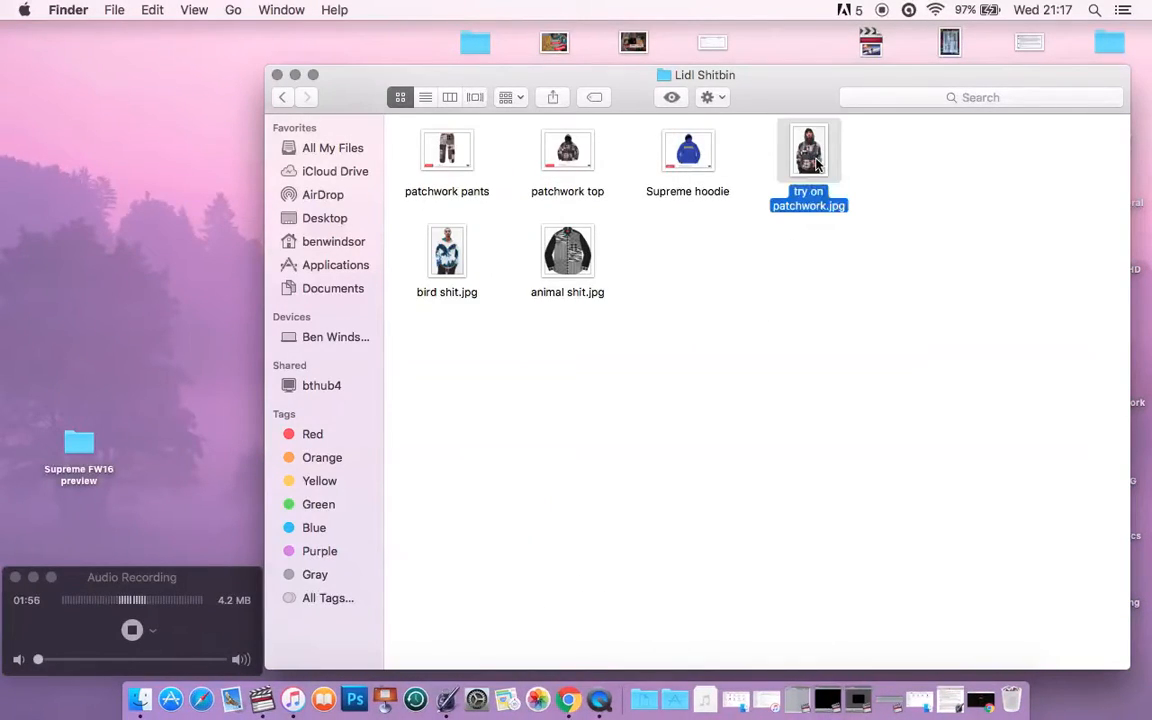
double_click(808, 149)
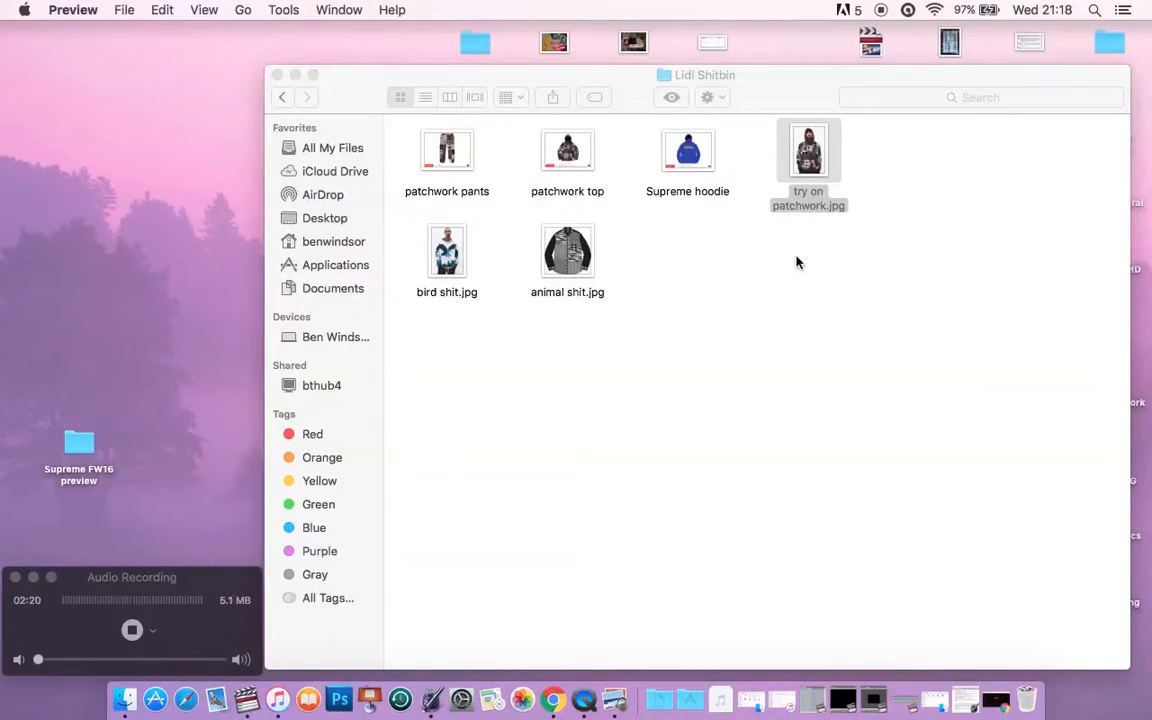
left_click(687, 150)
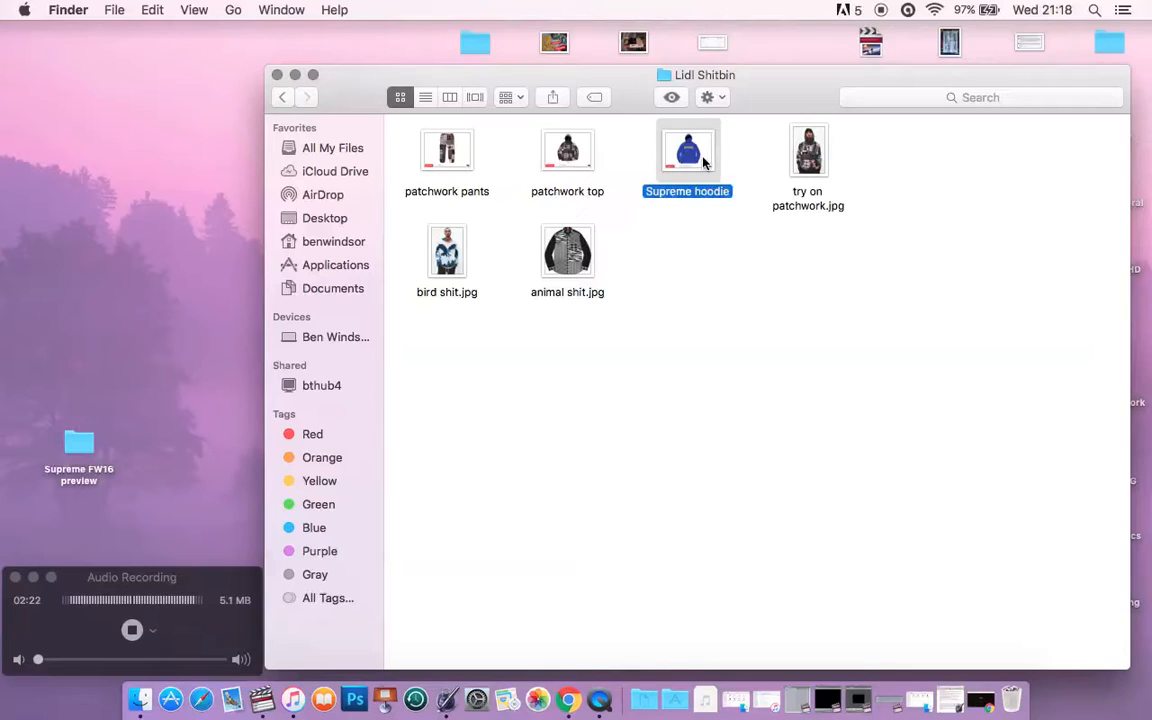
View and close the blue Supreme hoodie image, then select bird shit.jpg
double_click(687, 150)
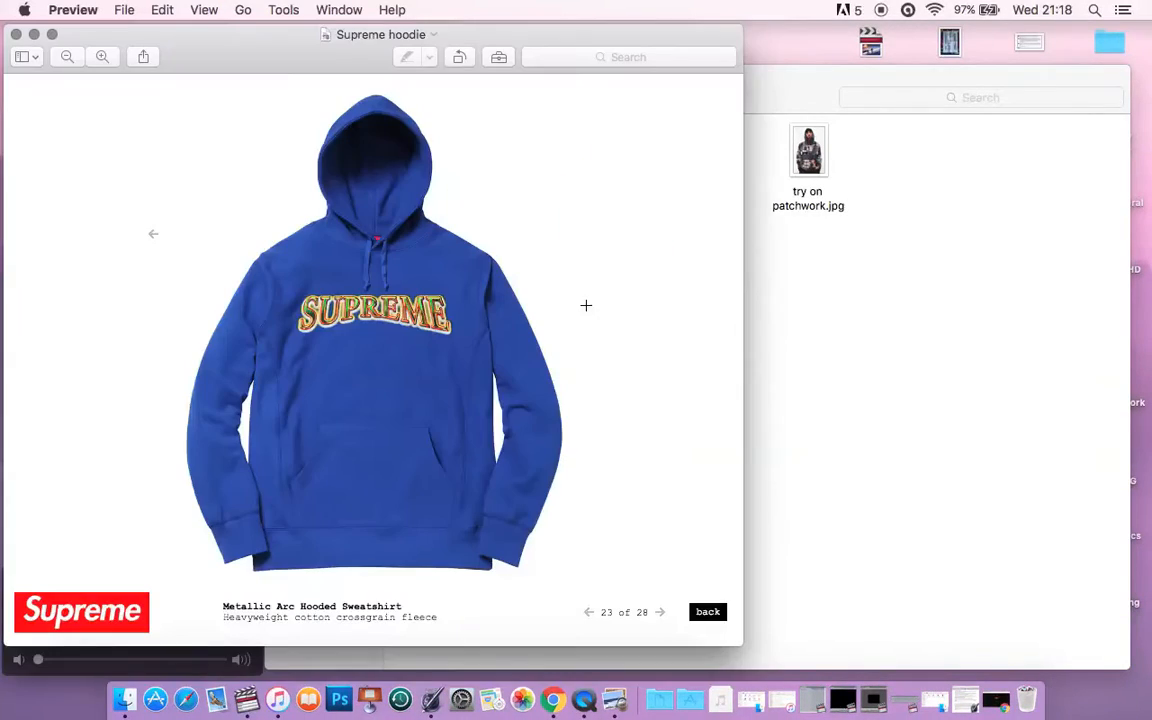
mouse_move(578, 302)
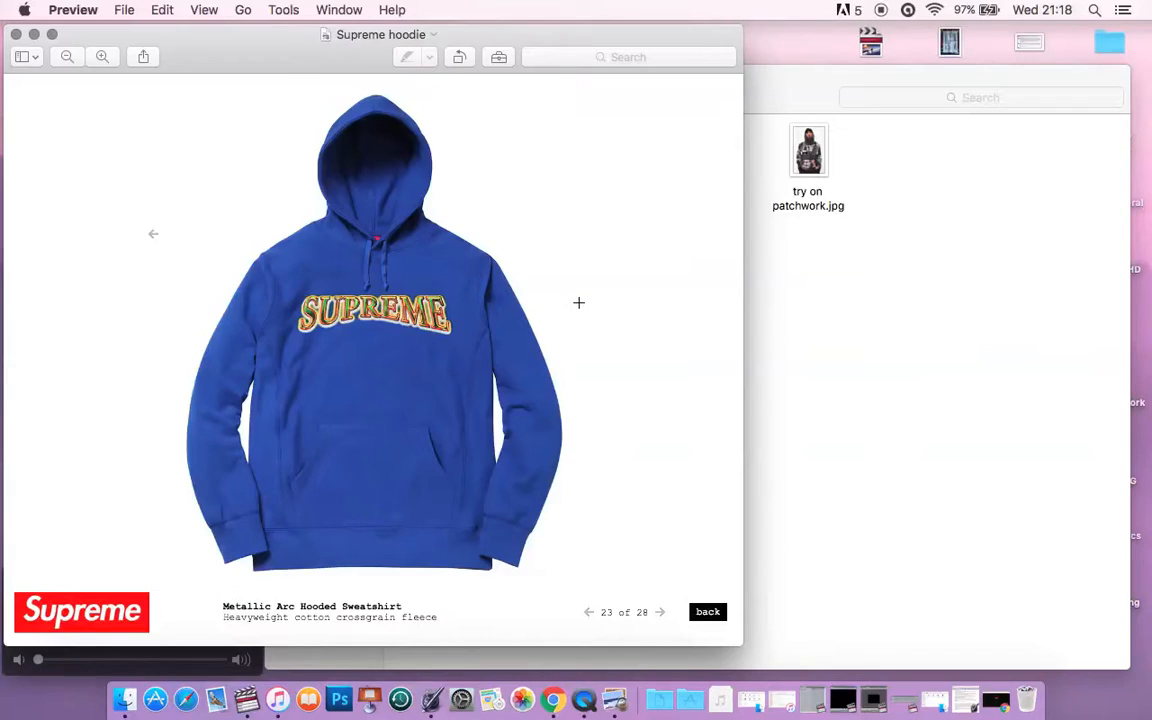
mouse_move(378, 277)
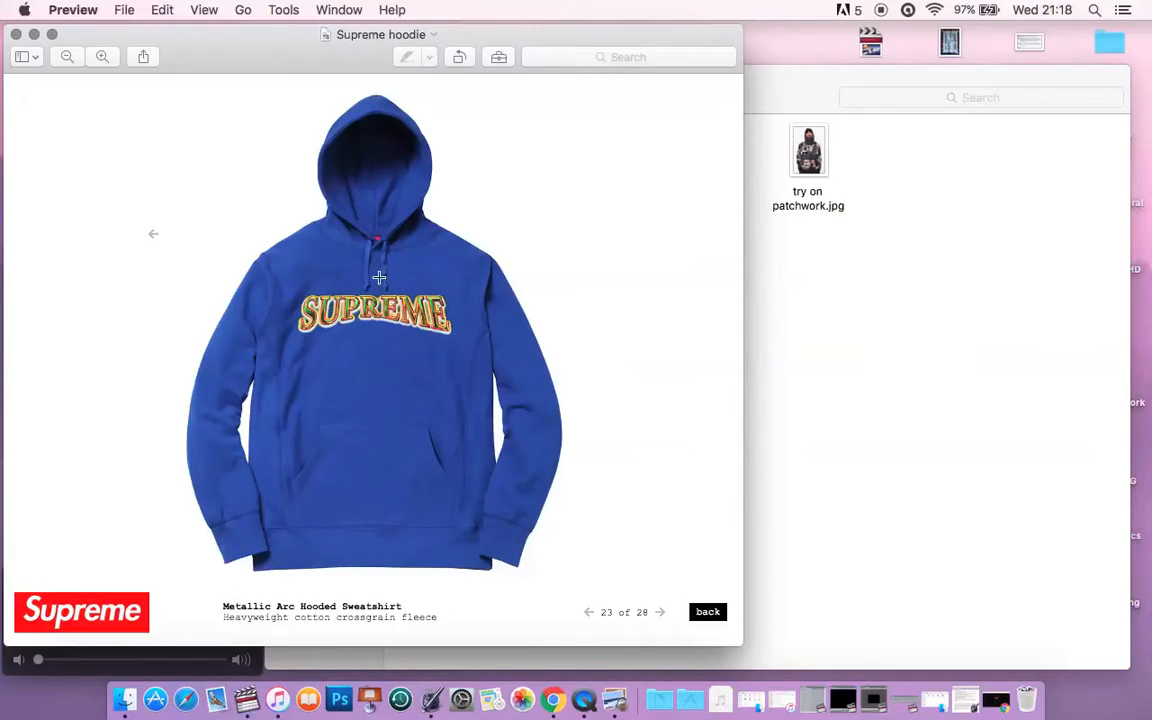
mouse_move(378, 240)
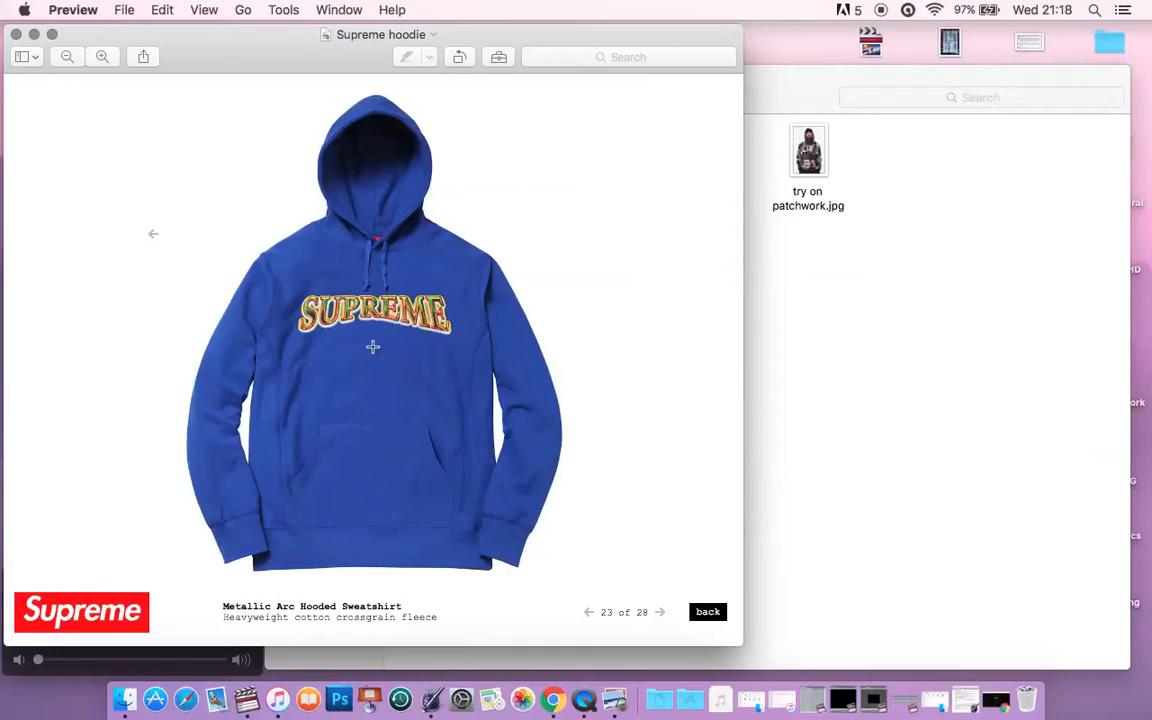
mouse_move(322, 328)
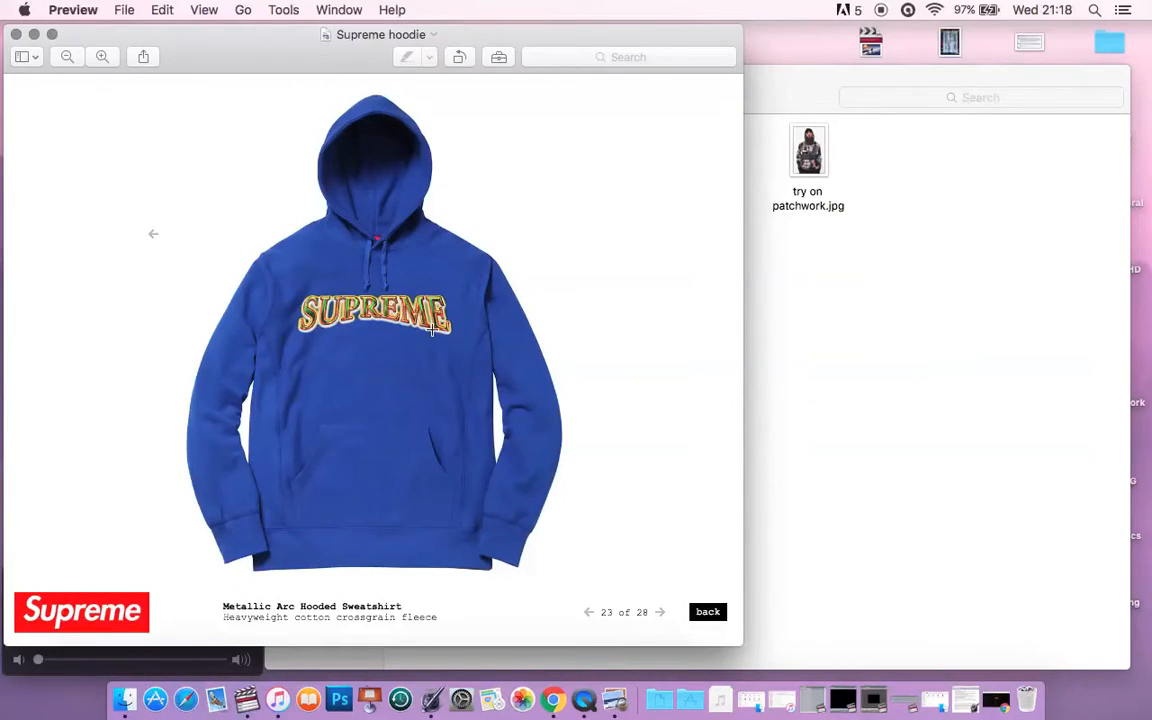
mouse_move(395, 333)
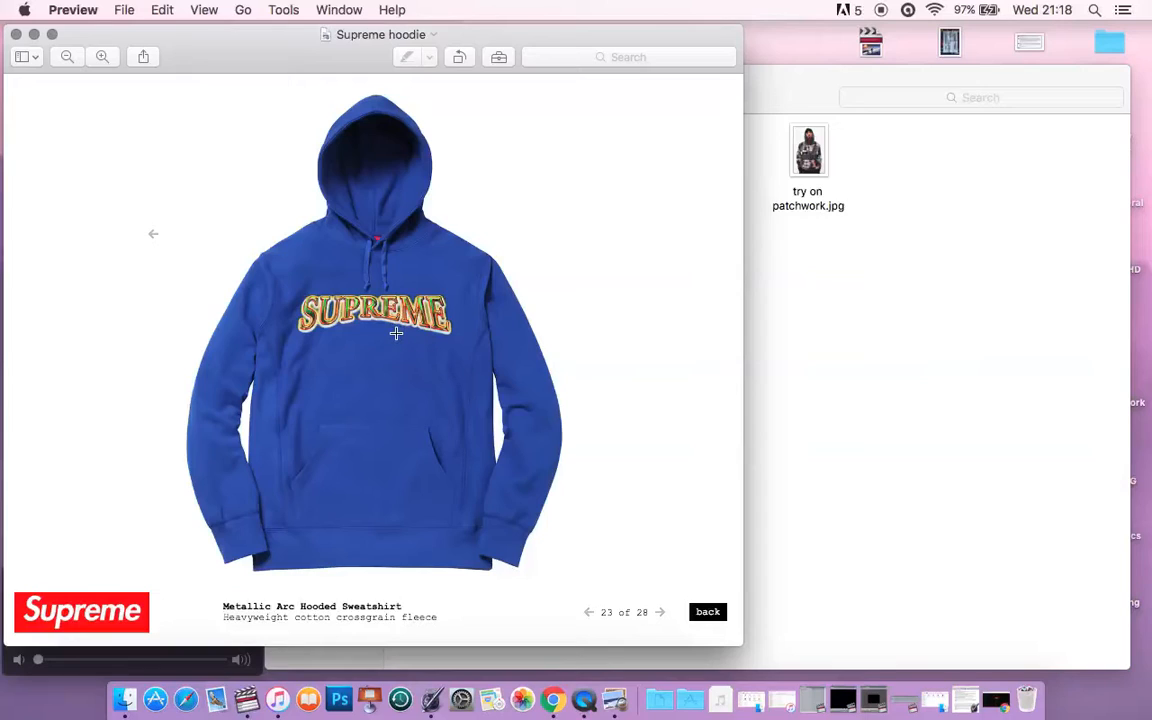
mouse_move(392, 335)
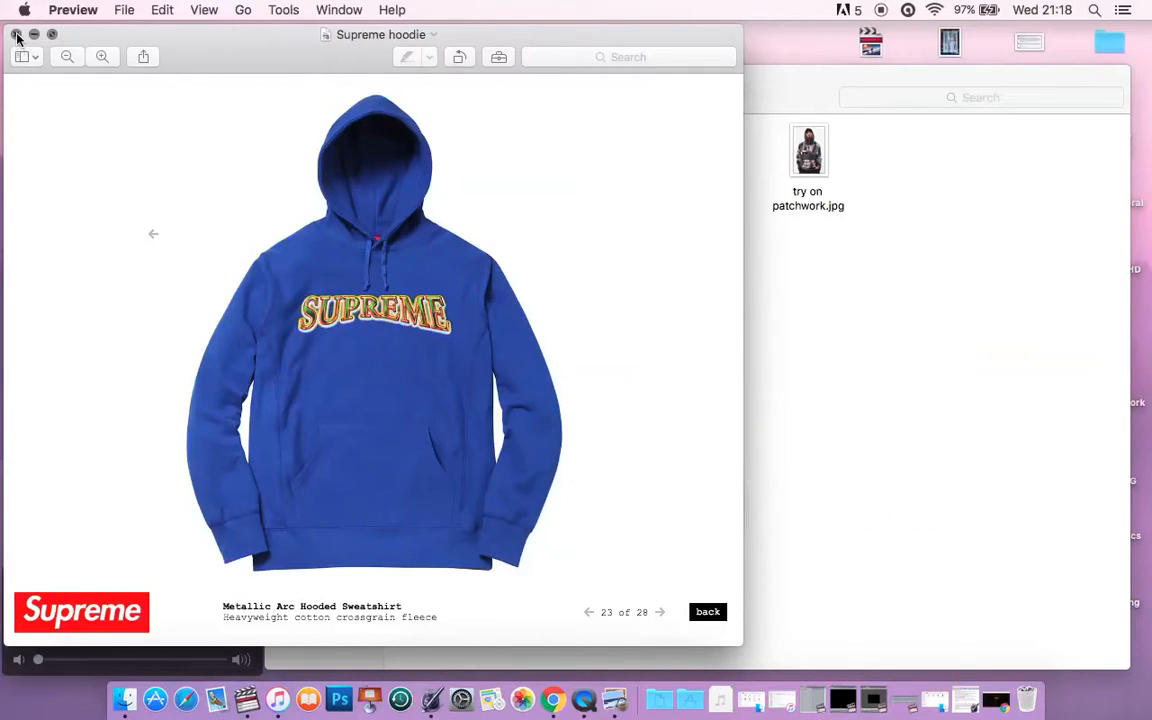
left_click(16, 34)
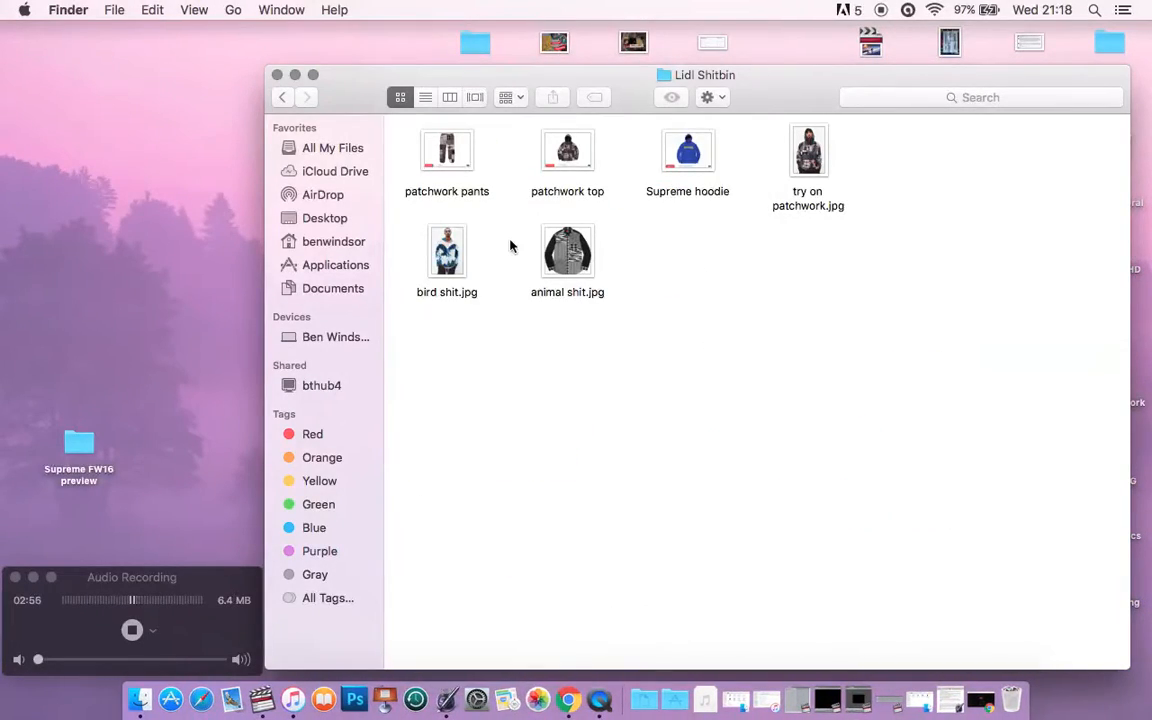
left_click(447, 250)
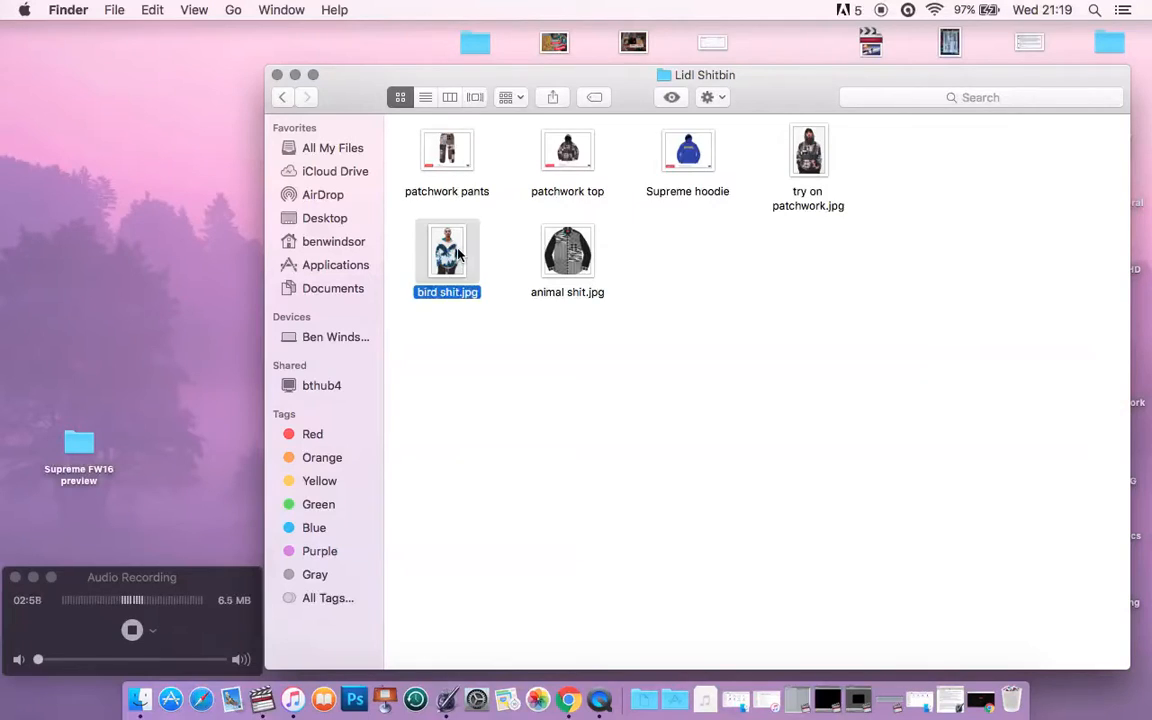
View and close bird shit.jpg, then open animal shit.jpg in Preview
double_click(447, 250)
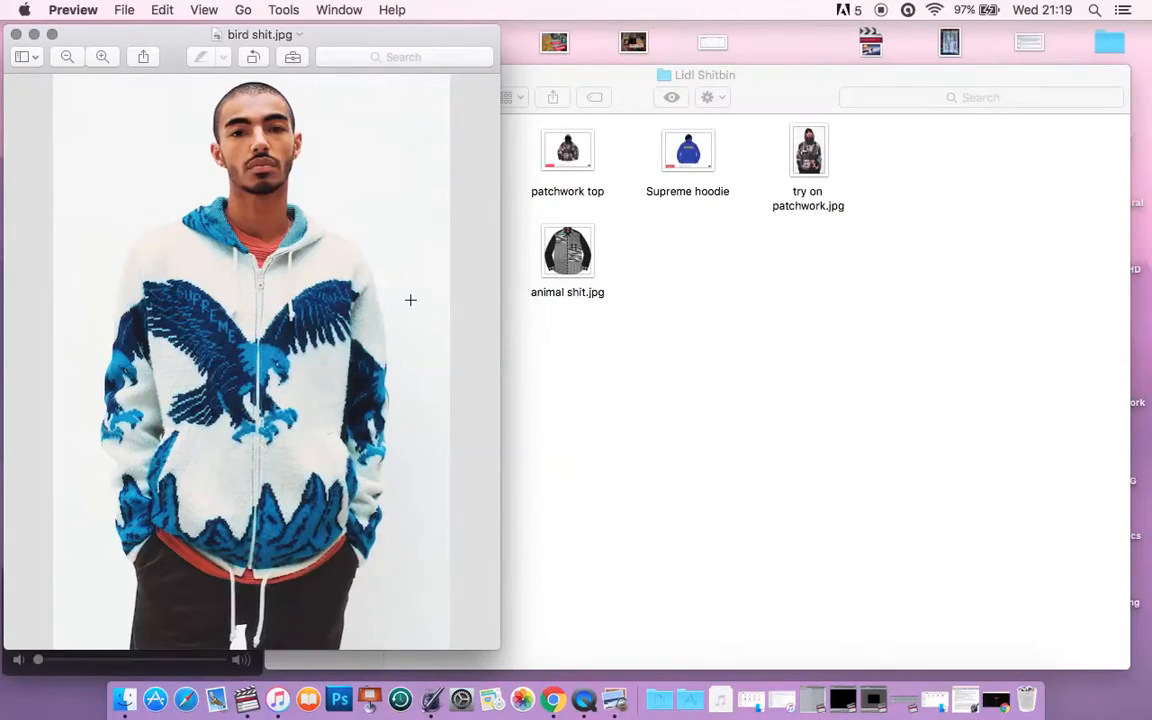
mouse_move(410, 319)
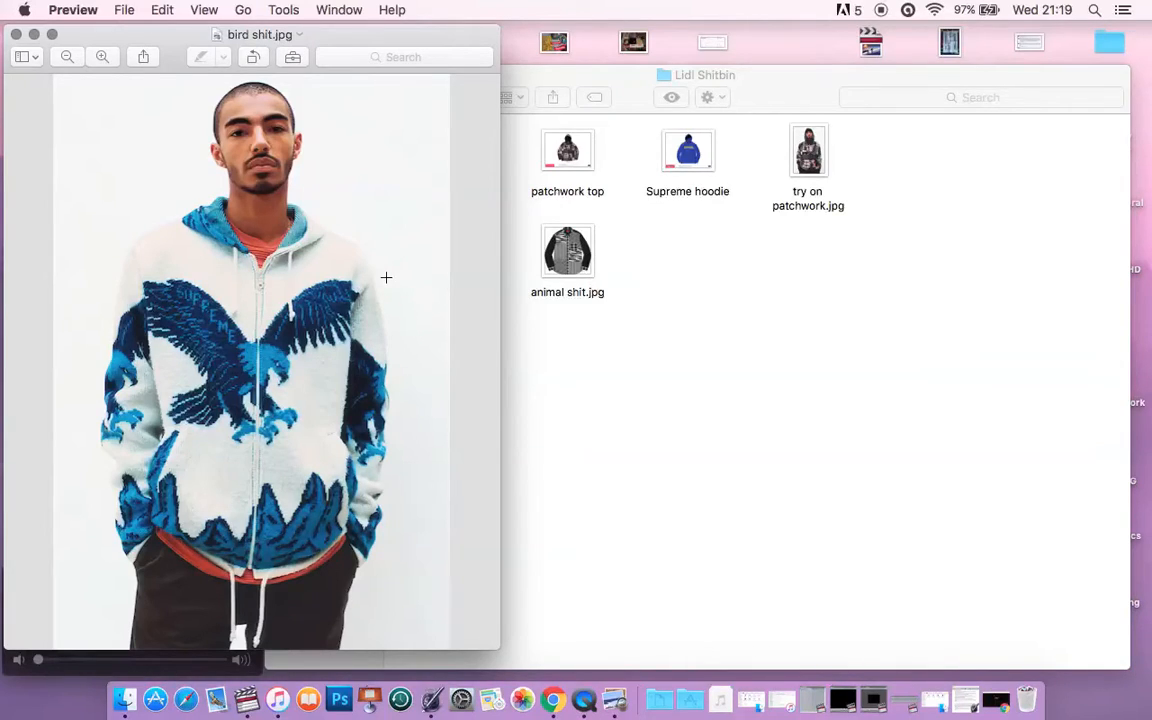
mouse_move(346, 170)
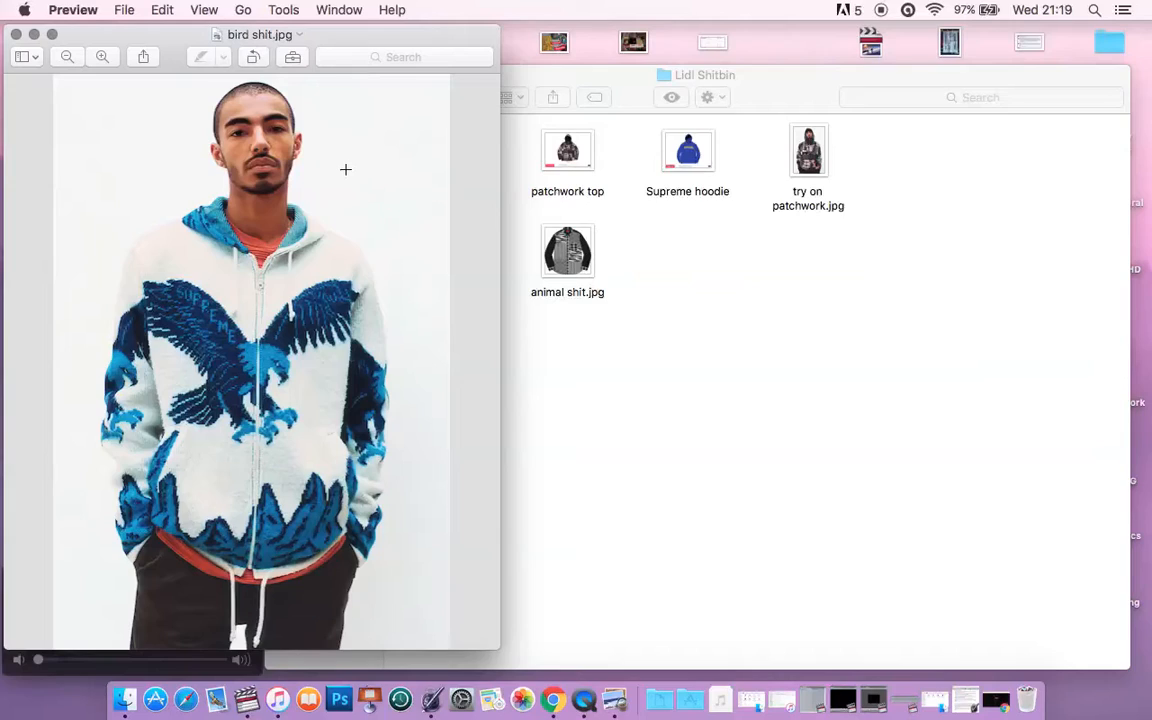
mouse_move(306, 79)
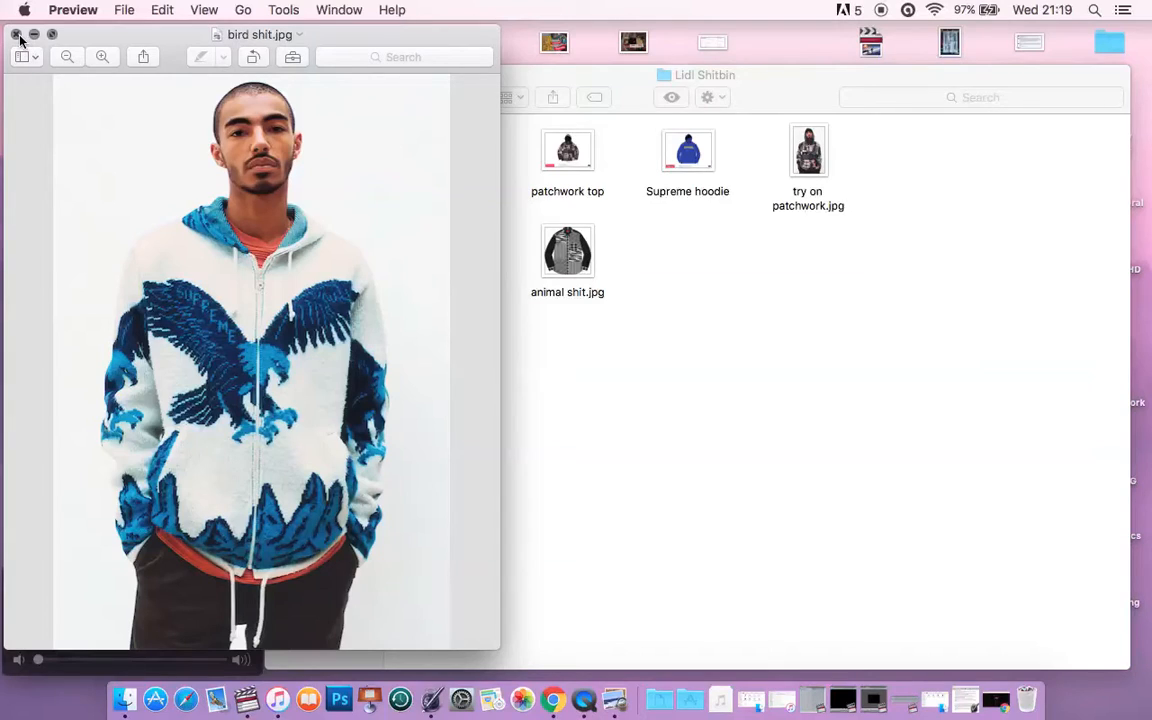
left_click(16, 34)
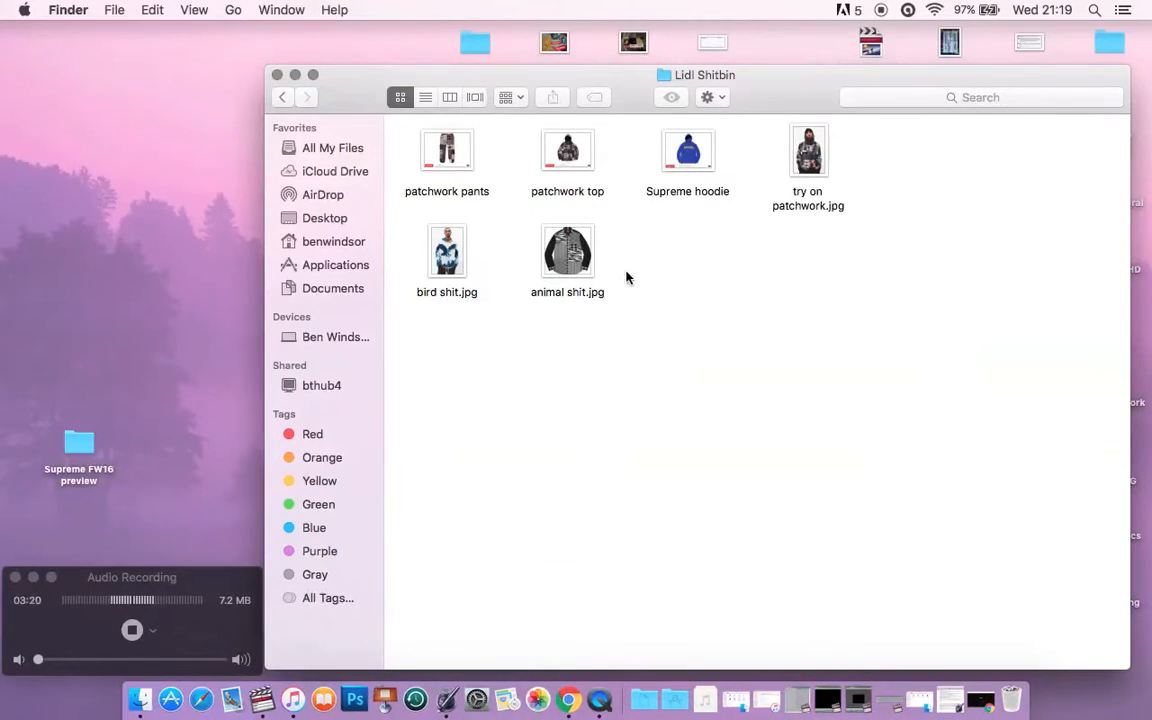
mouse_move(585, 253)
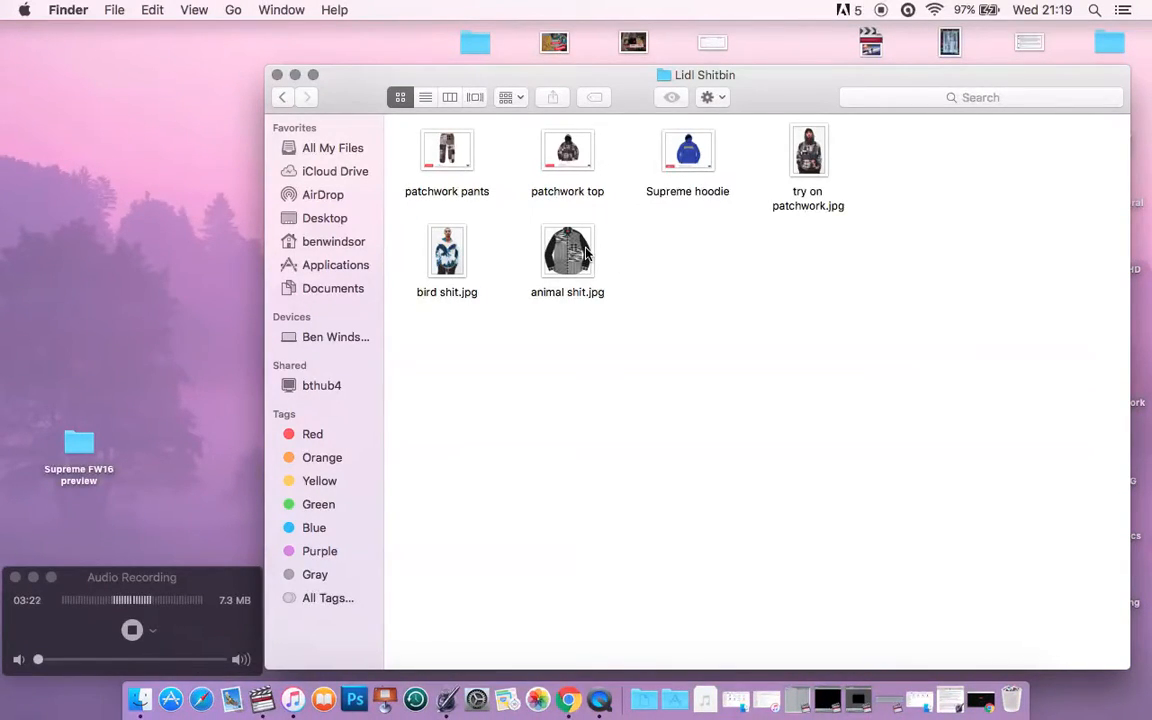
left_click(567, 250)
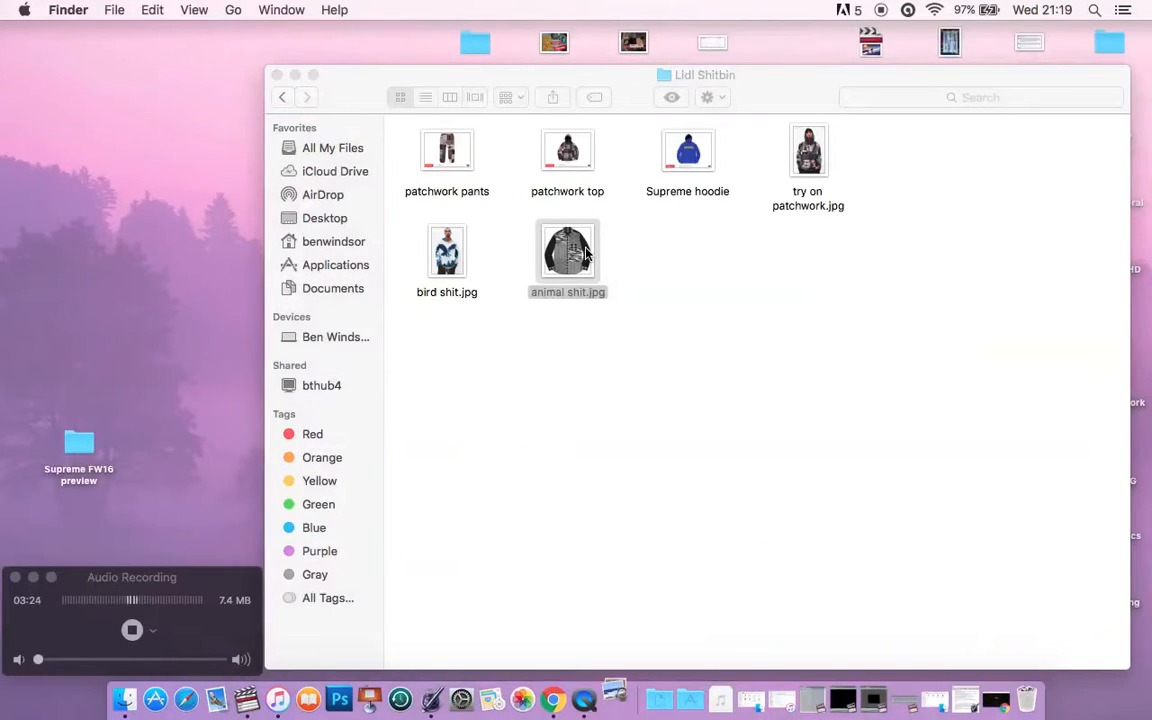
double_click(567, 250)
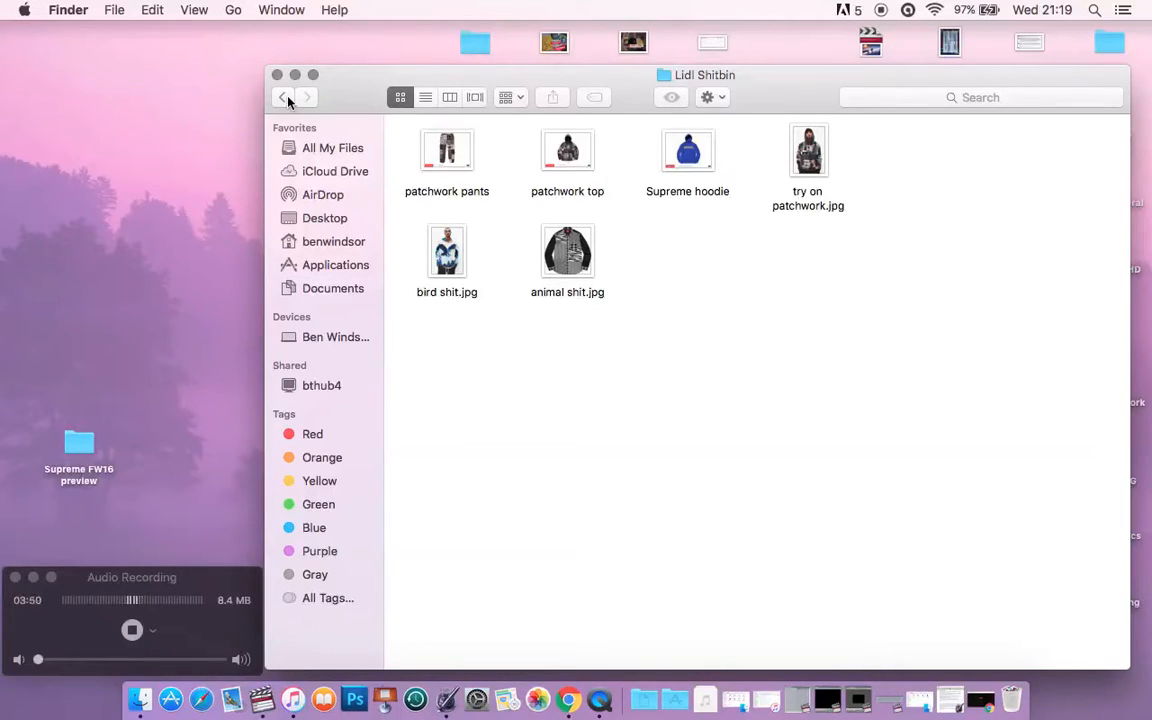
Go back, enter Kfc Boneless Banquet ting, and open the Astronaught image
left_click(283, 97)
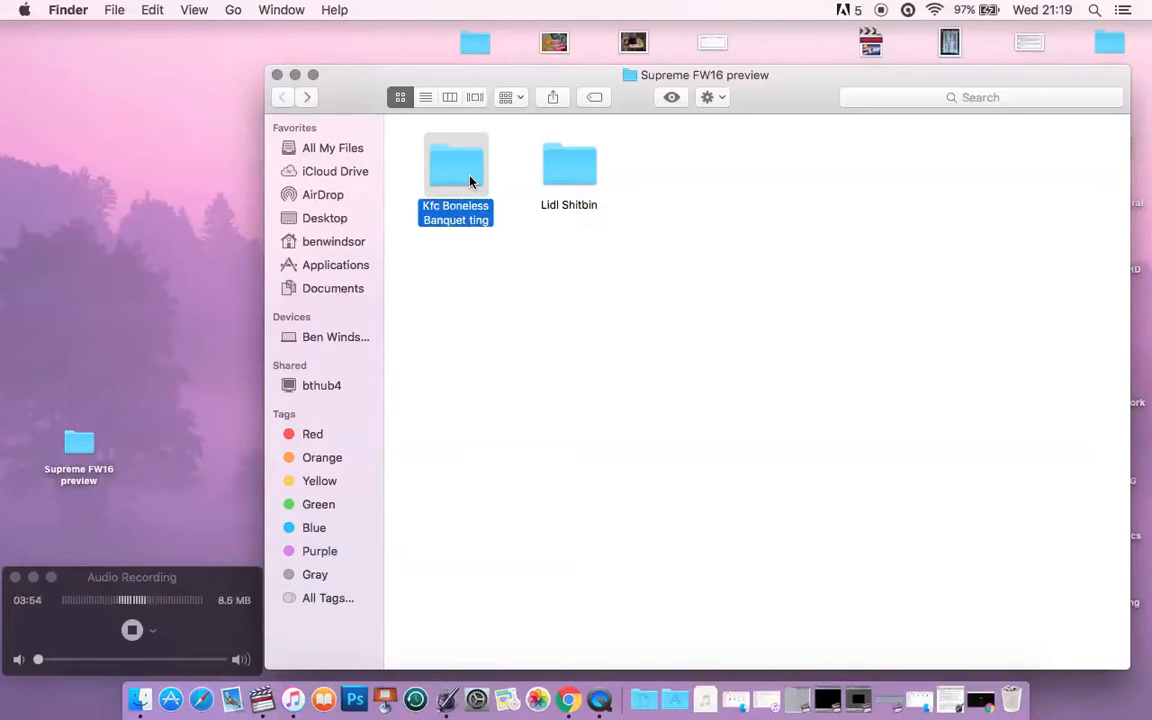
double_click(455, 165)
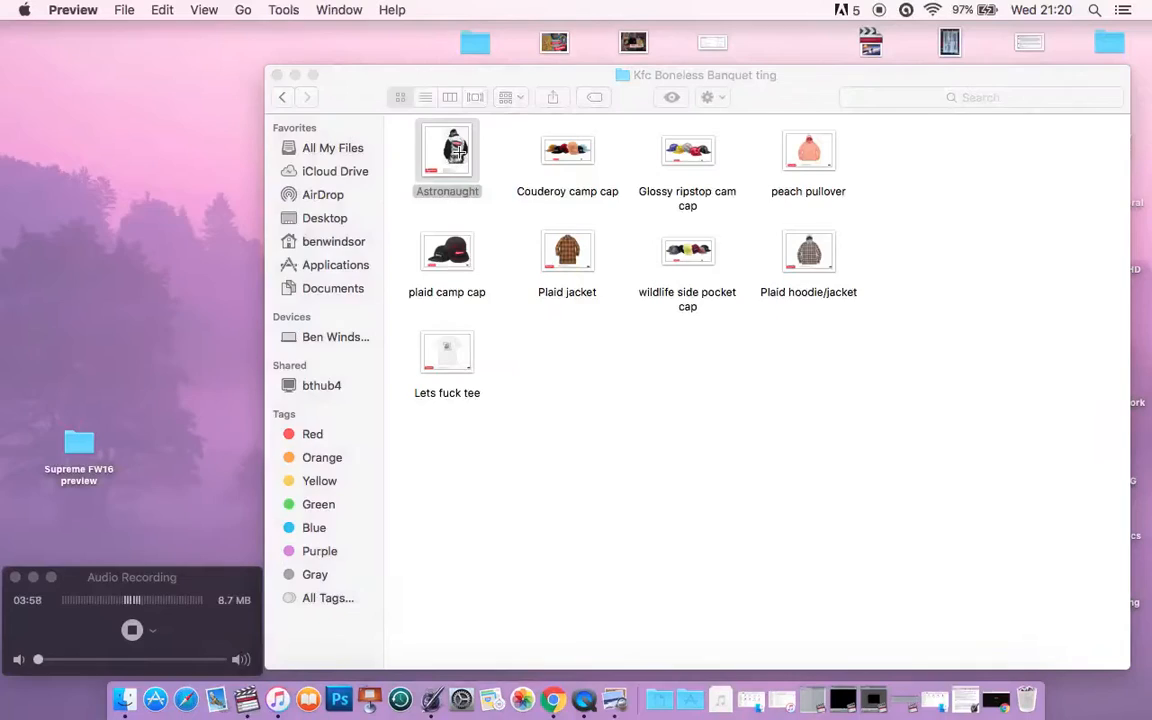
double_click(447, 150)
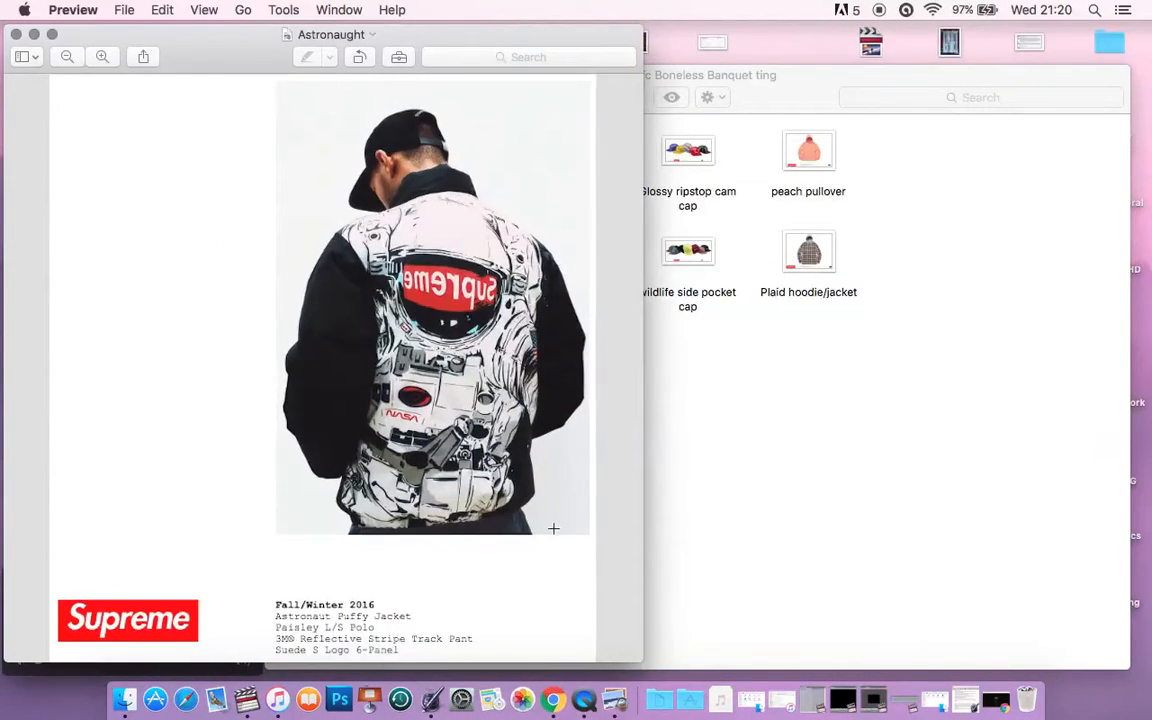
mouse_move(115, 315)
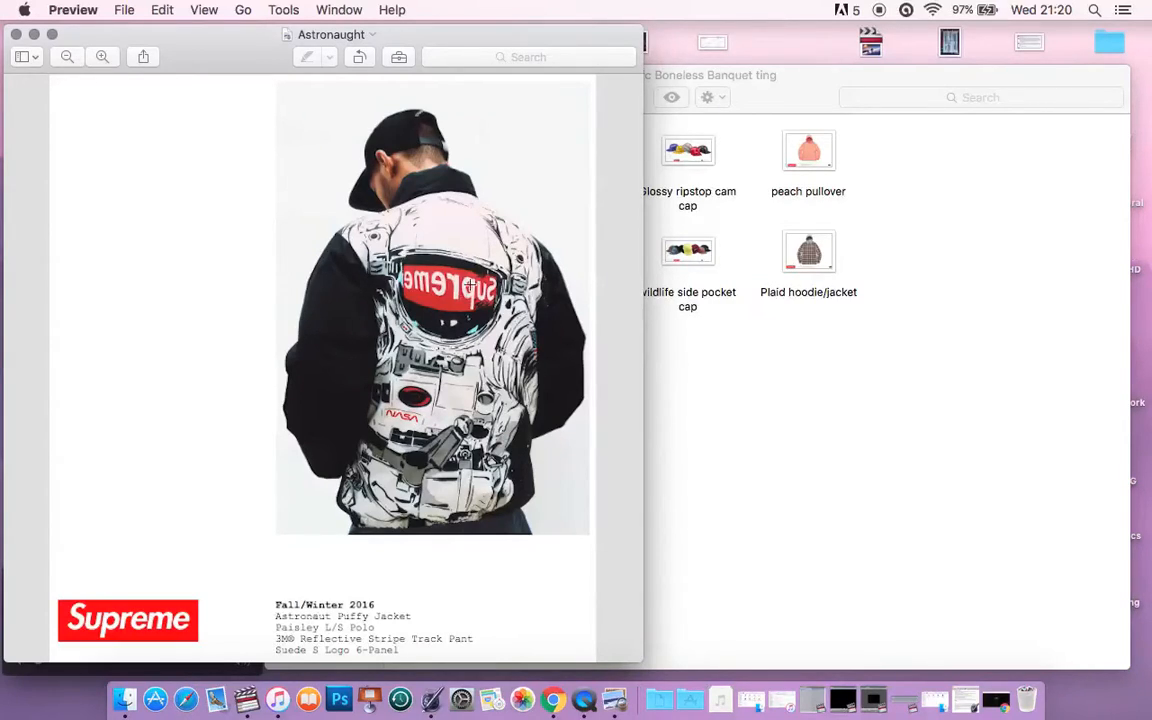
mouse_move(290, 363)
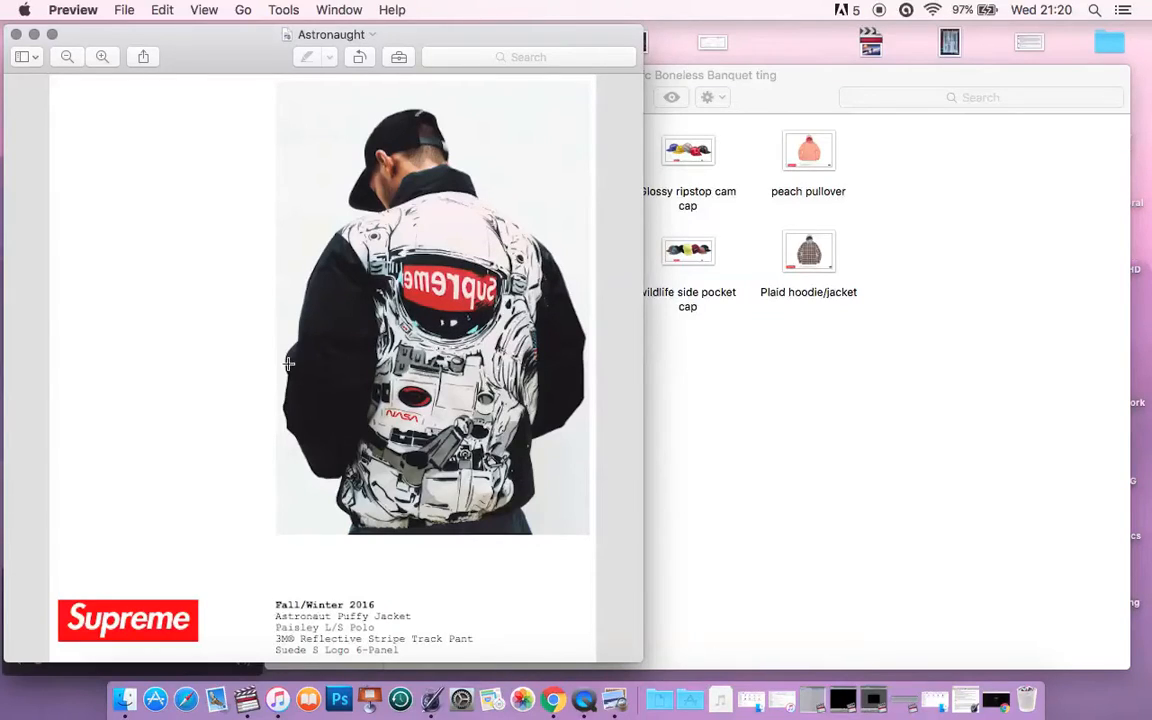
mouse_move(476, 321)
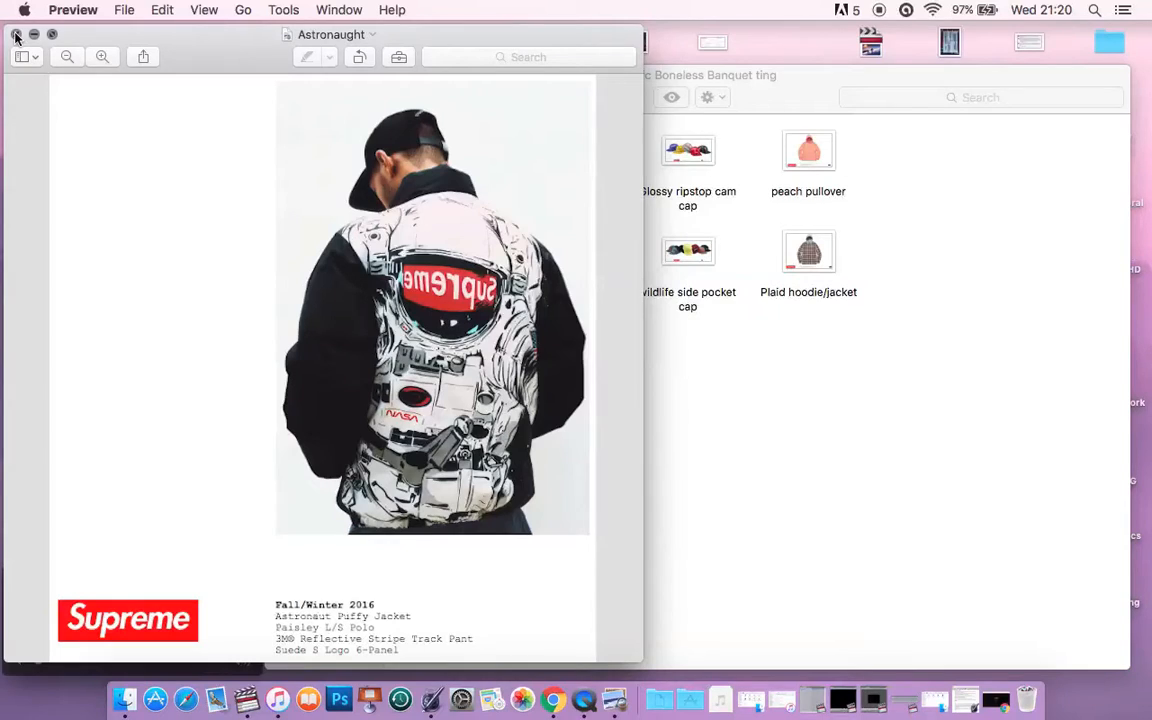
Close the Astronaught image and open the Couderoy camp cap image
left_click(16, 34)
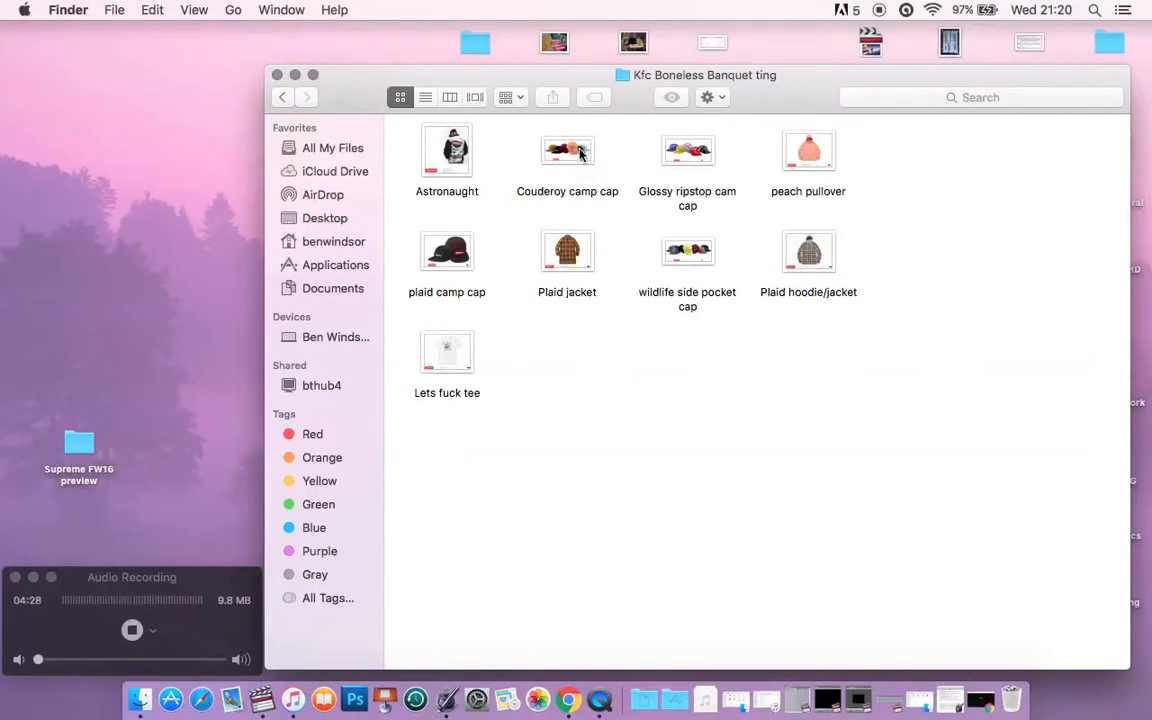
left_click(567, 150)
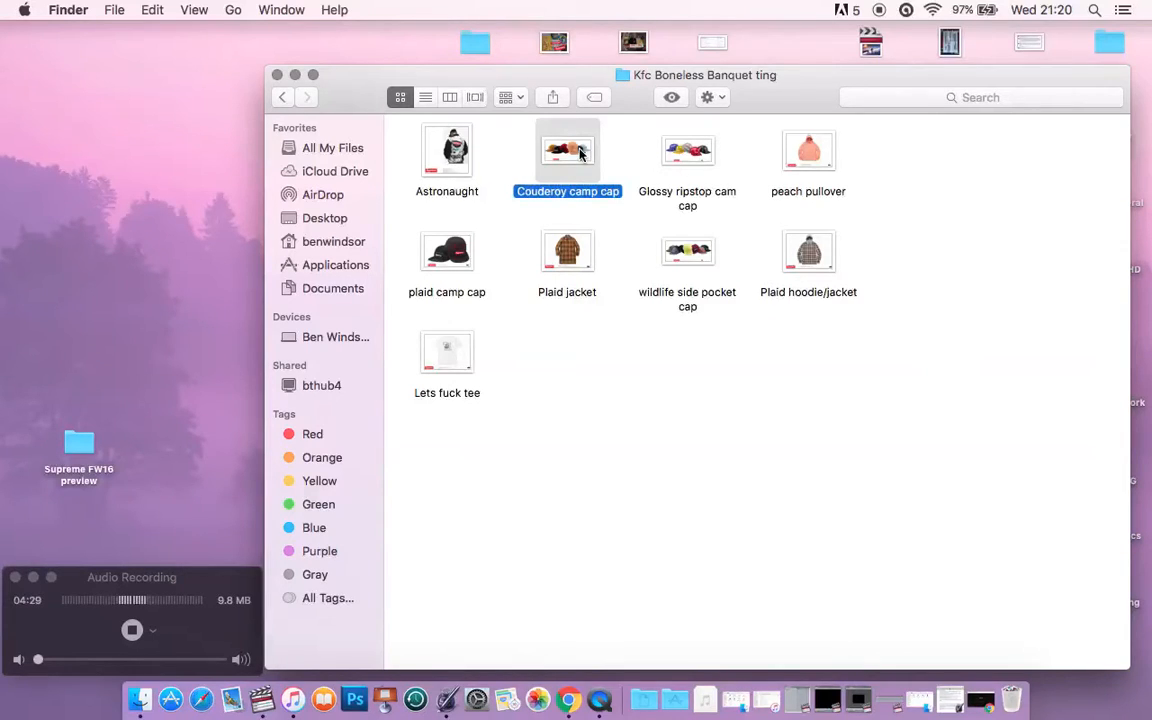
double_click(567, 150)
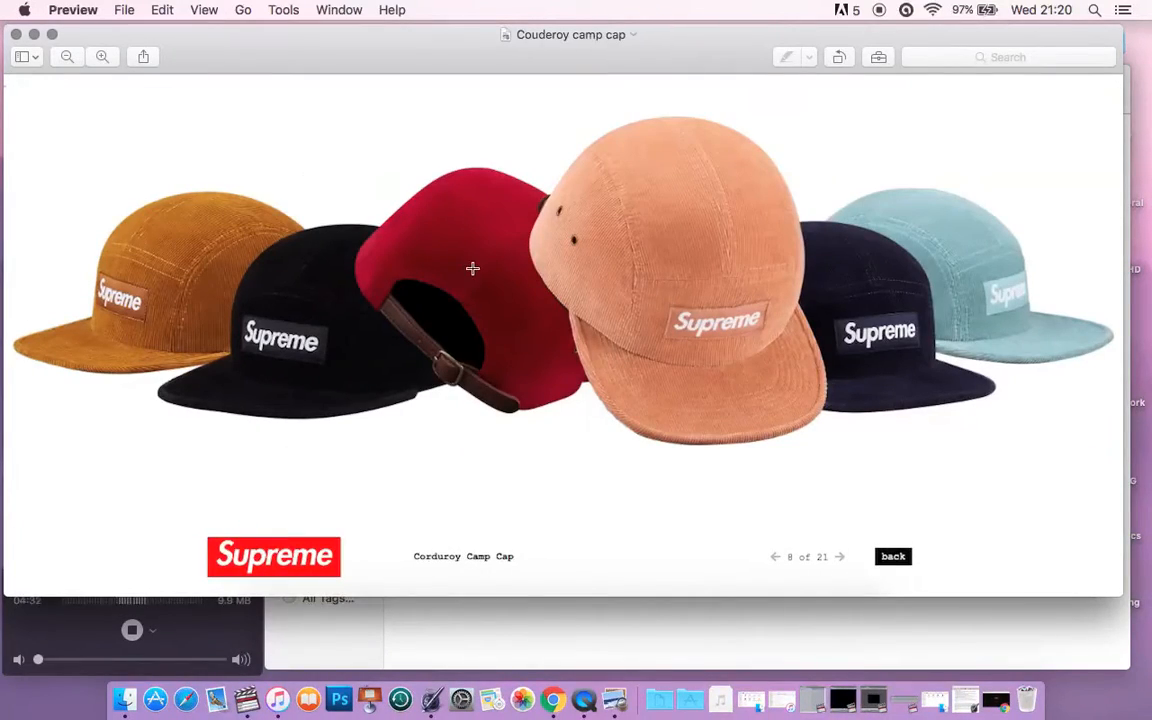
mouse_move(725, 350)
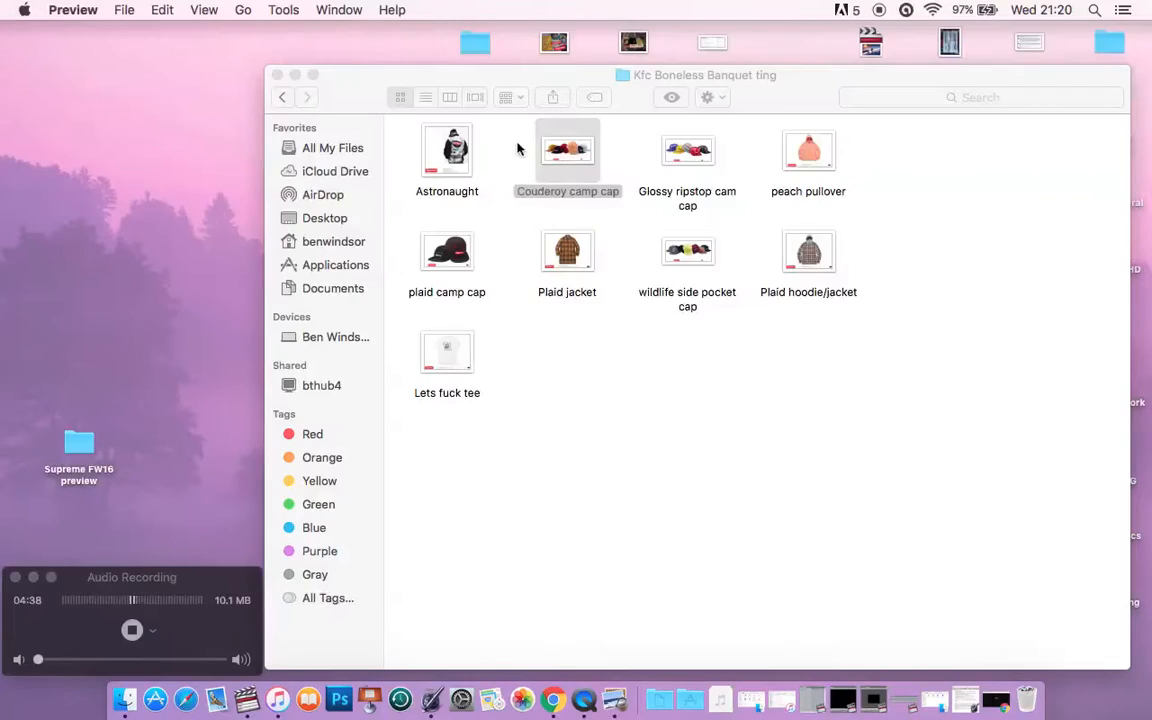
left_click(687, 151)
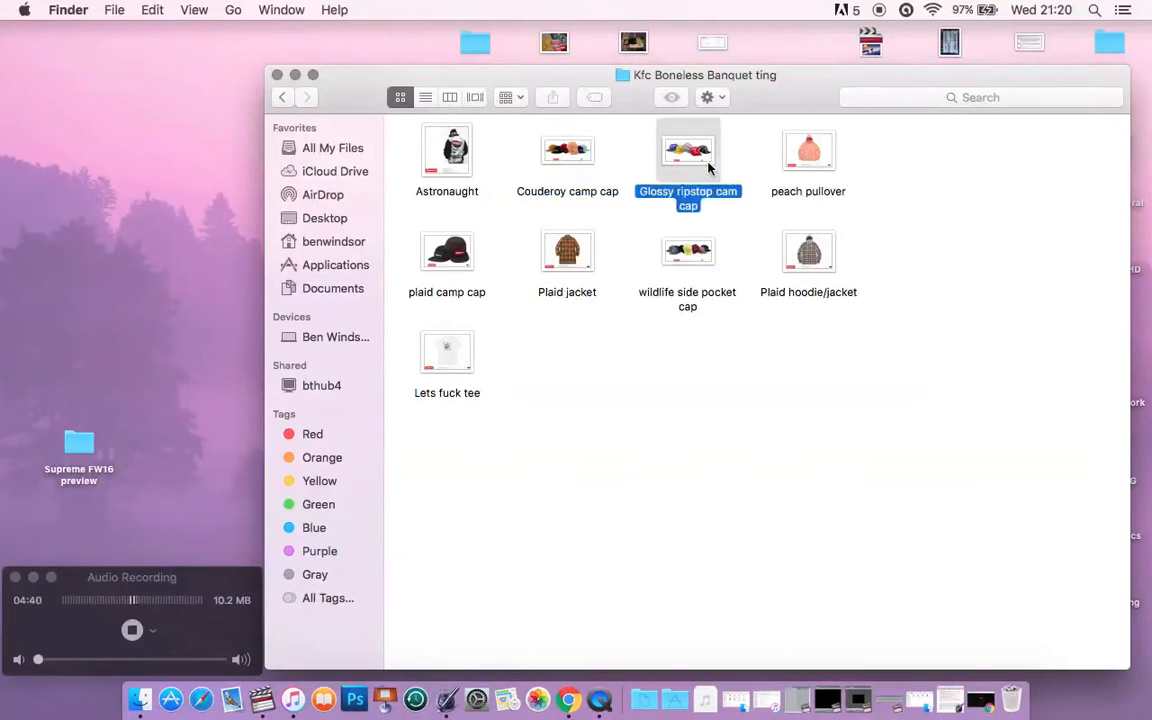
double_click(688, 150)
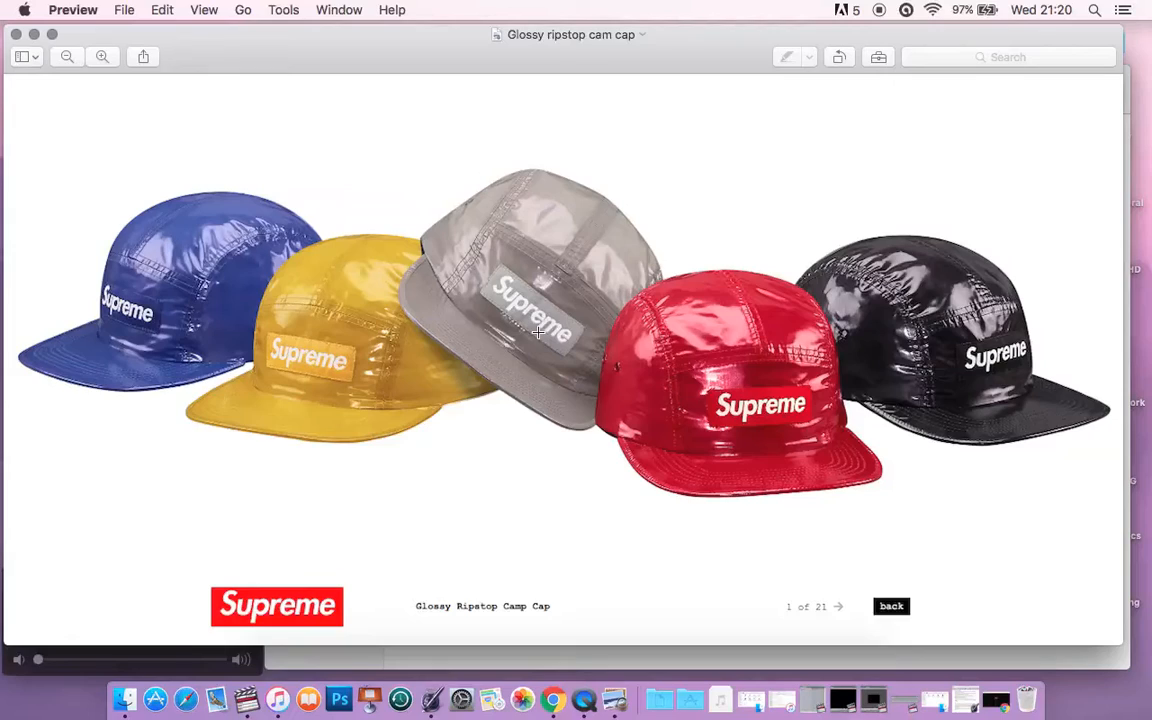
mouse_move(520, 297)
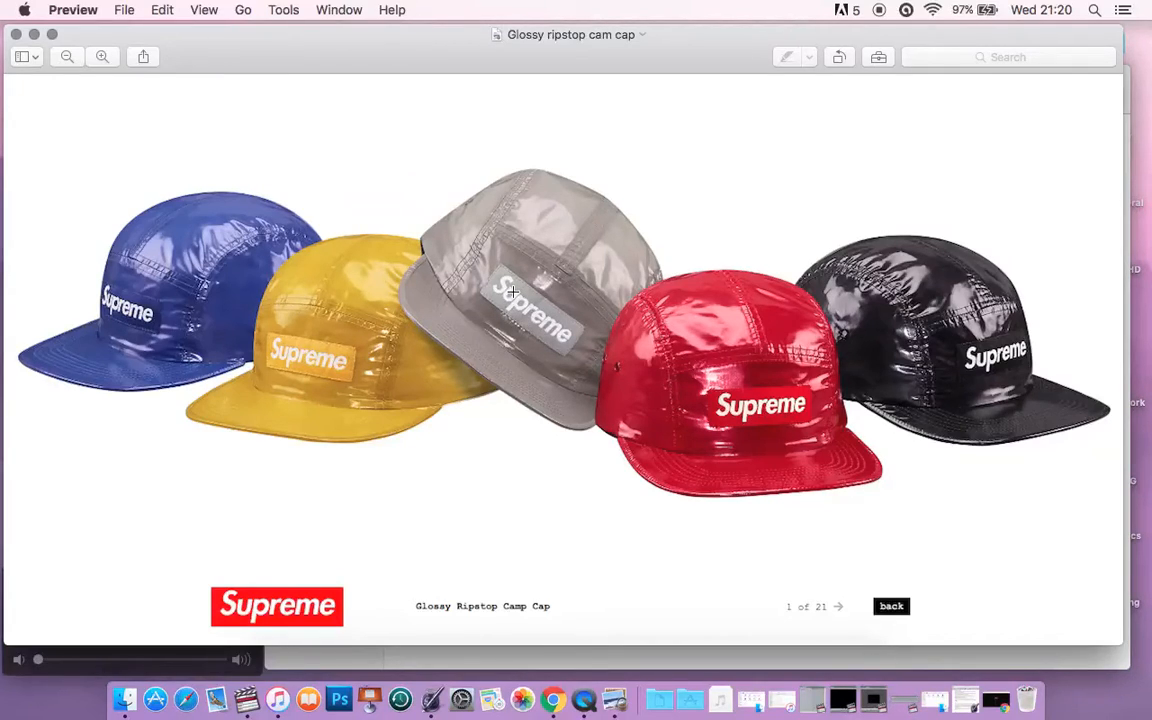
mouse_move(500, 265)
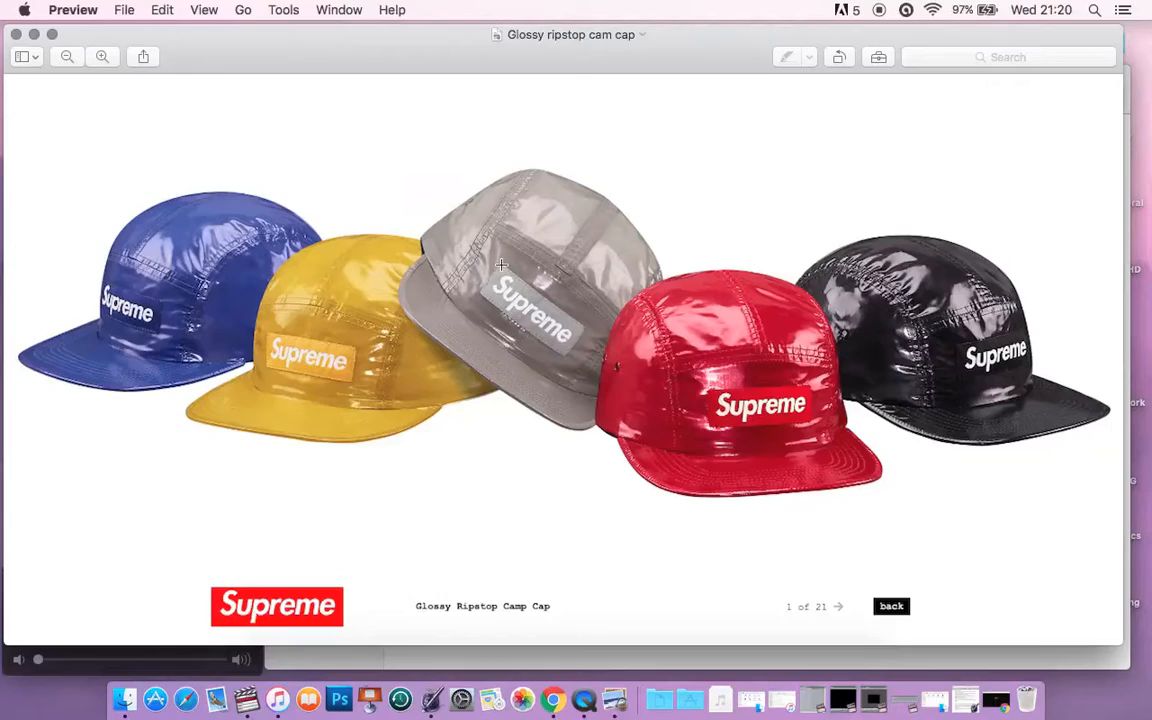
mouse_move(500, 300)
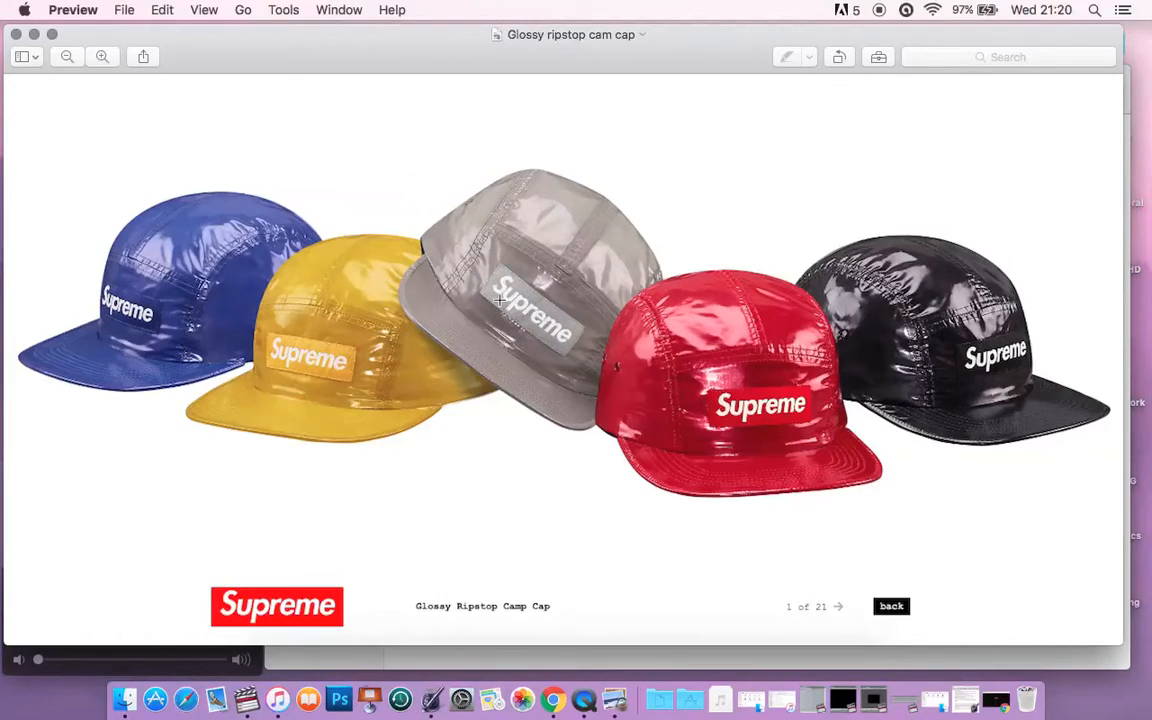
mouse_move(455, 411)
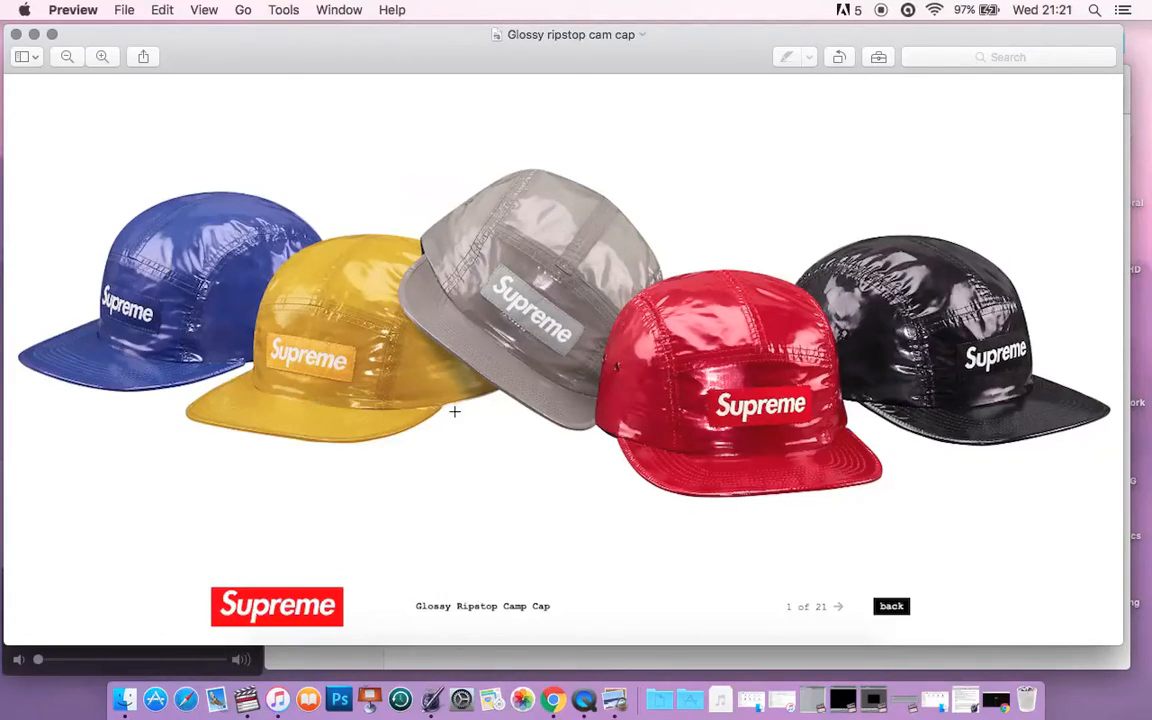
mouse_move(713, 420)
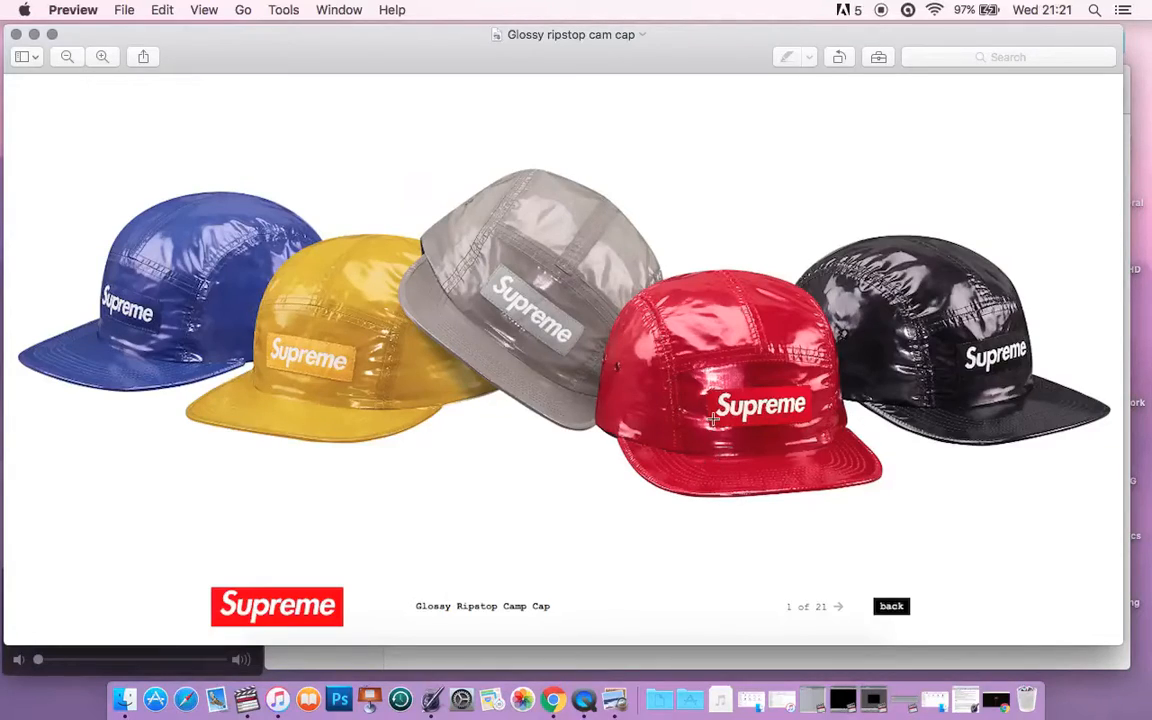
mouse_move(636, 432)
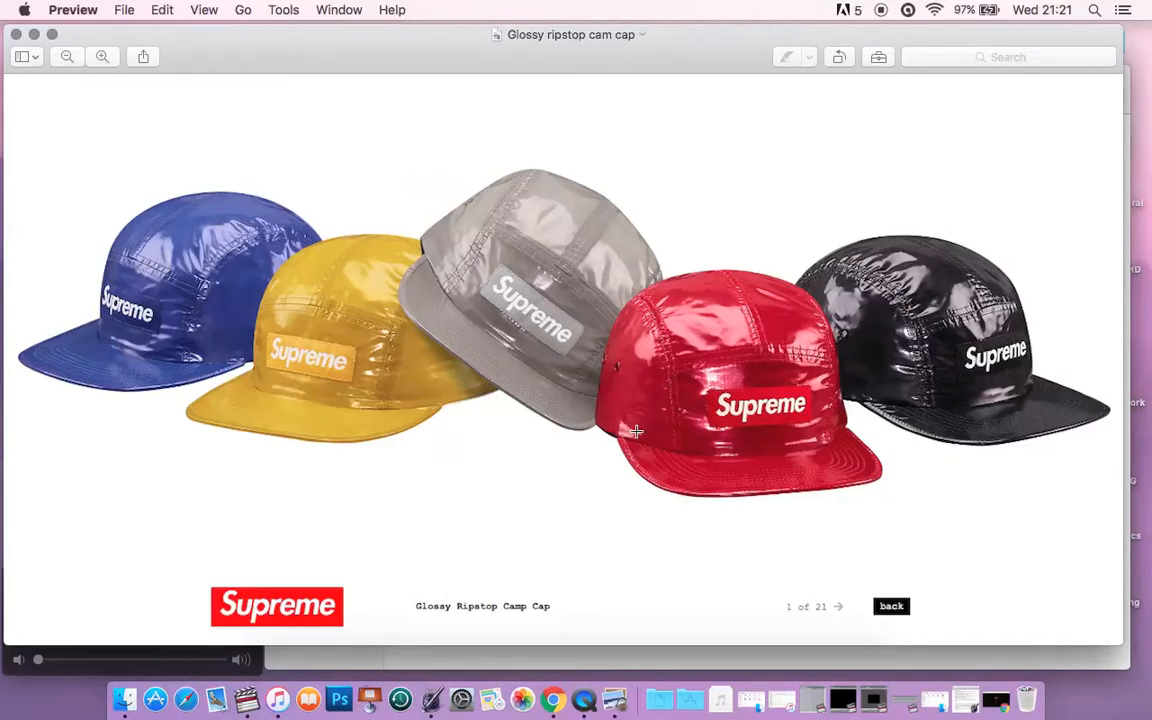
mouse_move(89, 224)
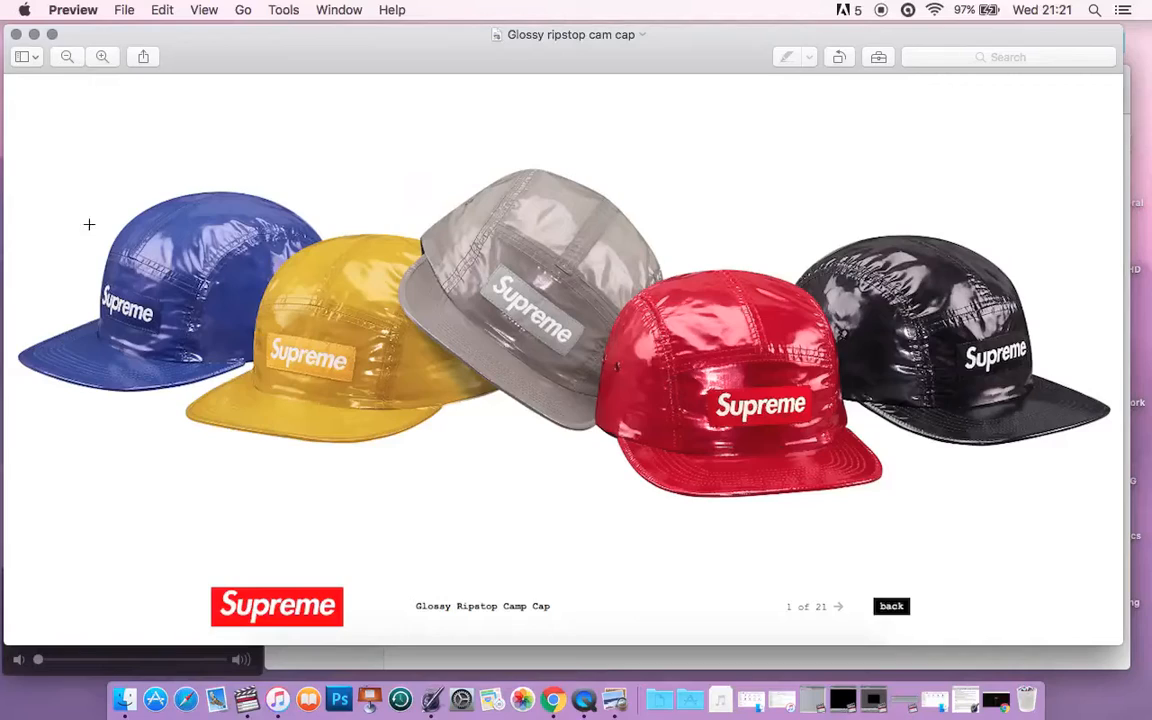
mouse_move(155, 306)
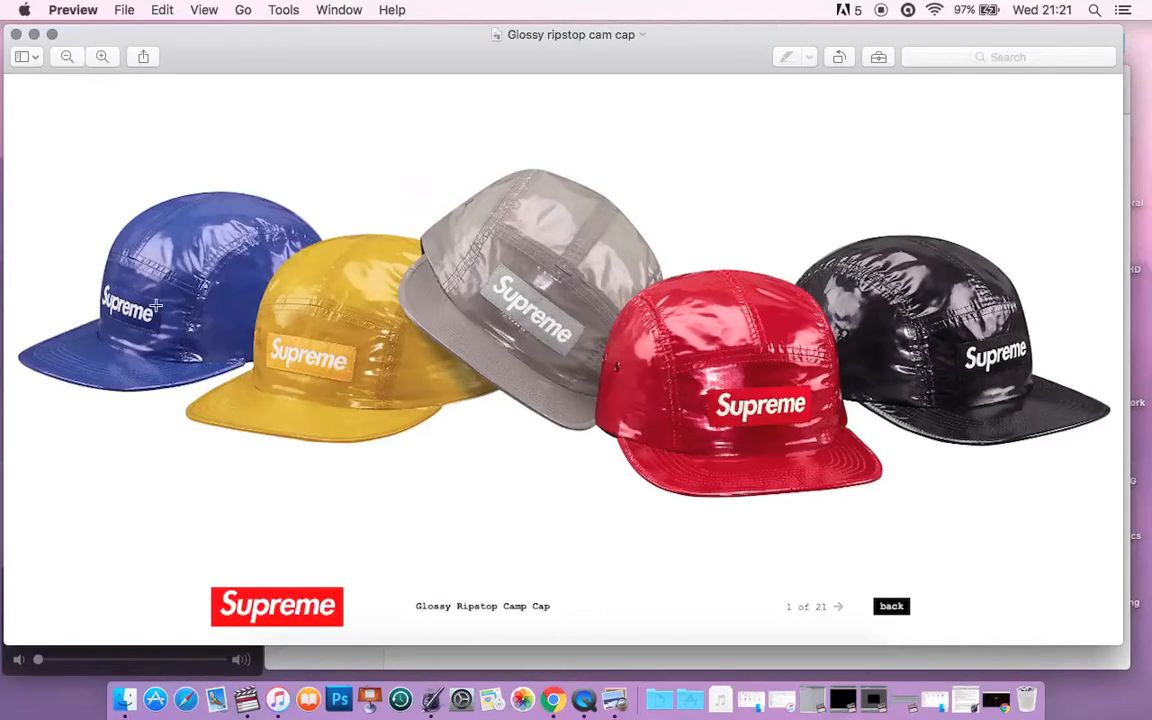
mouse_move(860, 379)
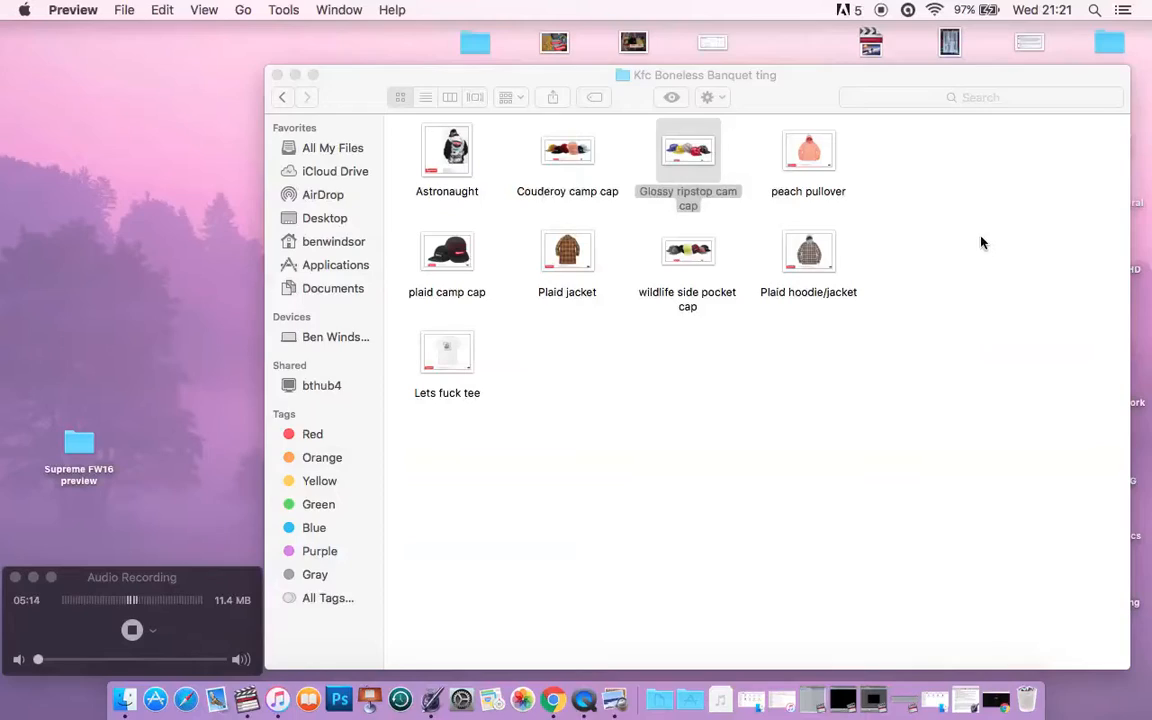
left_click(808, 150)
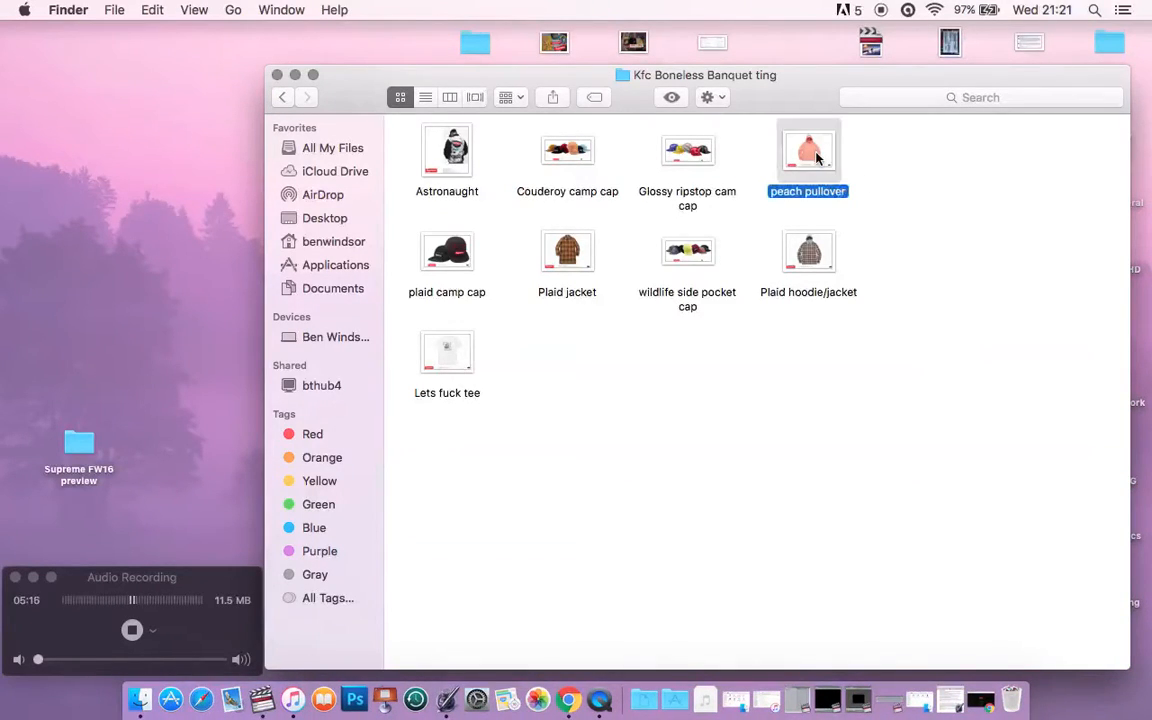
double_click(808, 150)
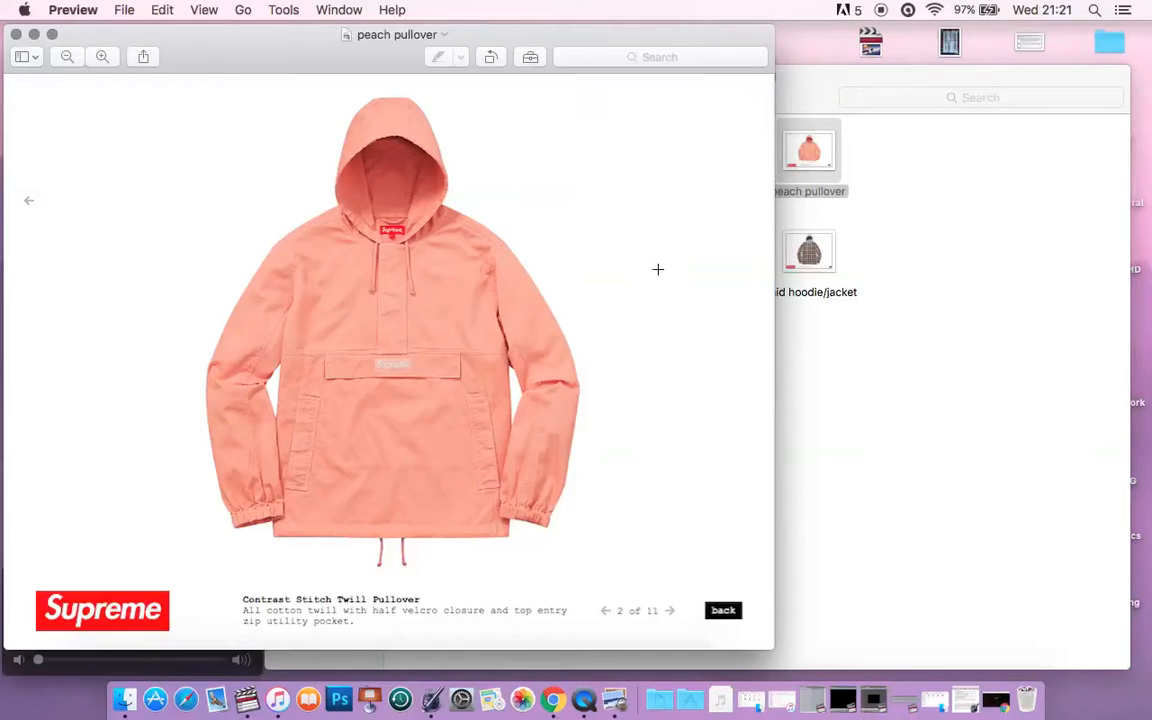
mouse_move(505, 255)
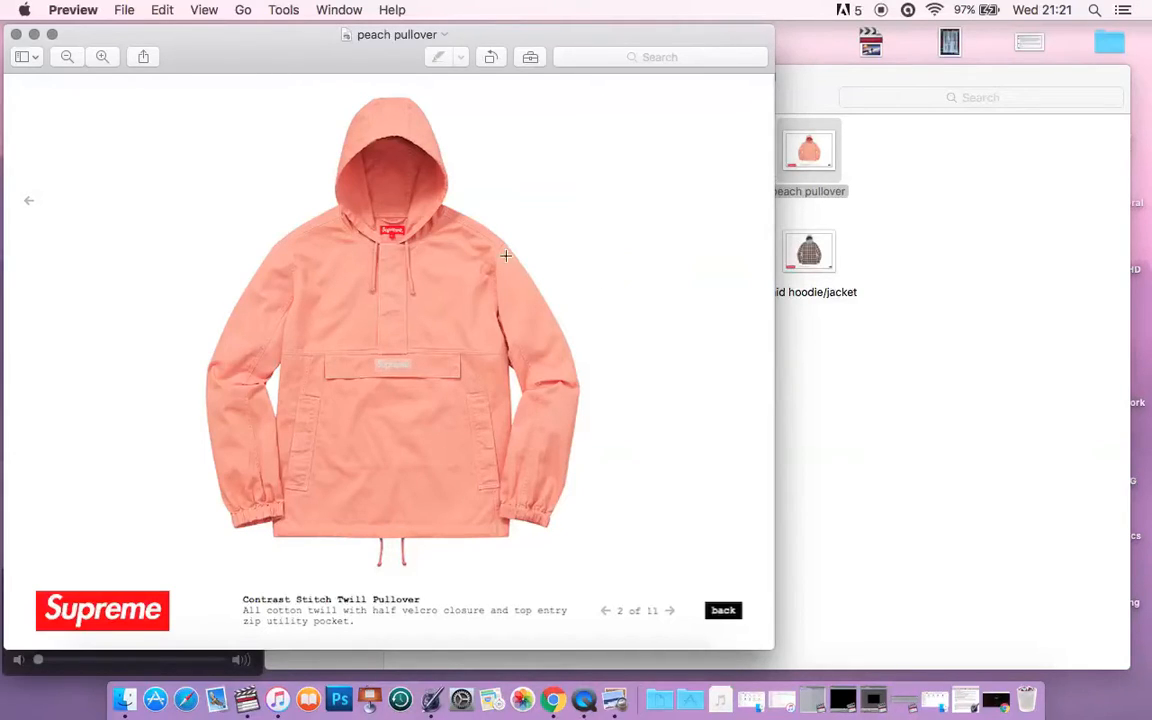
mouse_move(558, 244)
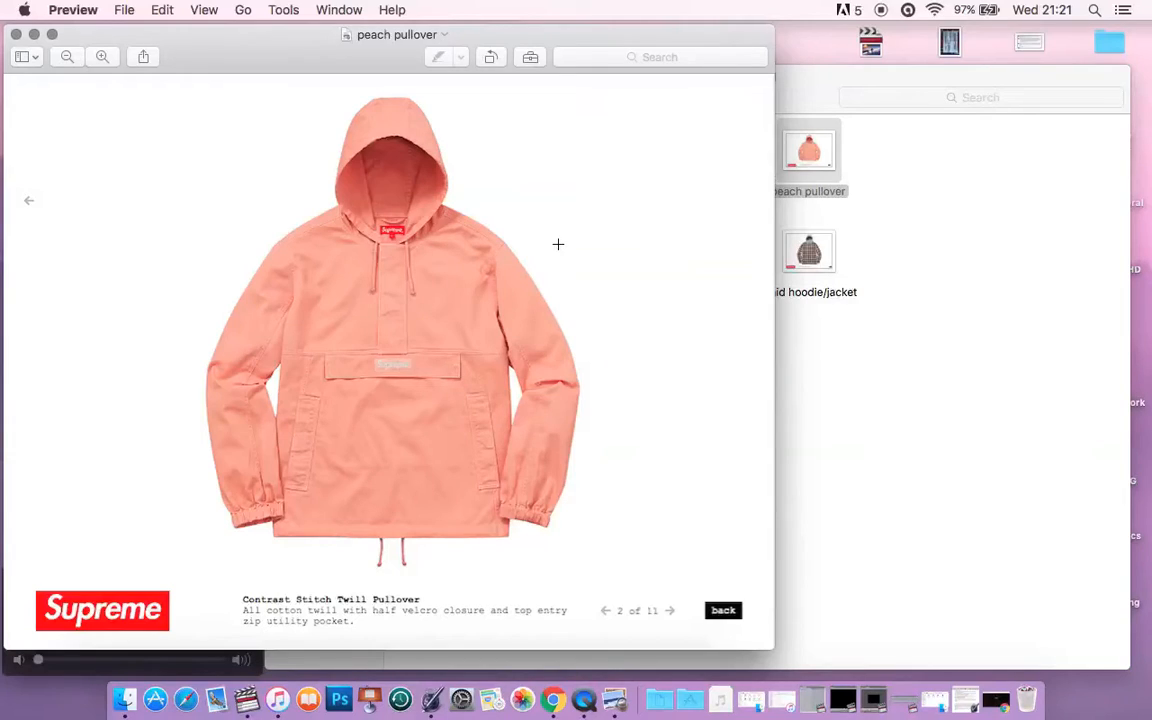
mouse_move(451, 381)
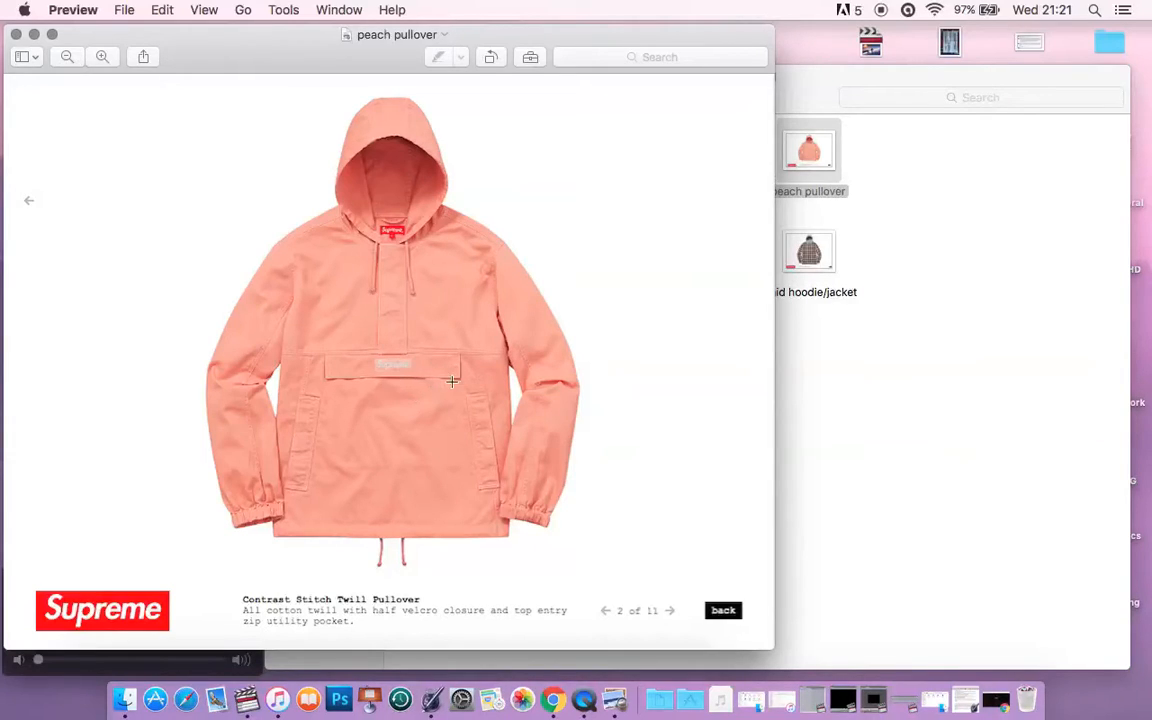
mouse_move(410, 371)
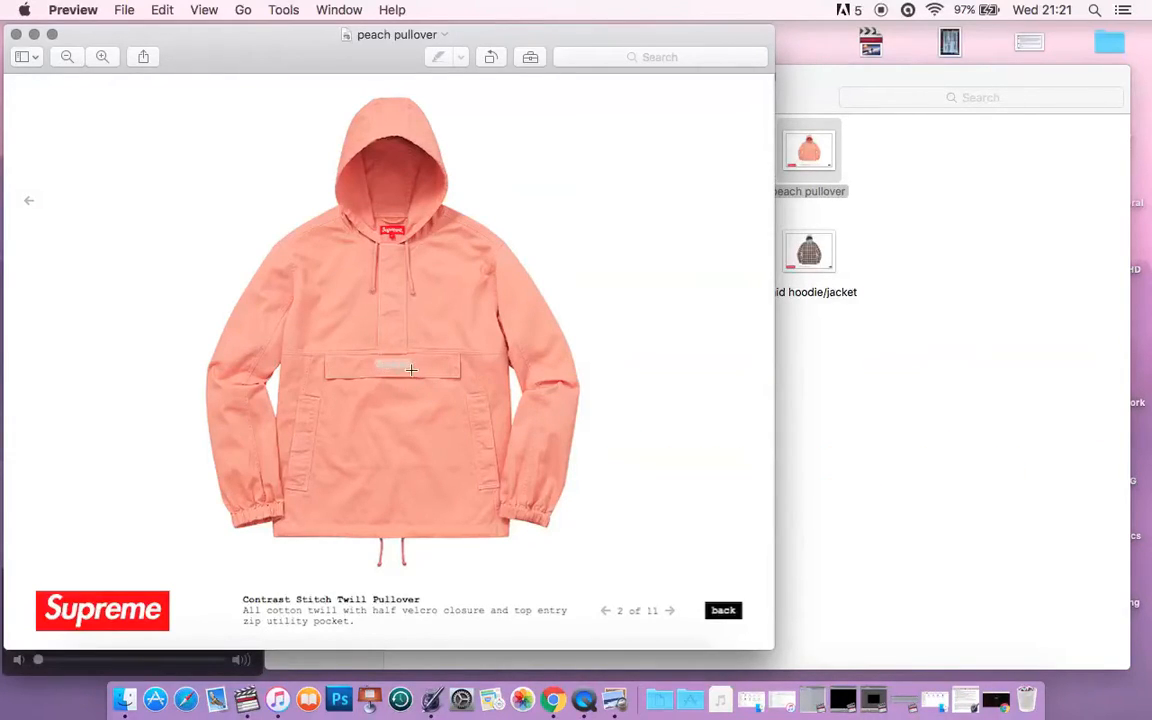
mouse_move(142, 325)
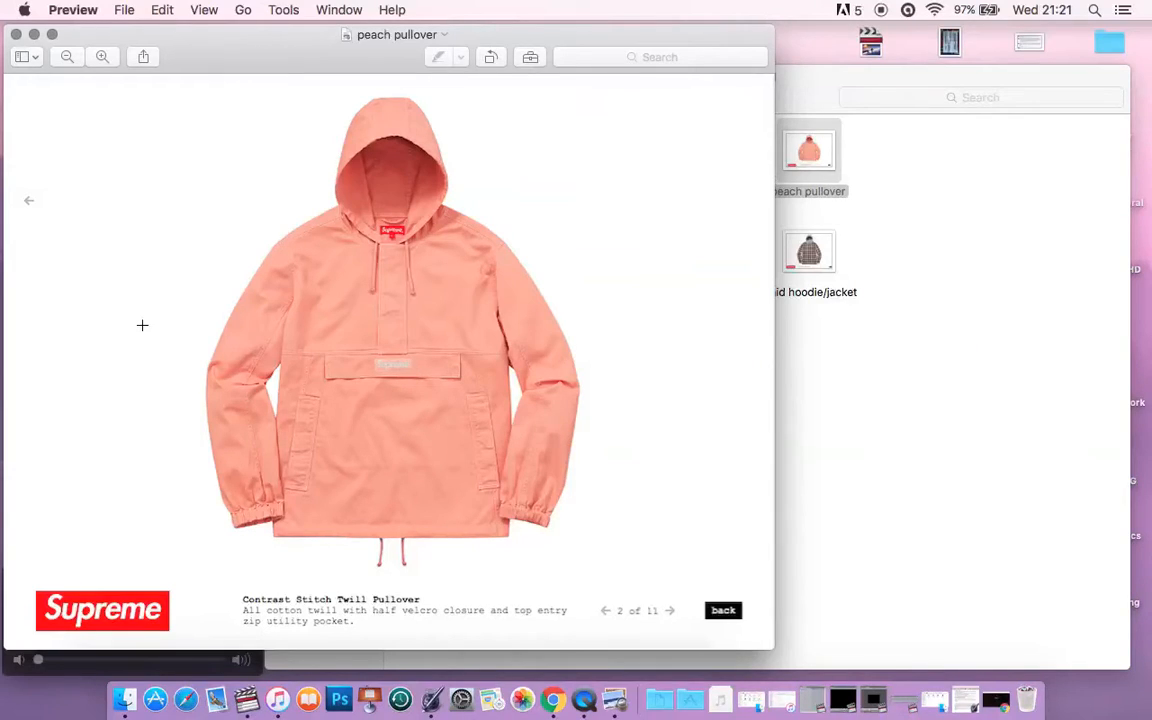
mouse_move(166, 364)
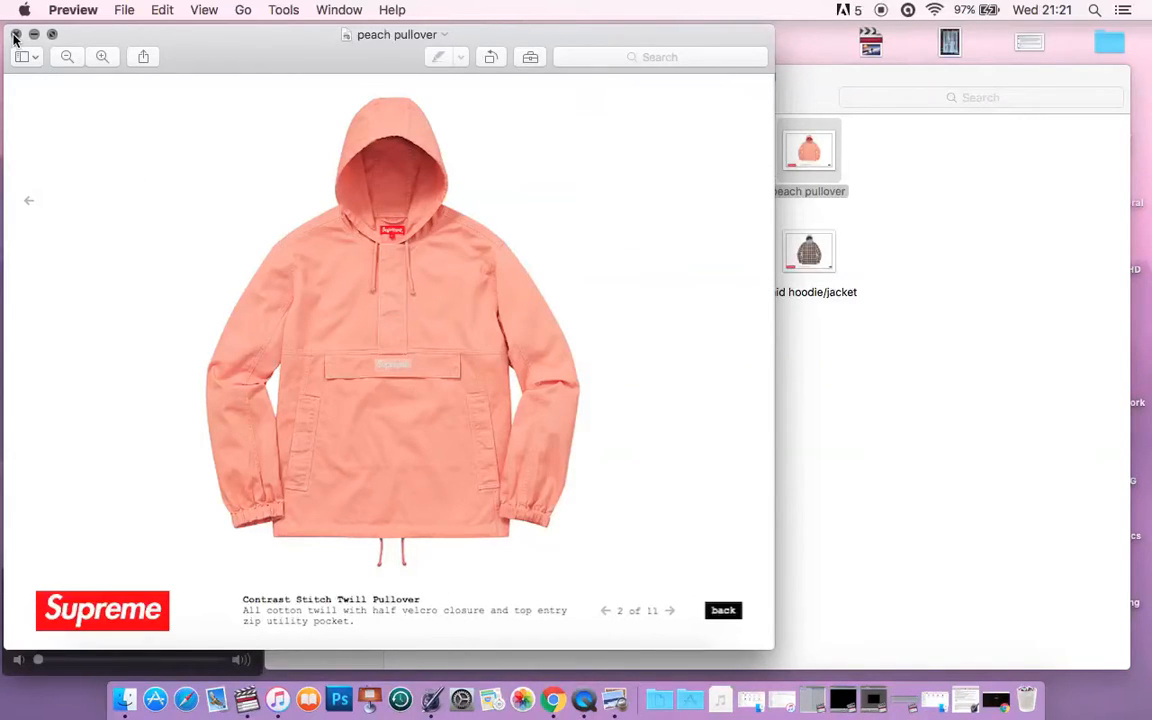
Close the peach pullover image, then view and close the plaid camp cap image
left_click(15, 35)
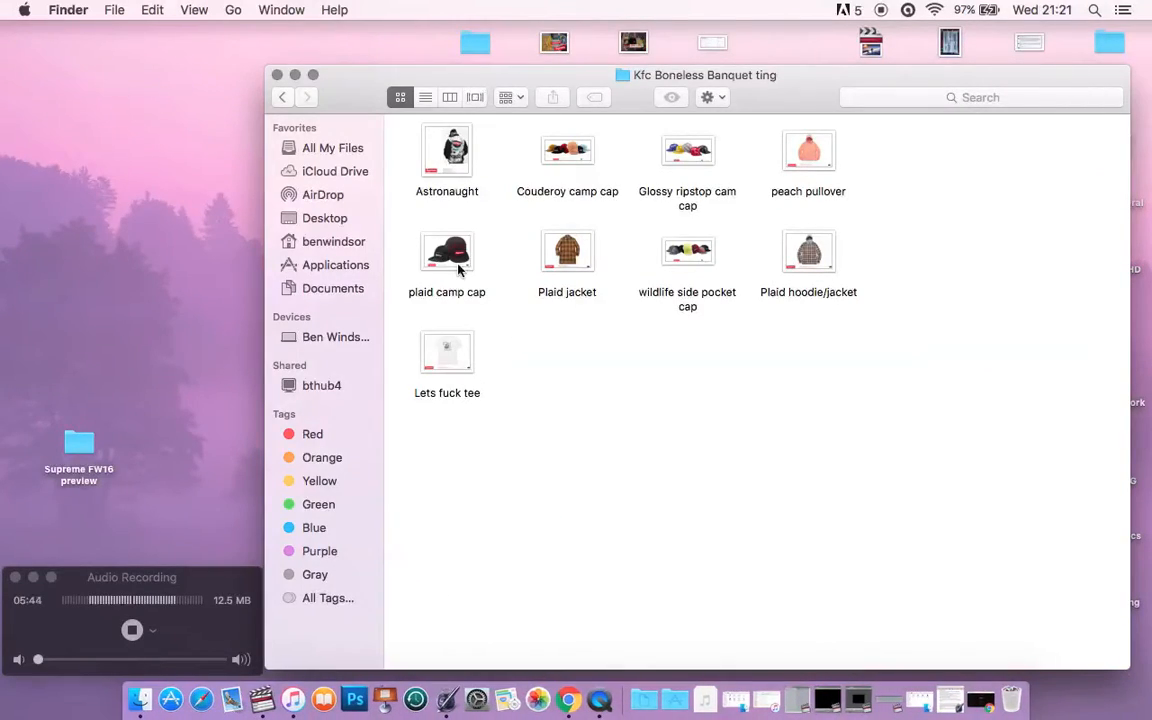
left_click(446, 251)
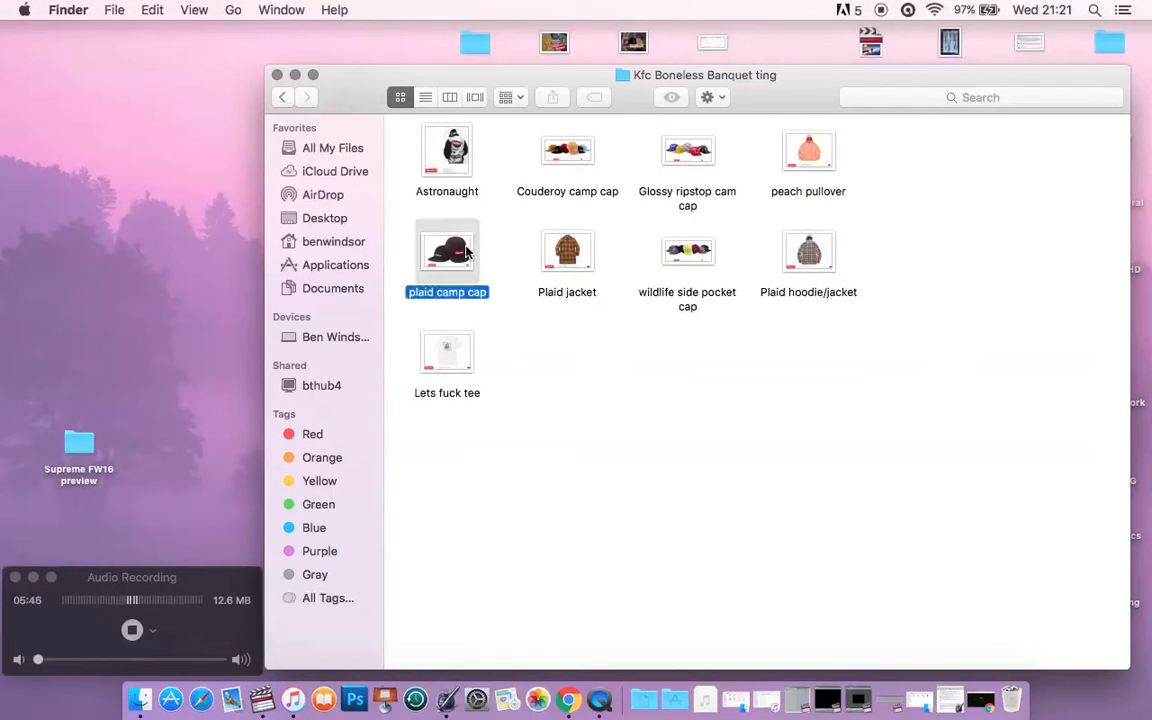
double_click(447, 251)
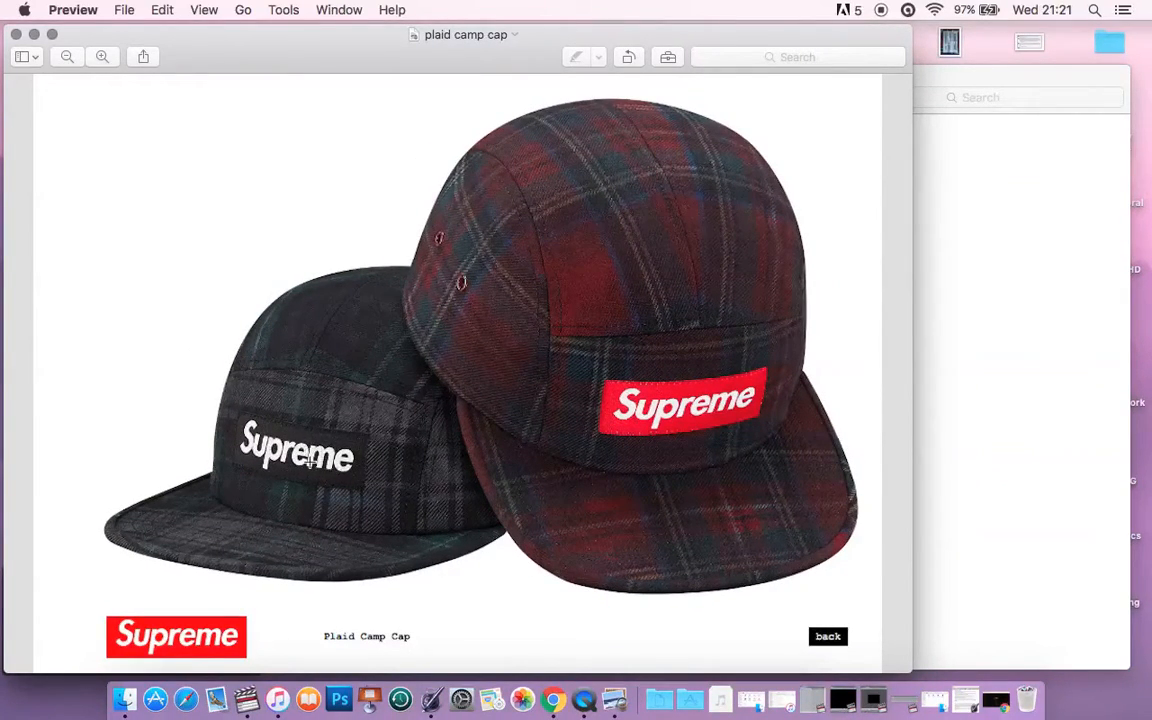
mouse_move(146, 417)
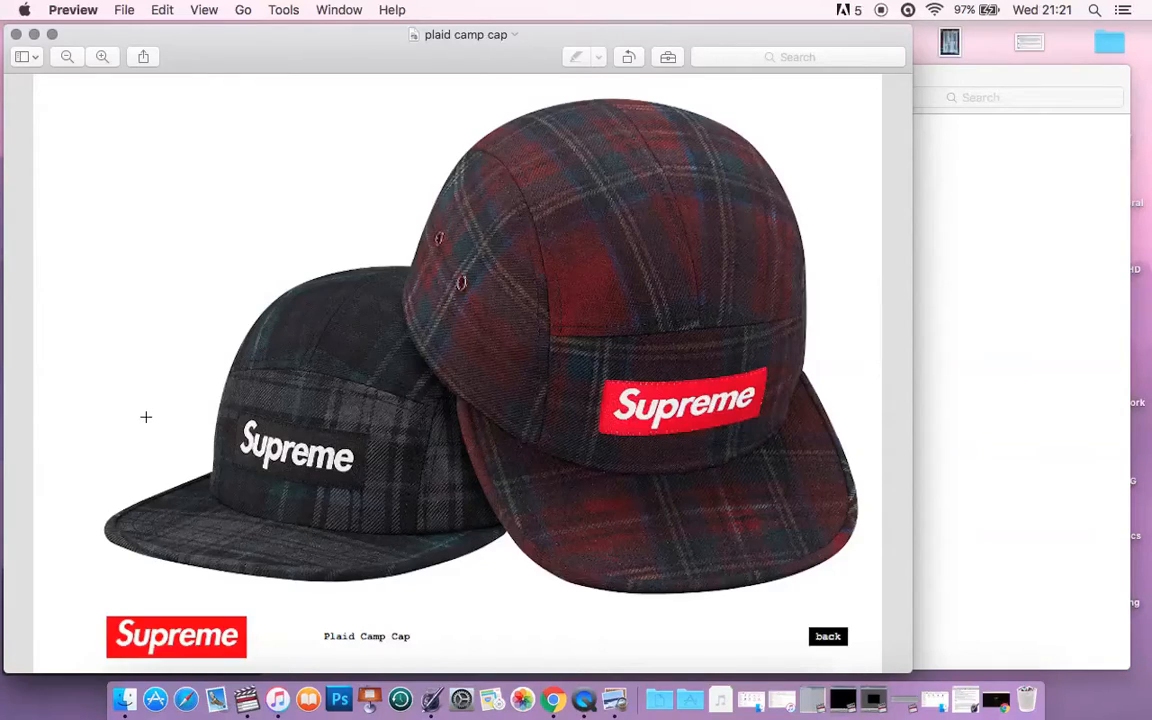
mouse_move(204, 358)
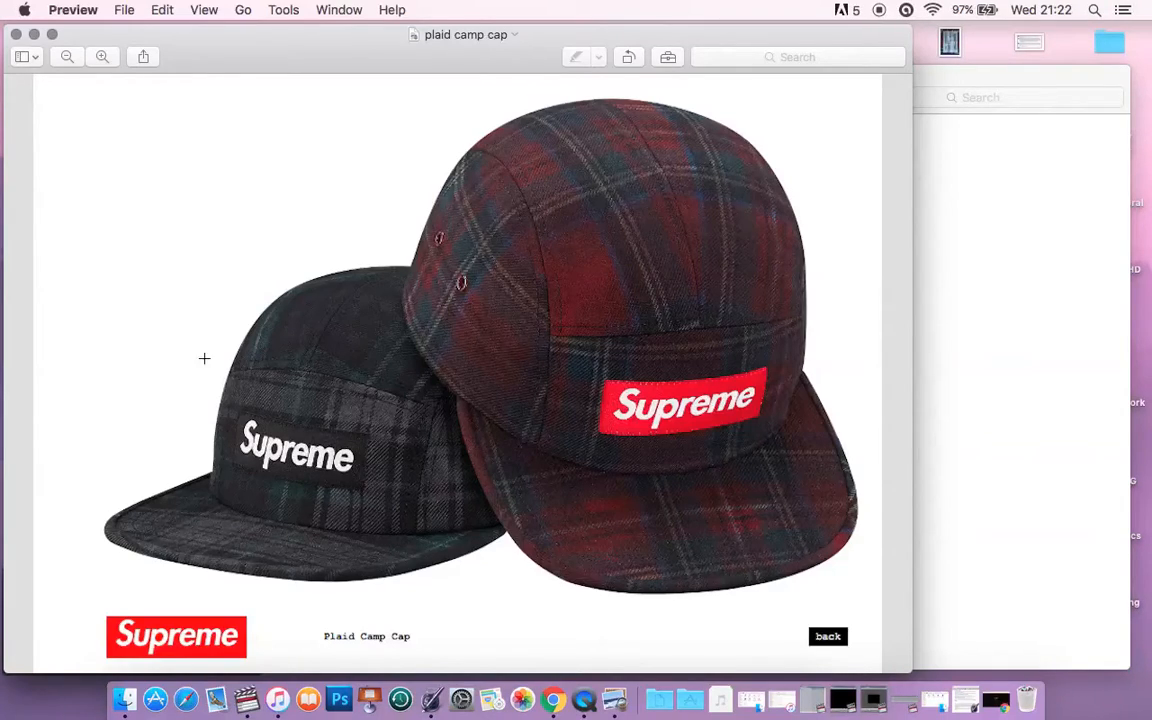
mouse_move(206, 413)
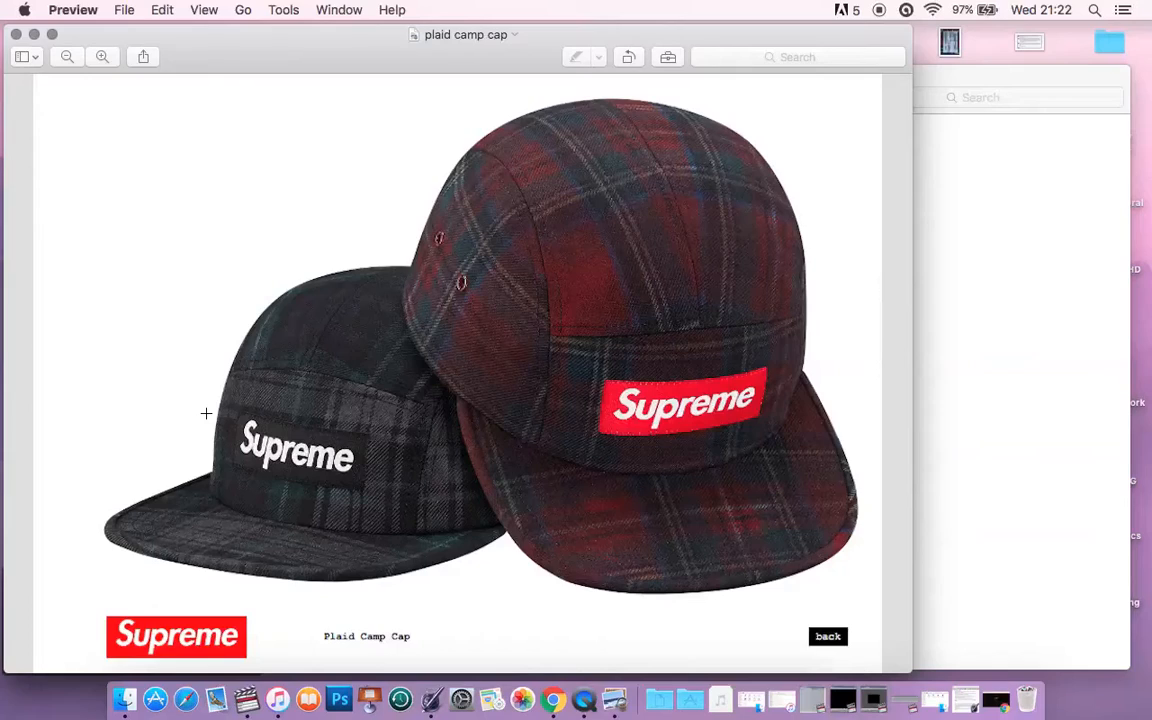
mouse_move(525, 337)
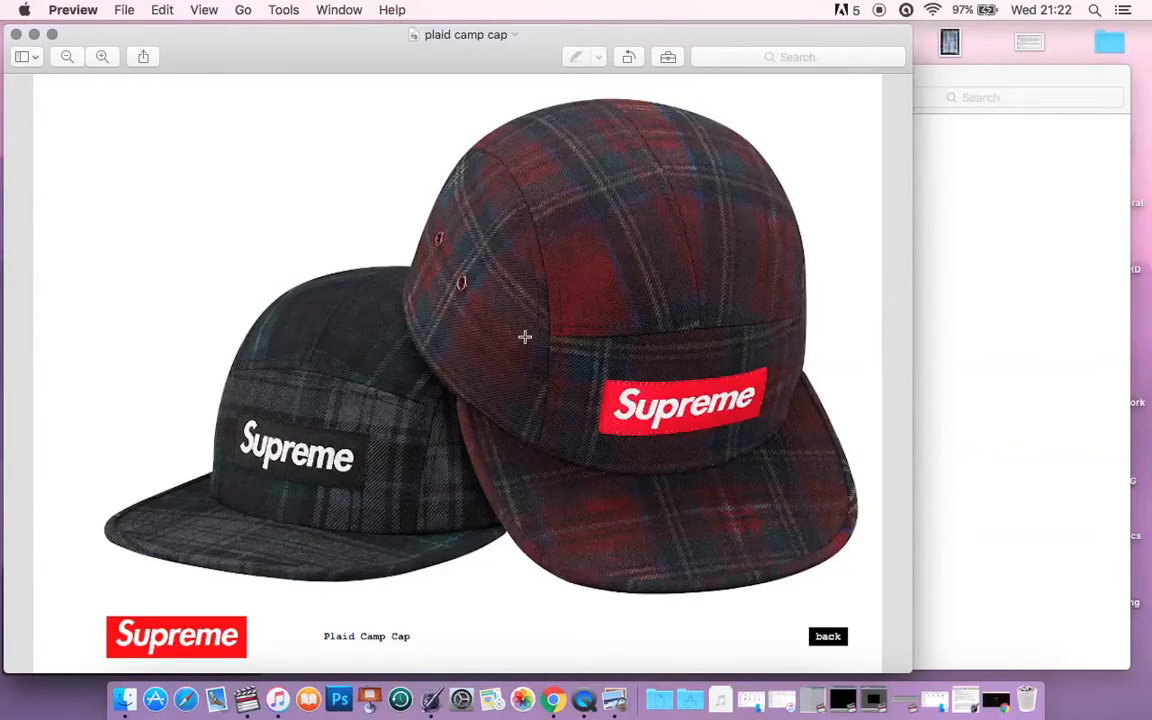
mouse_move(153, 208)
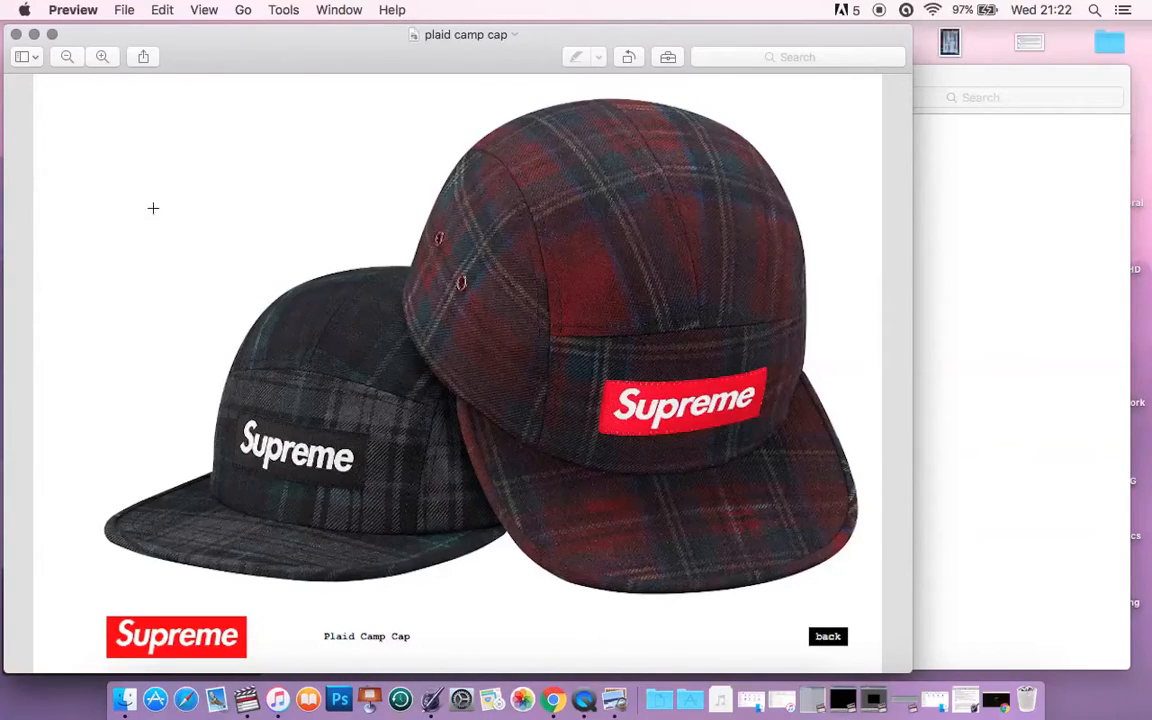
mouse_move(168, 178)
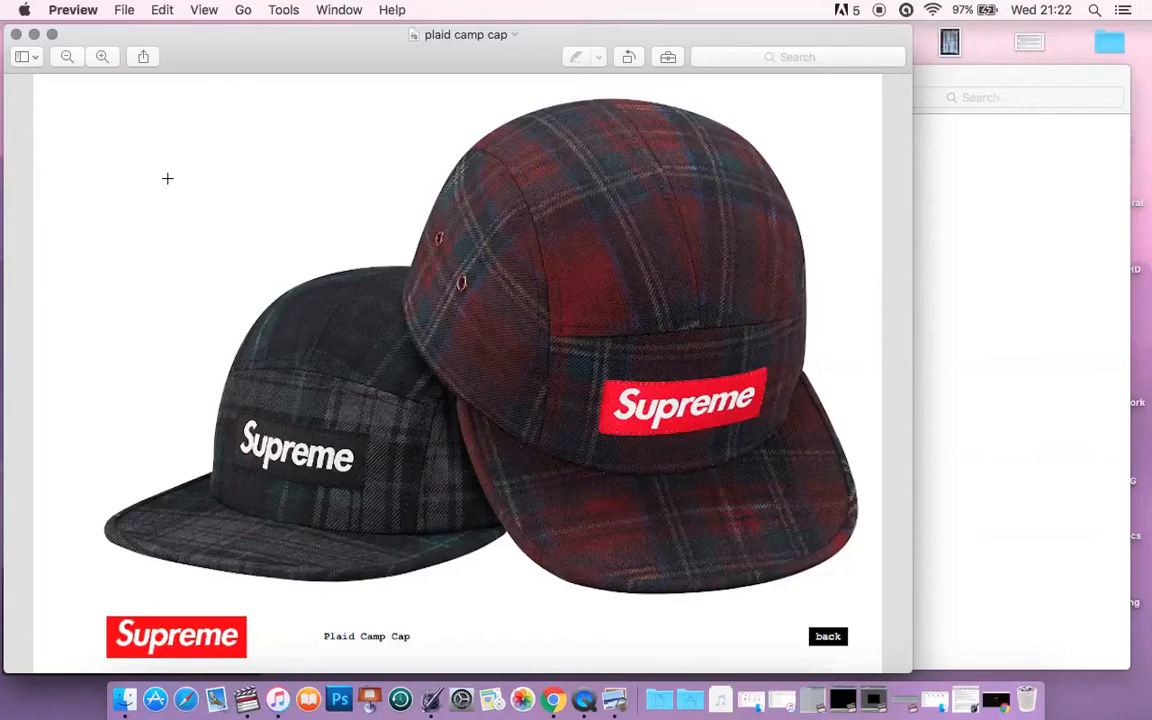
mouse_move(331, 547)
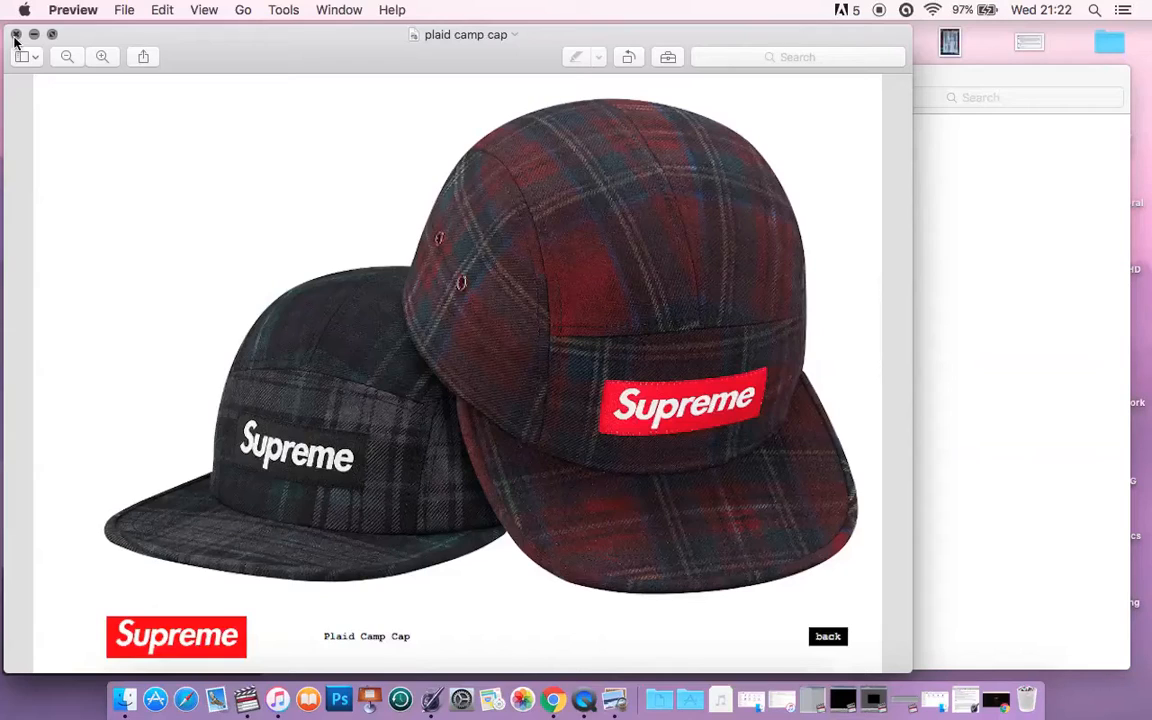
left_click(15, 35)
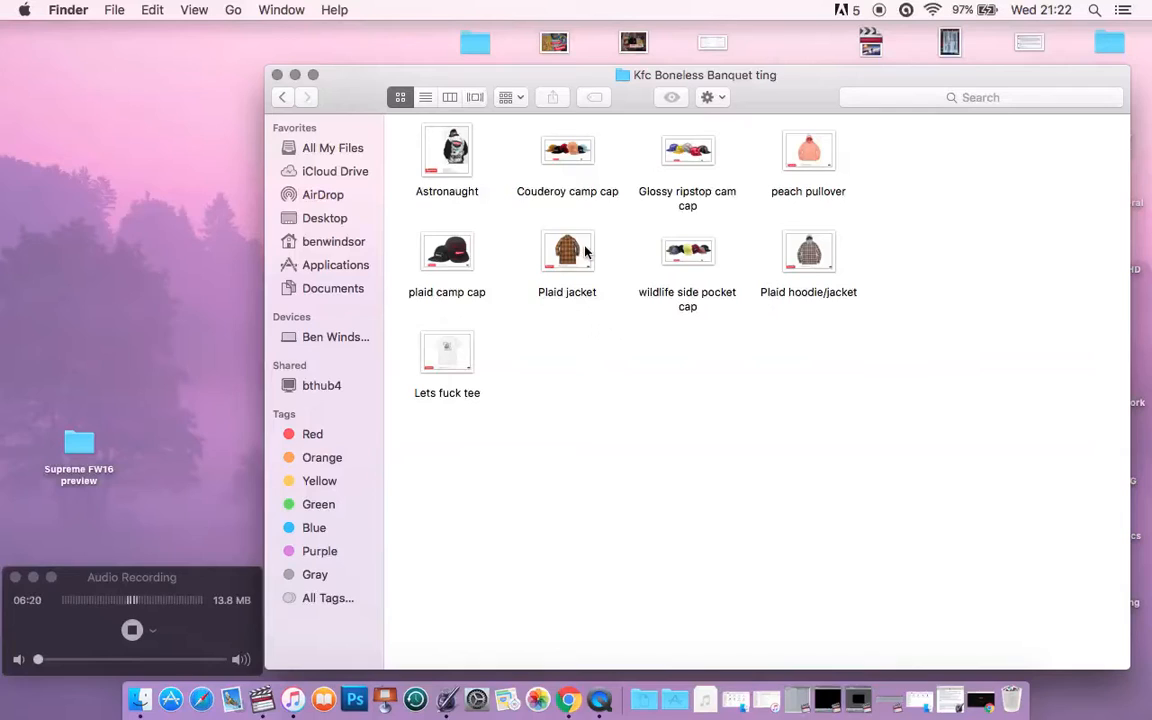
Open the Plaid jacket wool overcoat image in Preview
left_click(567, 251)
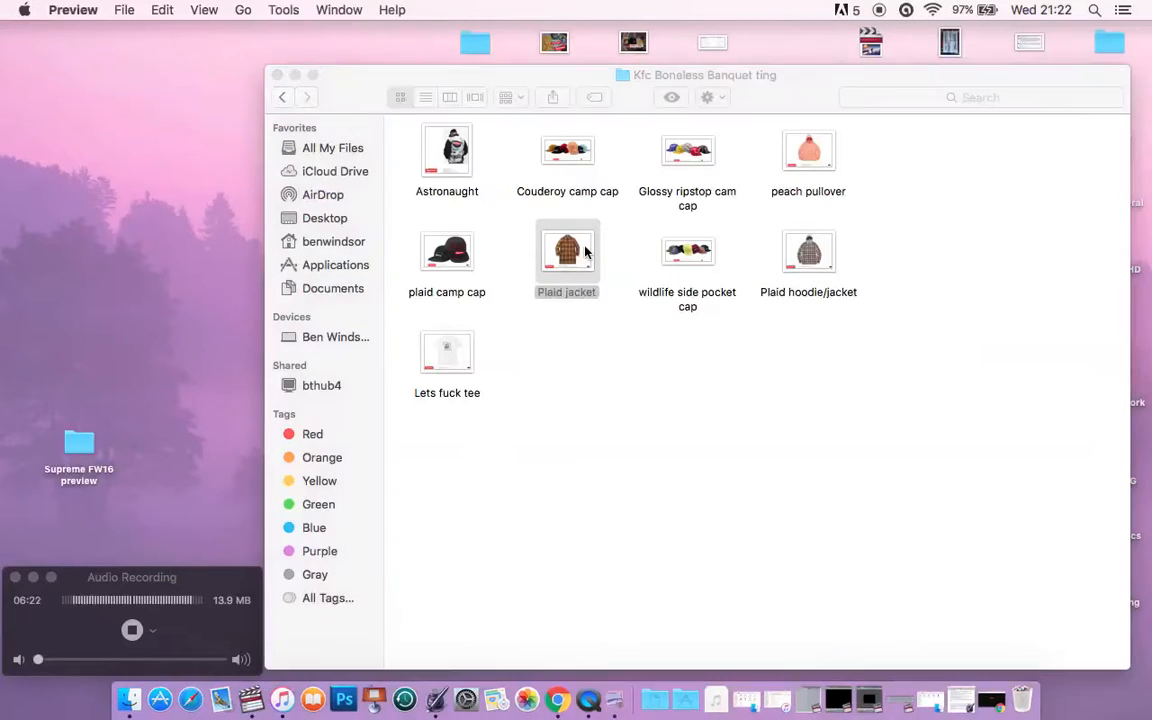
double_click(567, 251)
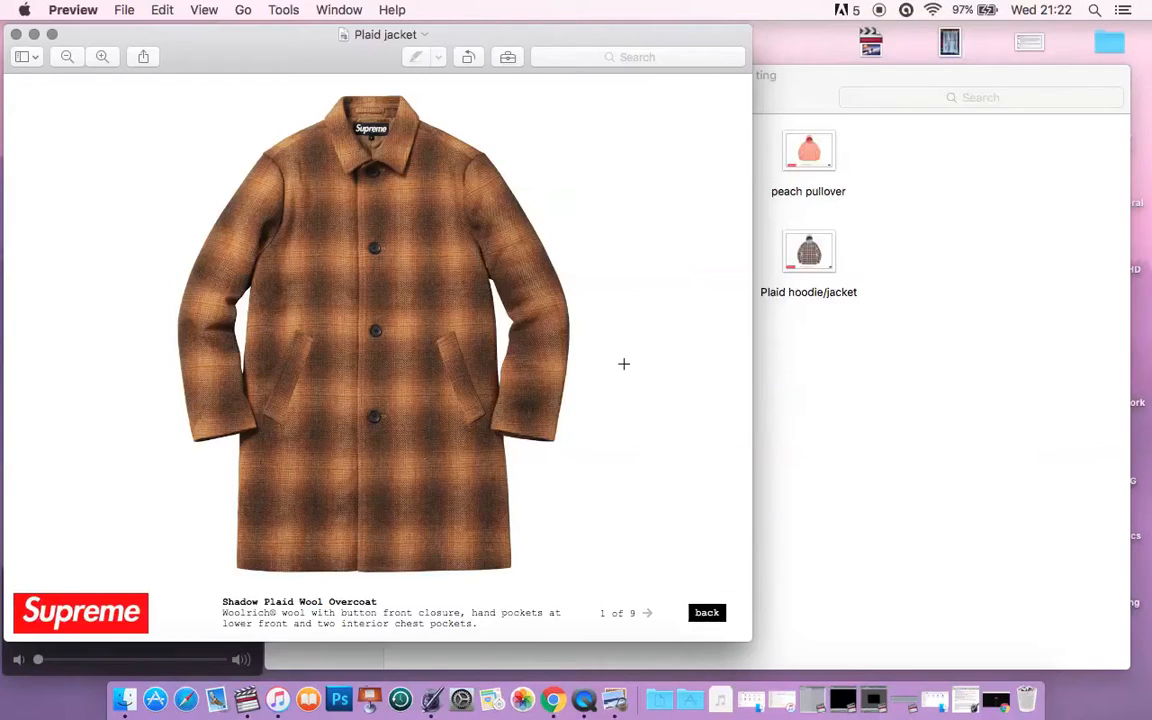
mouse_move(629, 386)
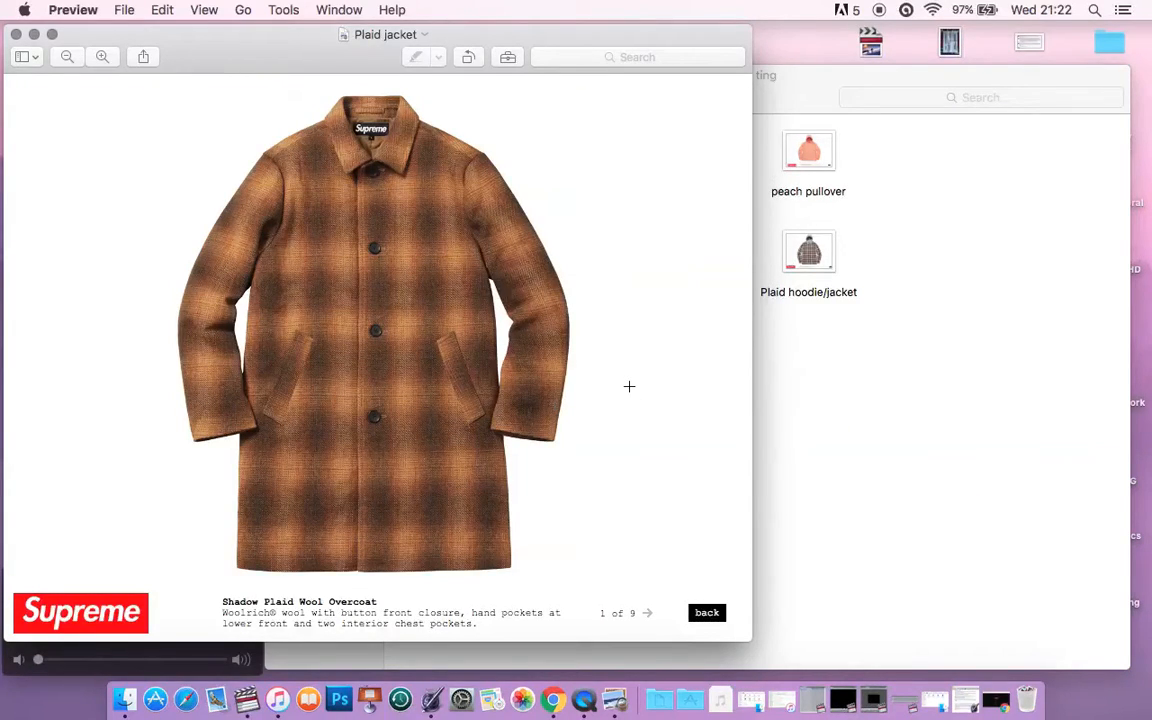
mouse_move(500, 208)
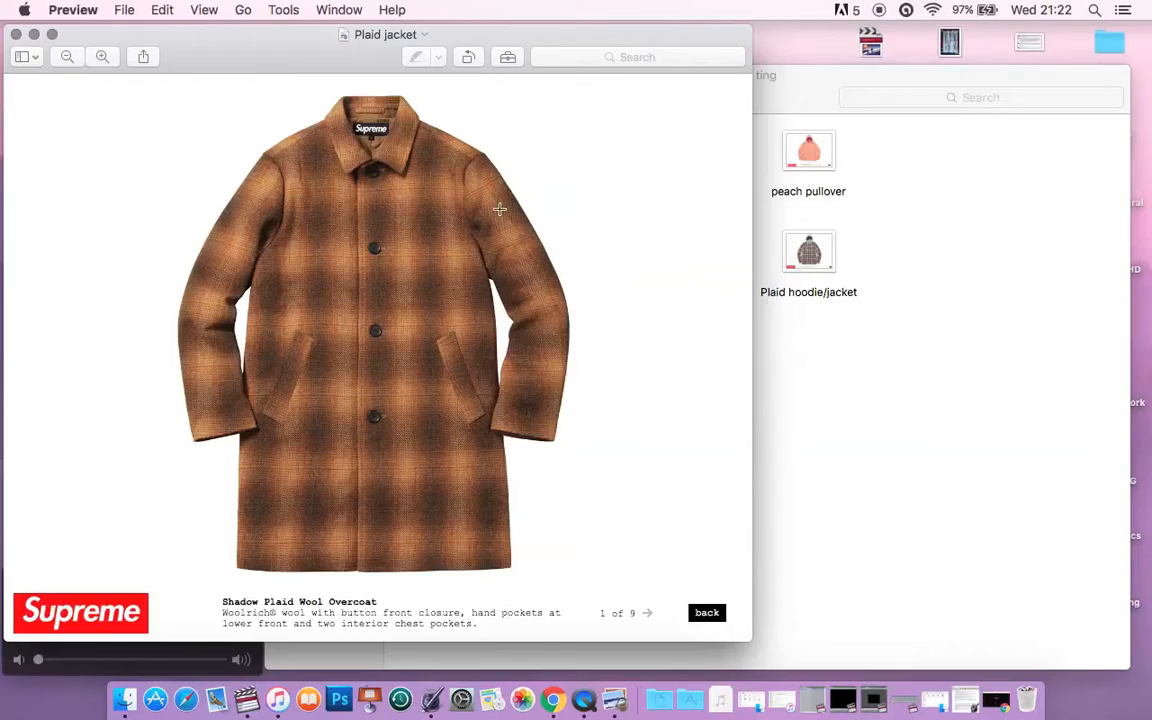
mouse_move(560, 209)
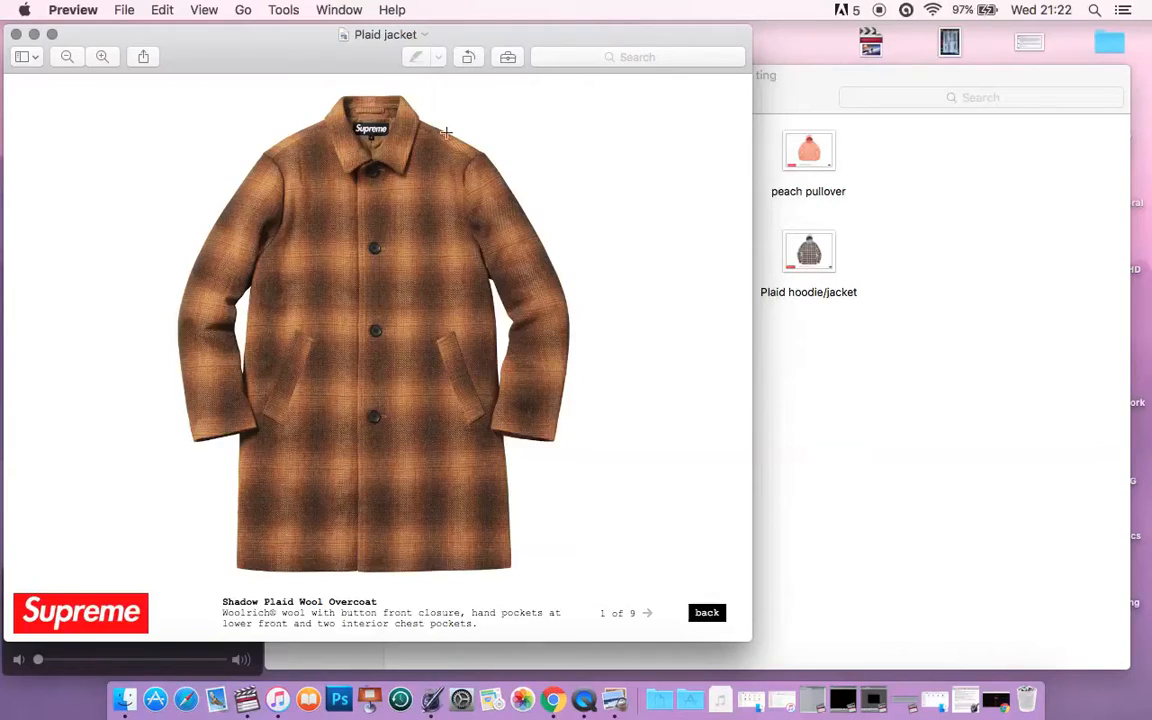
mouse_move(600, 280)
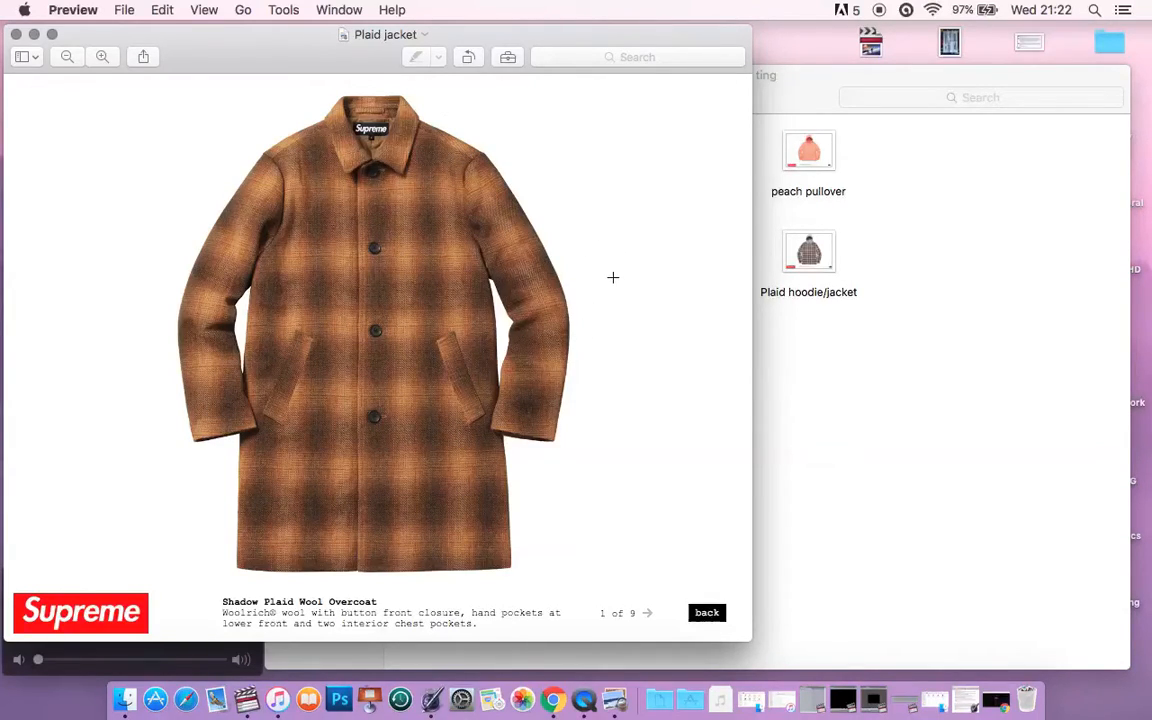
mouse_move(548, 179)
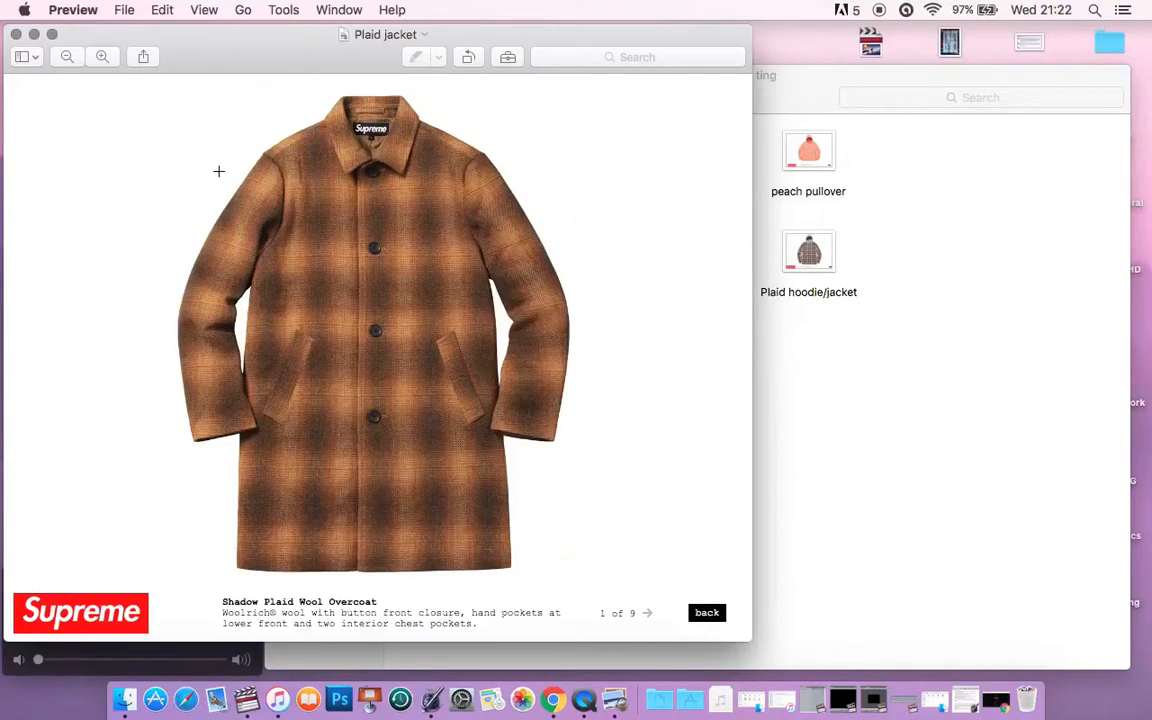
mouse_move(18, 35)
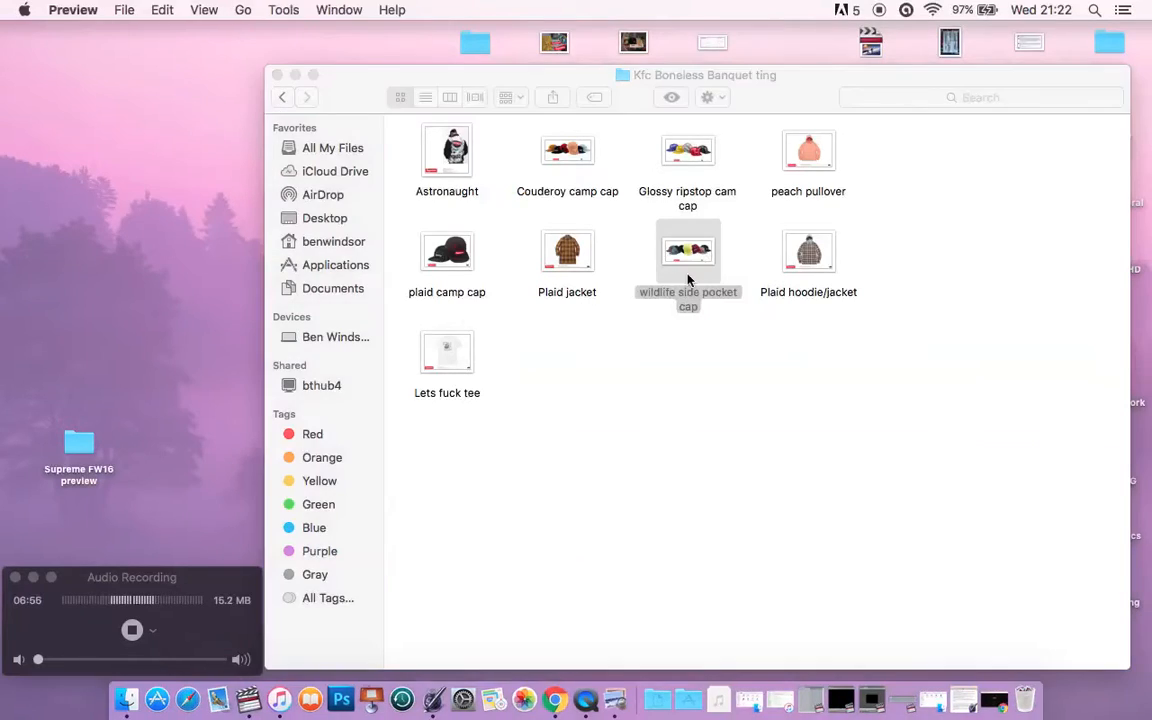
Open the wildlife side pocket cap image in Preview
double_click(687, 250)
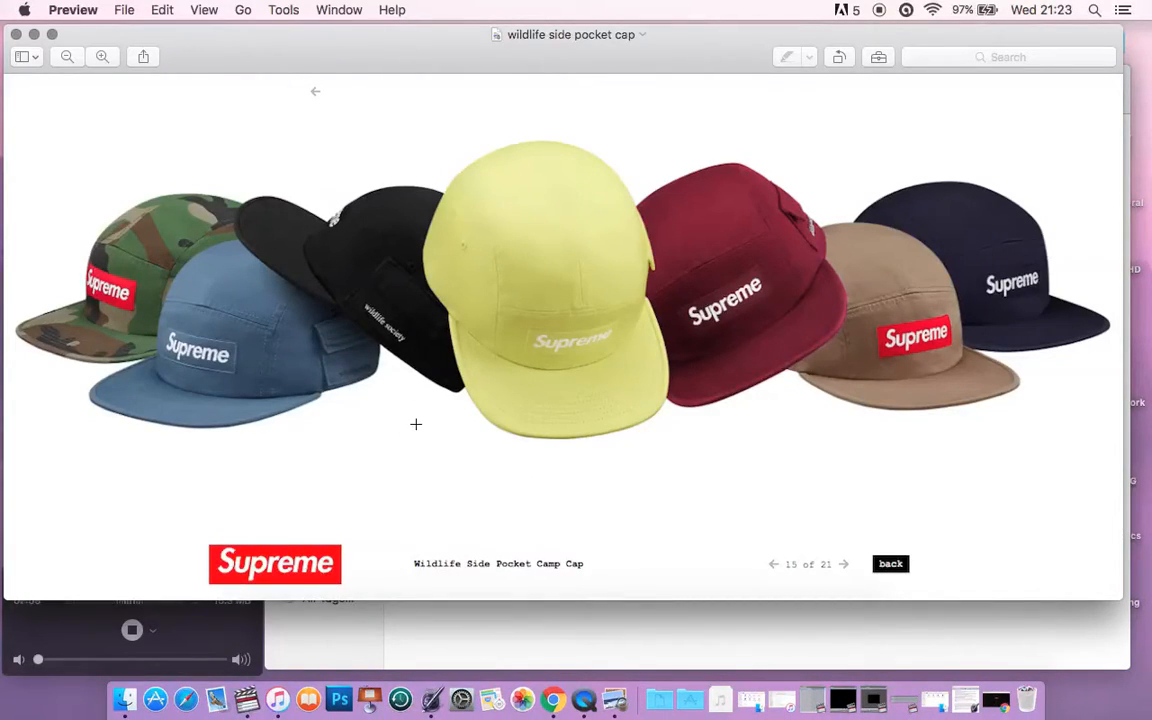
mouse_move(375, 308)
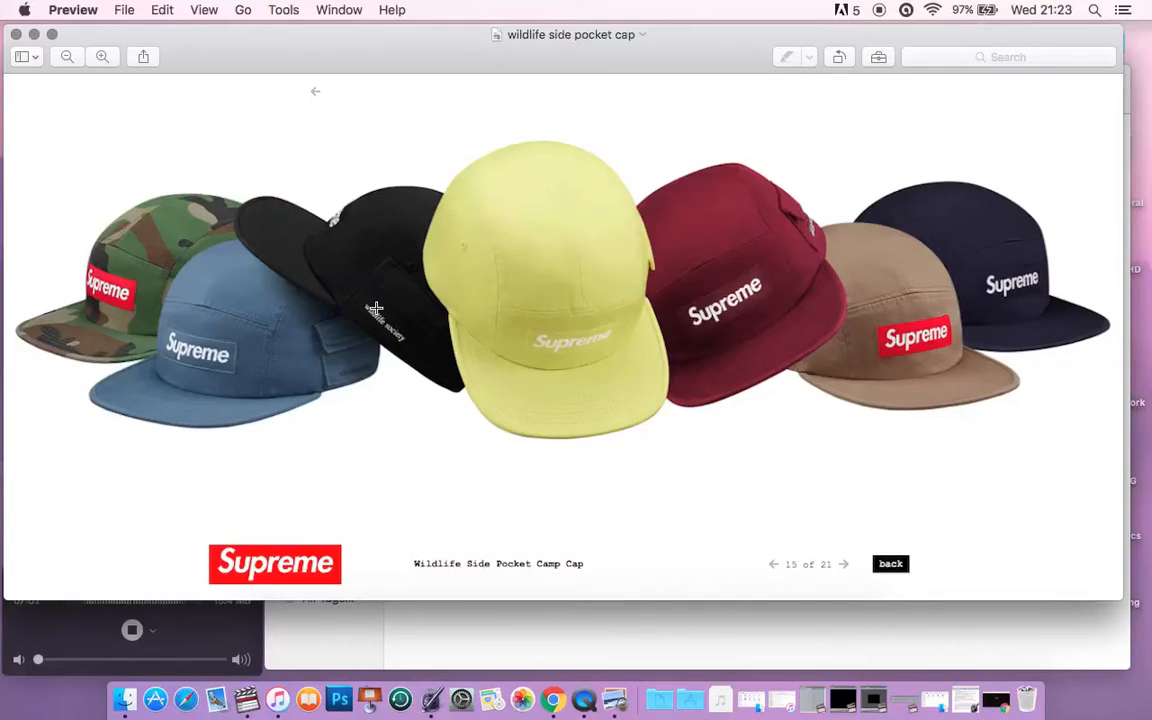
mouse_move(675, 505)
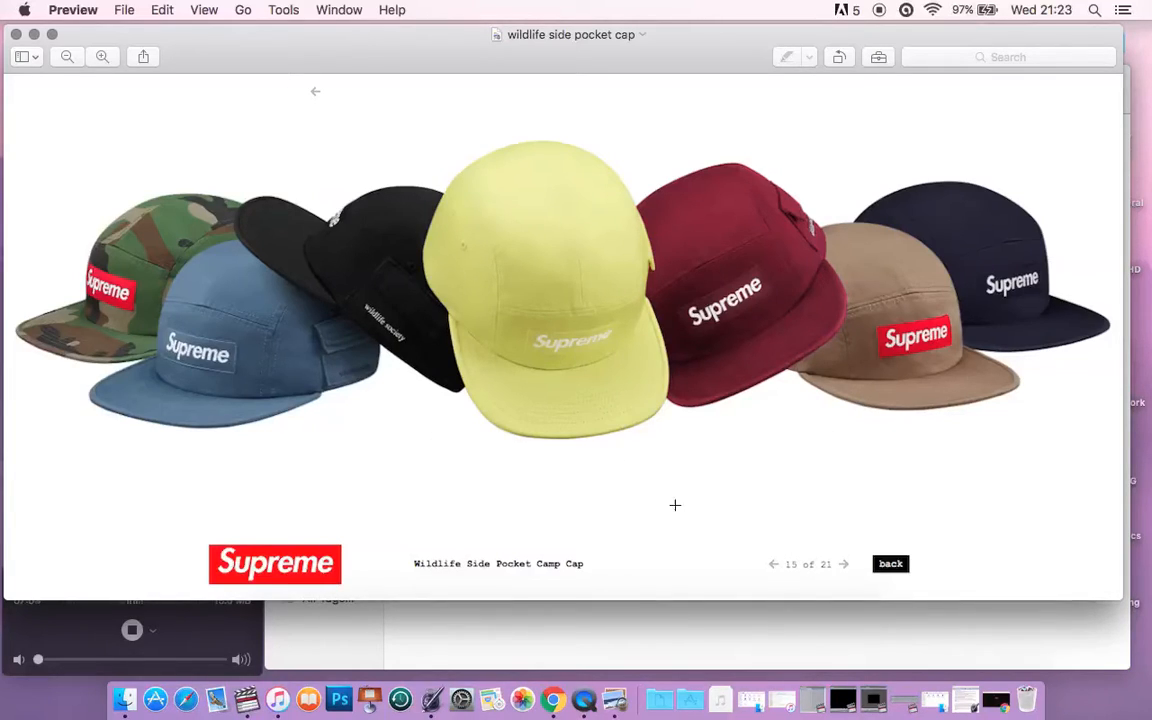
mouse_move(782, 389)
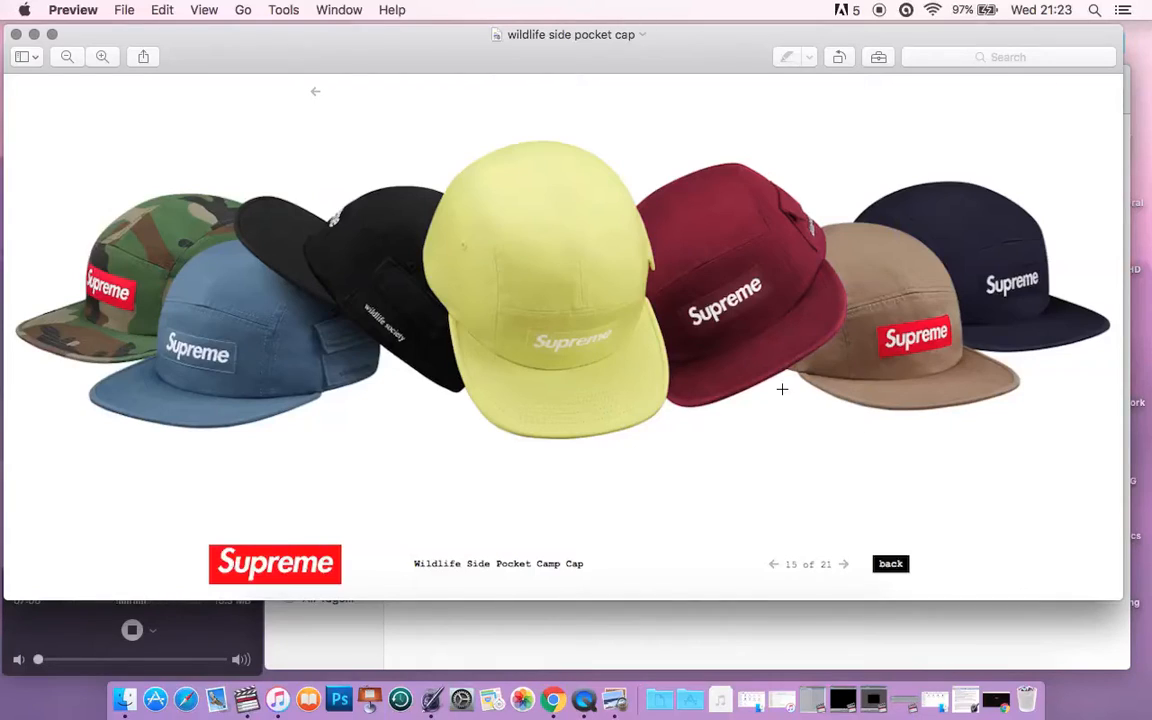
mouse_move(917, 322)
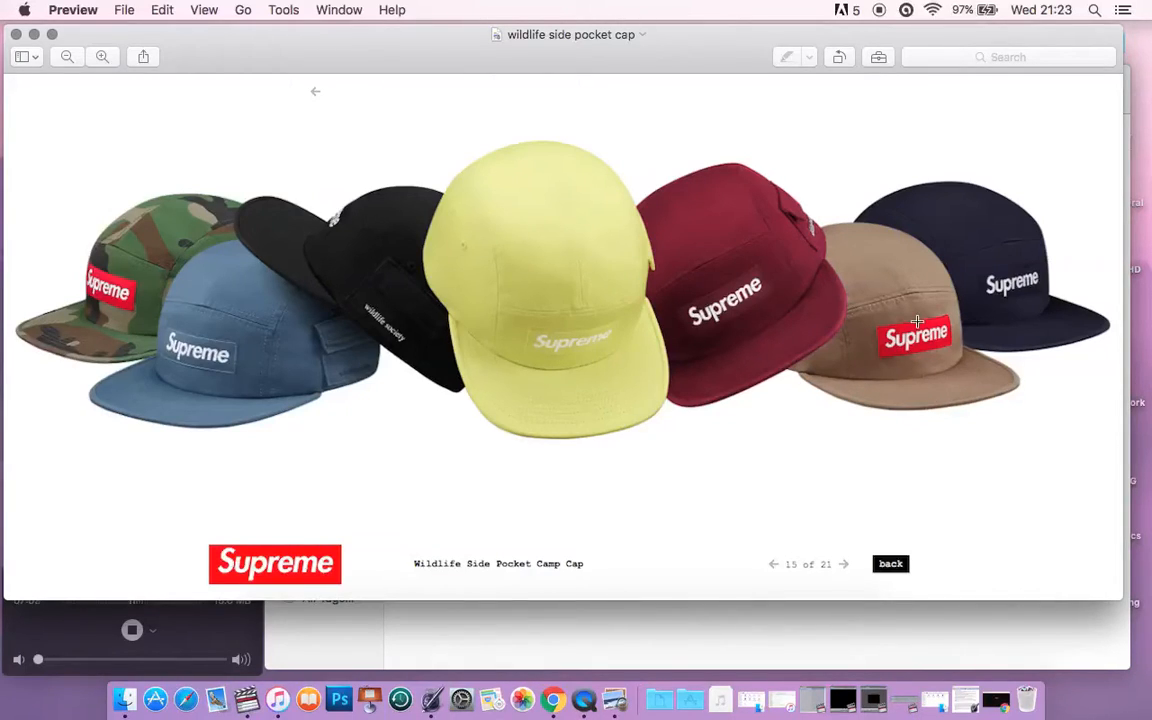
mouse_move(516, 461)
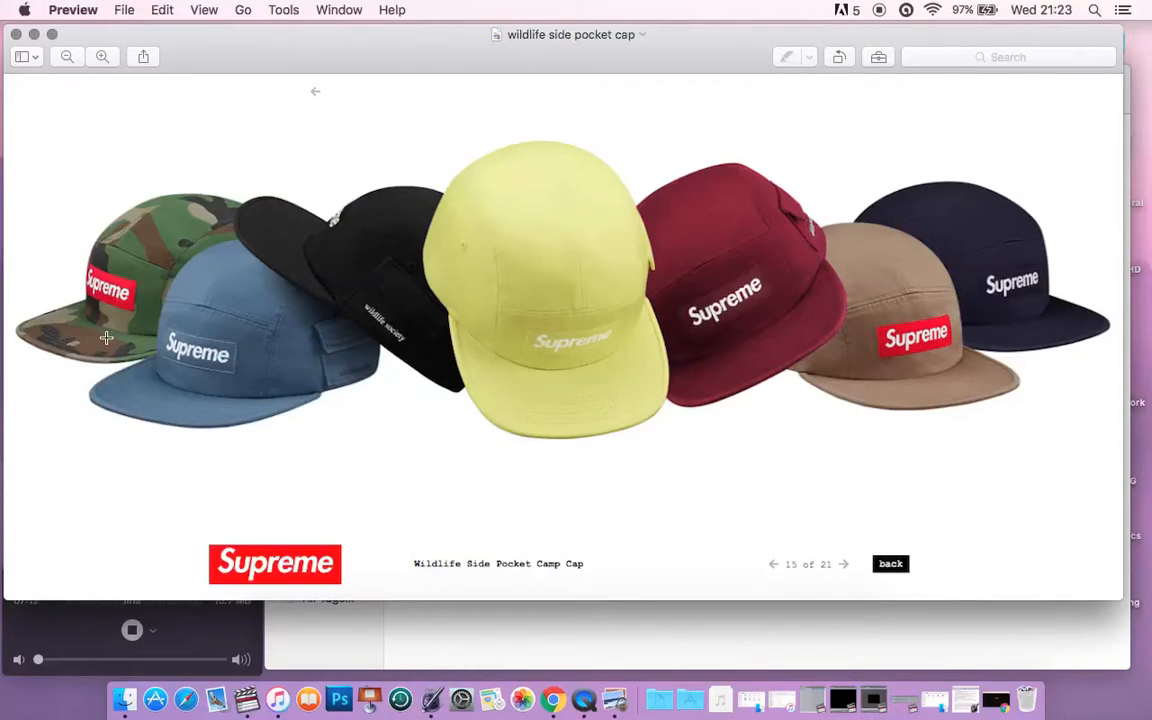
mouse_move(485, 404)
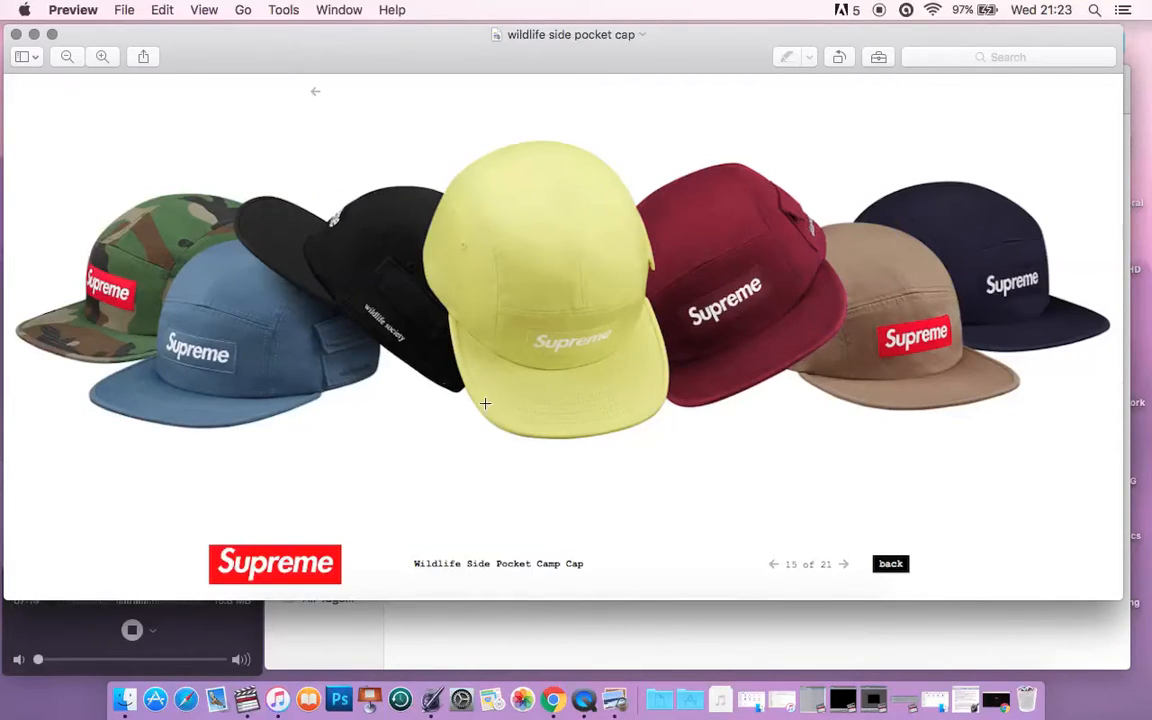
mouse_move(588, 361)
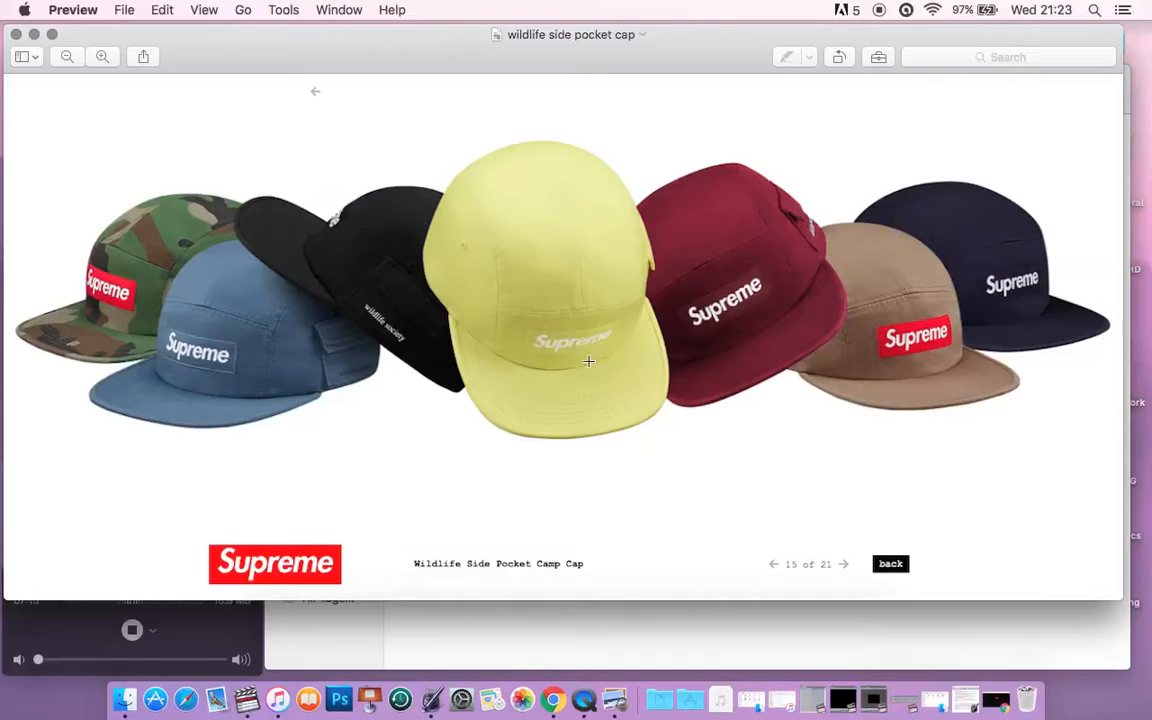
mouse_move(293, 311)
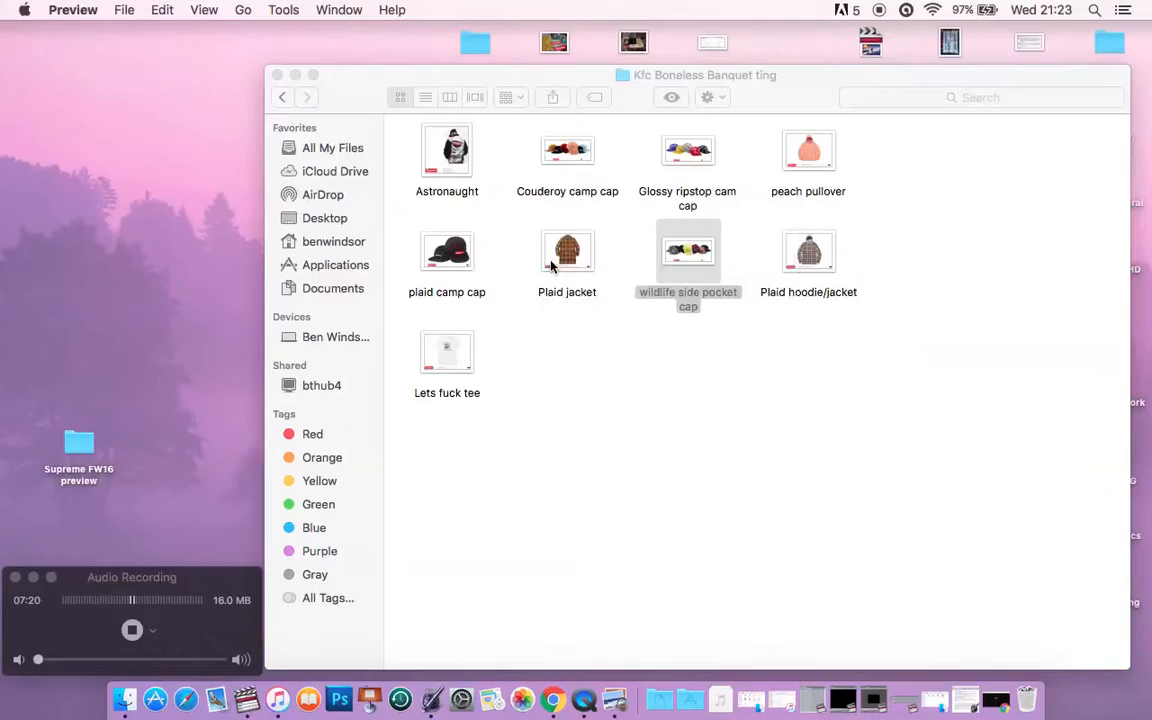
Open the Plaid hoodie/jacket half zip shirt image in Preview
left_click(808, 251)
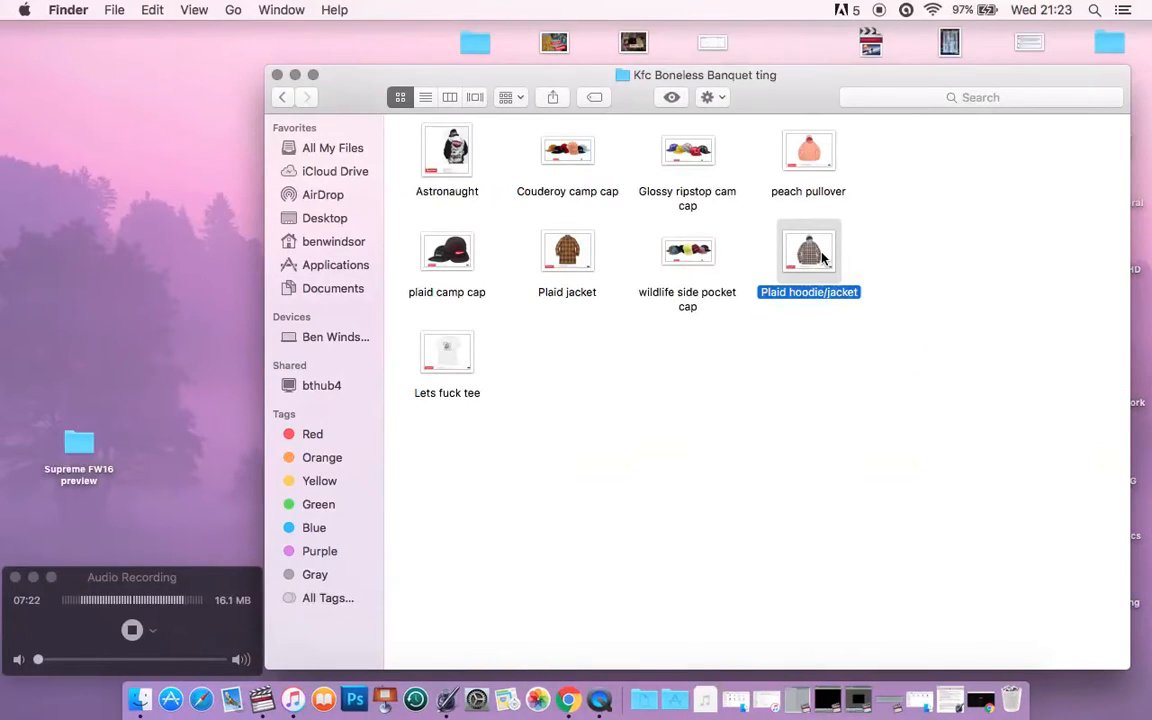
double_click(808, 251)
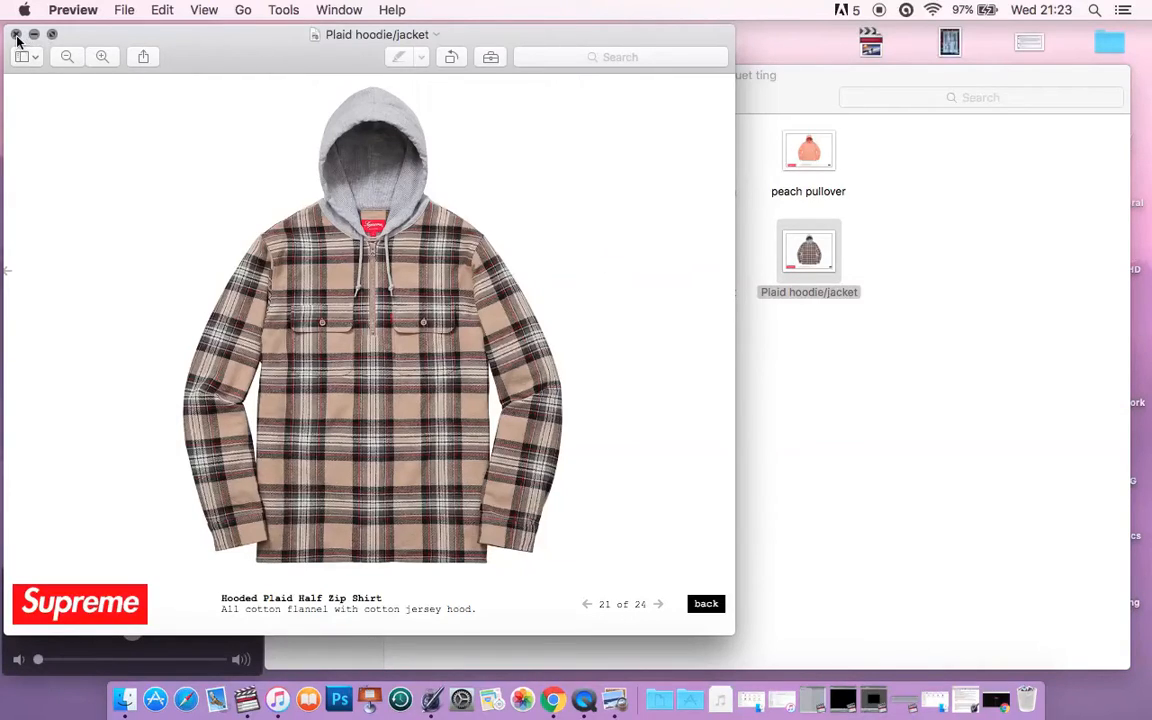
Close the plaid hoodie image, clear the Finder selection, and switch to Chrome
left_click(15, 34)
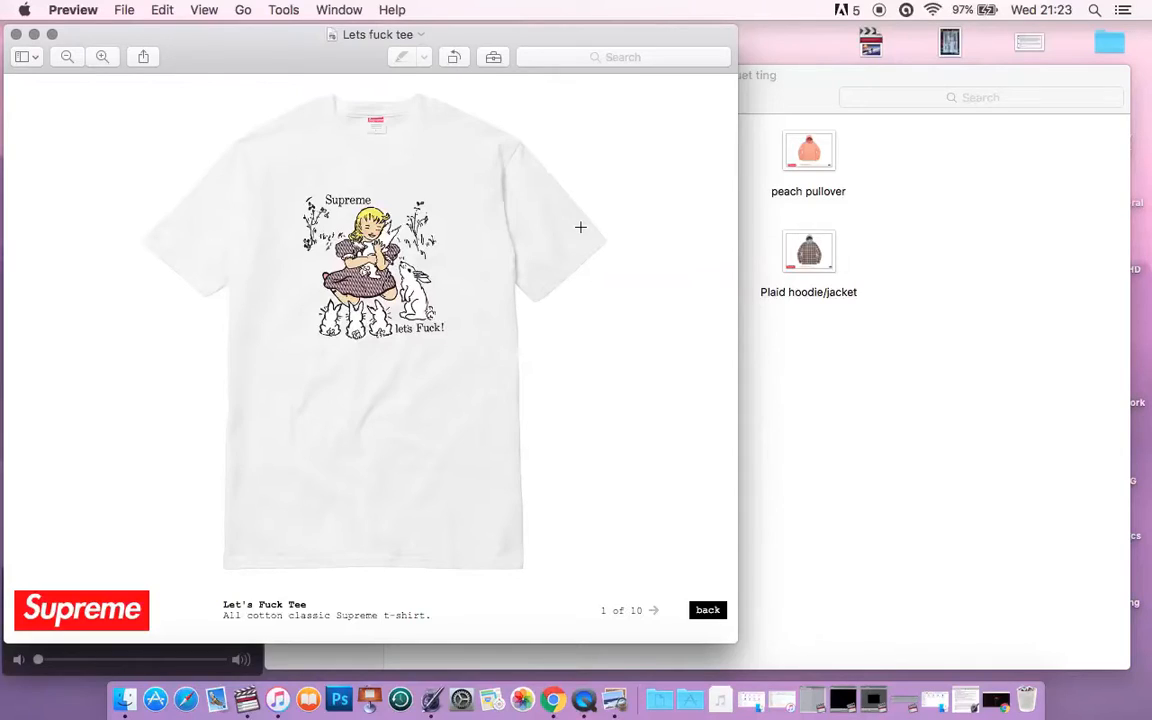
mouse_move(542, 356)
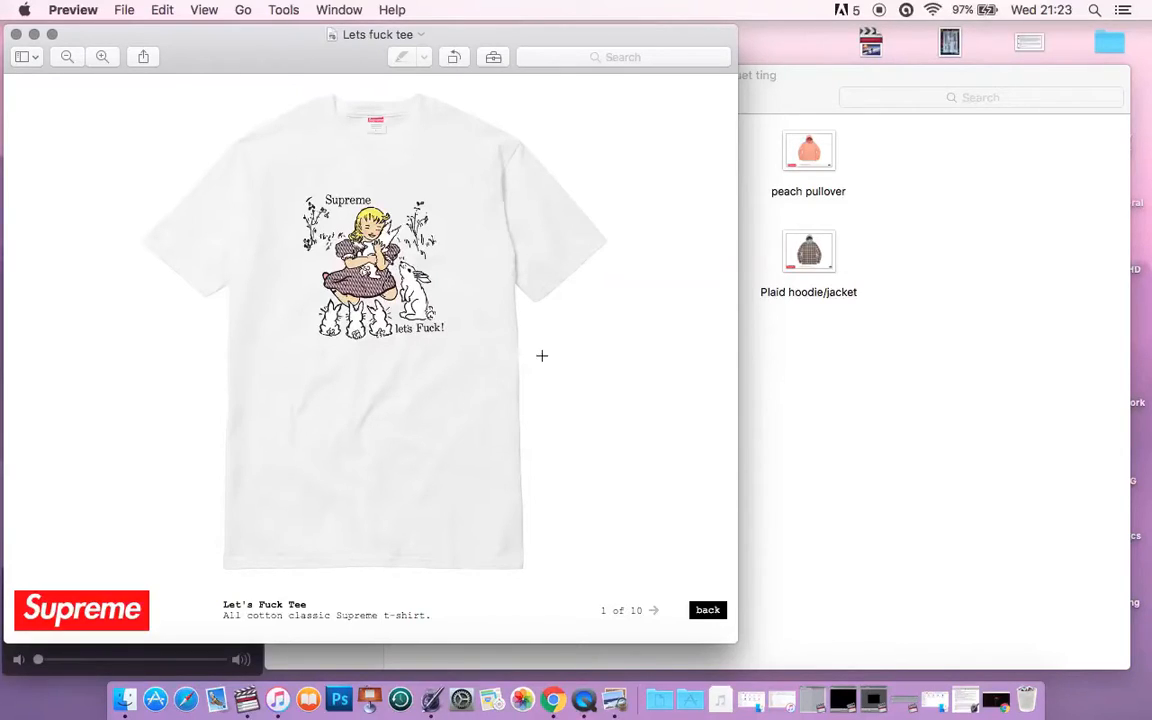
mouse_move(481, 380)
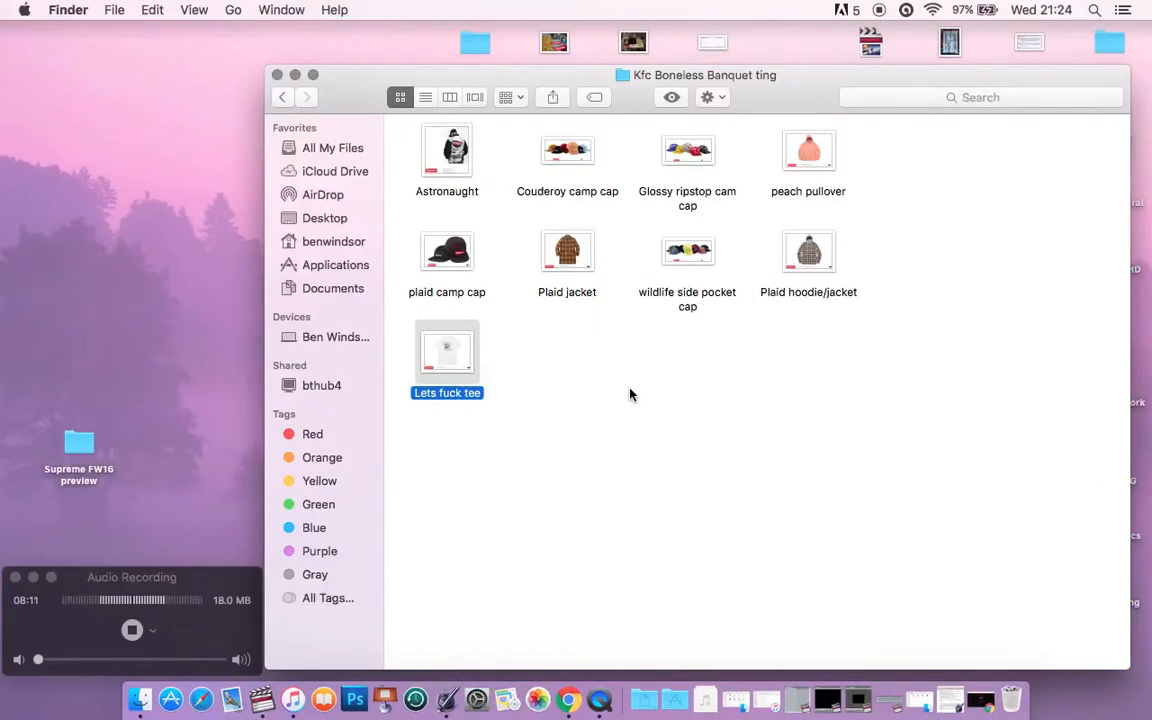
left_click(850, 453)
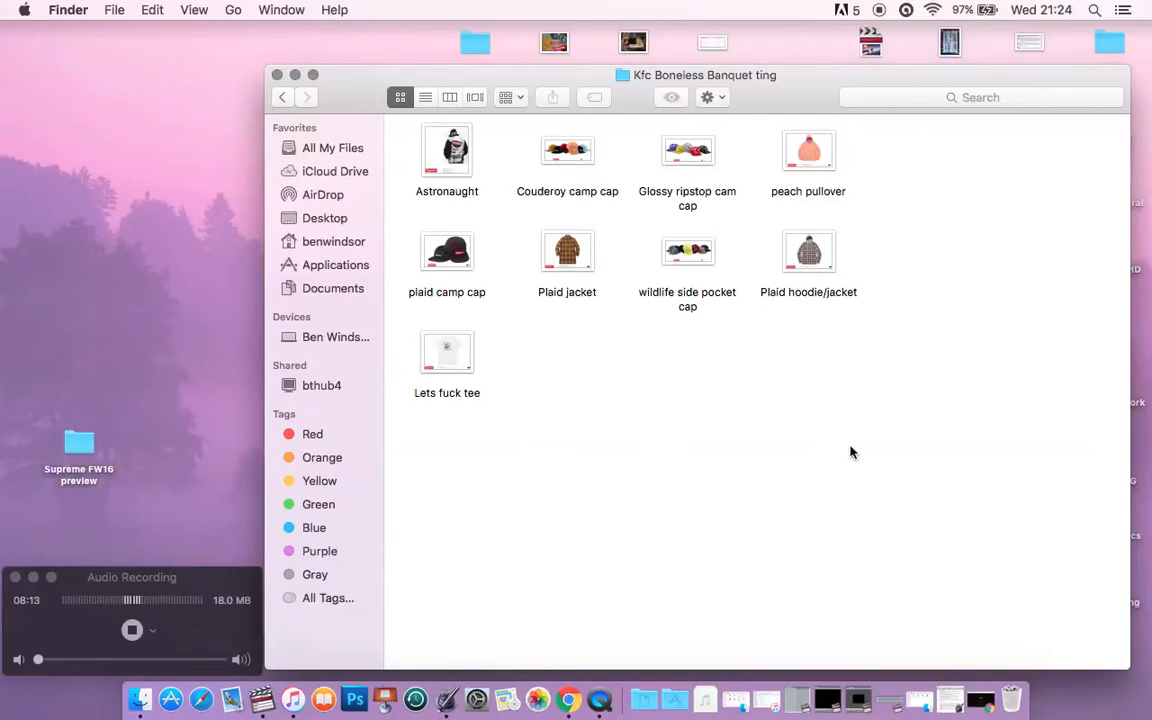
left_click(583, 698)
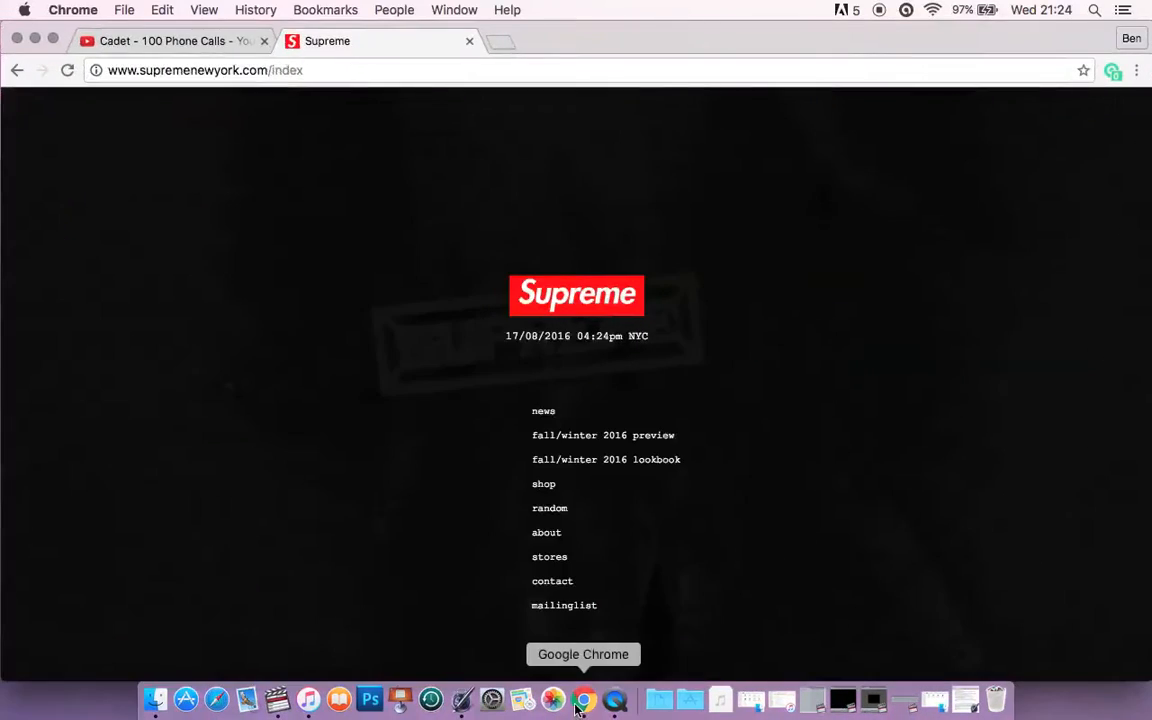
Open the fall/winter 2016 preview at The War Report Hooded Sweatshirt
left_click(603, 434)
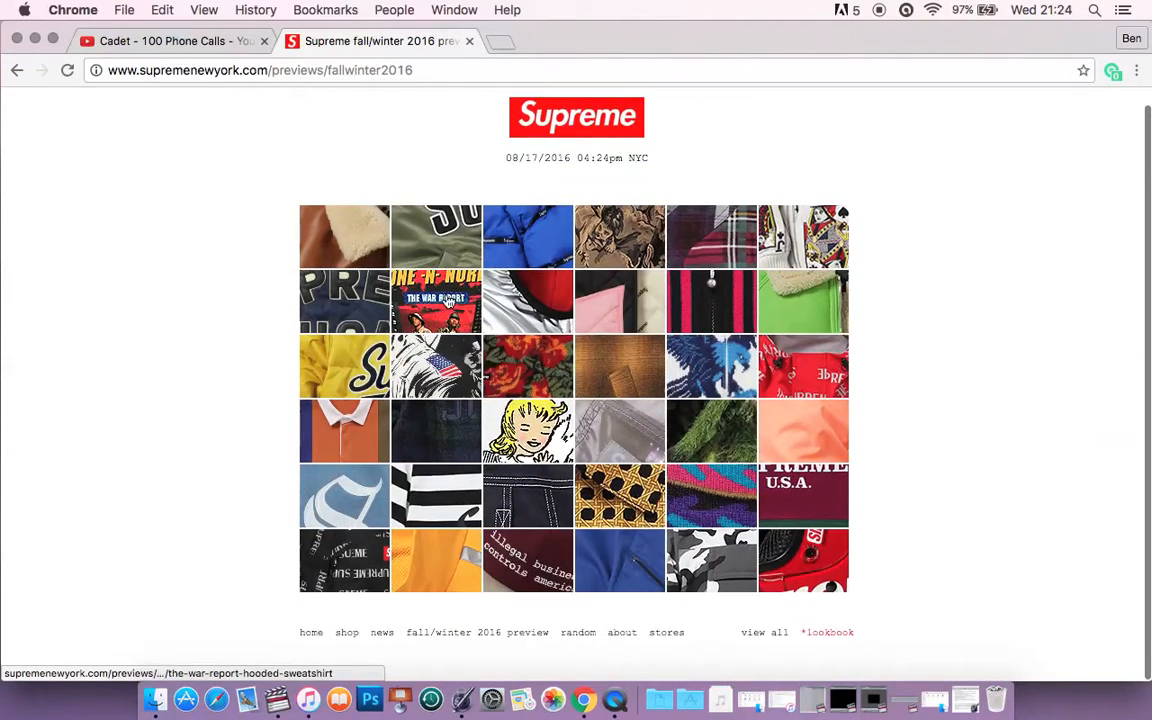
left_click(437, 302)
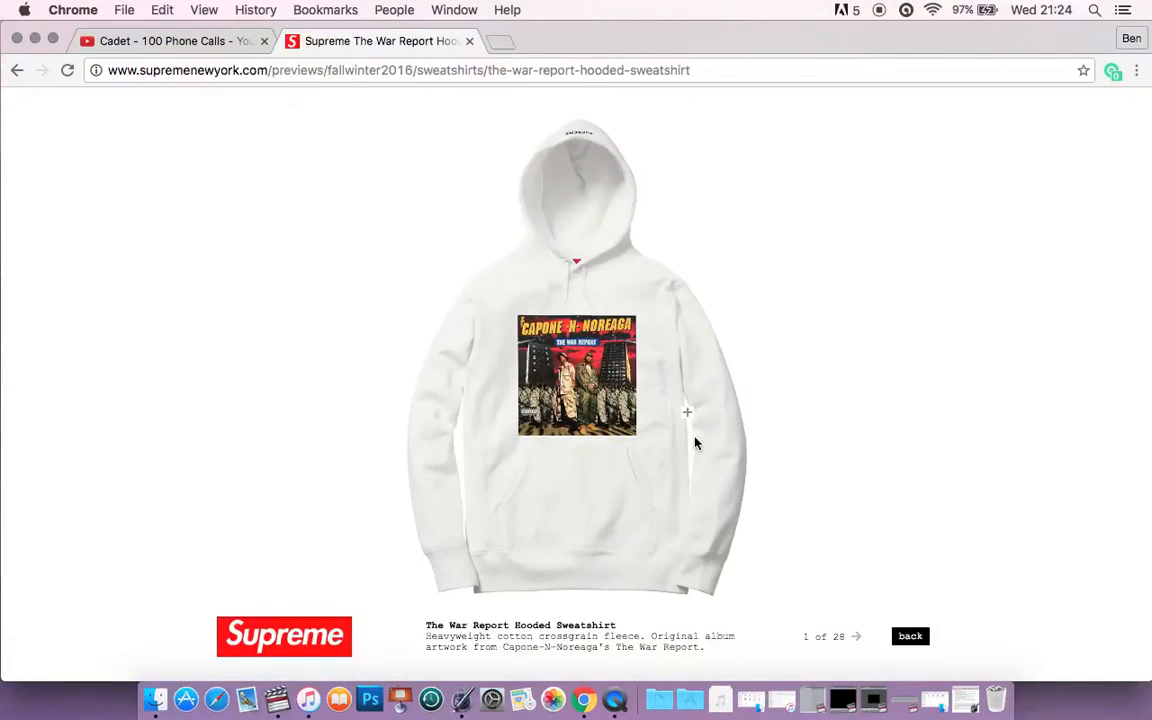
mouse_move(855, 637)
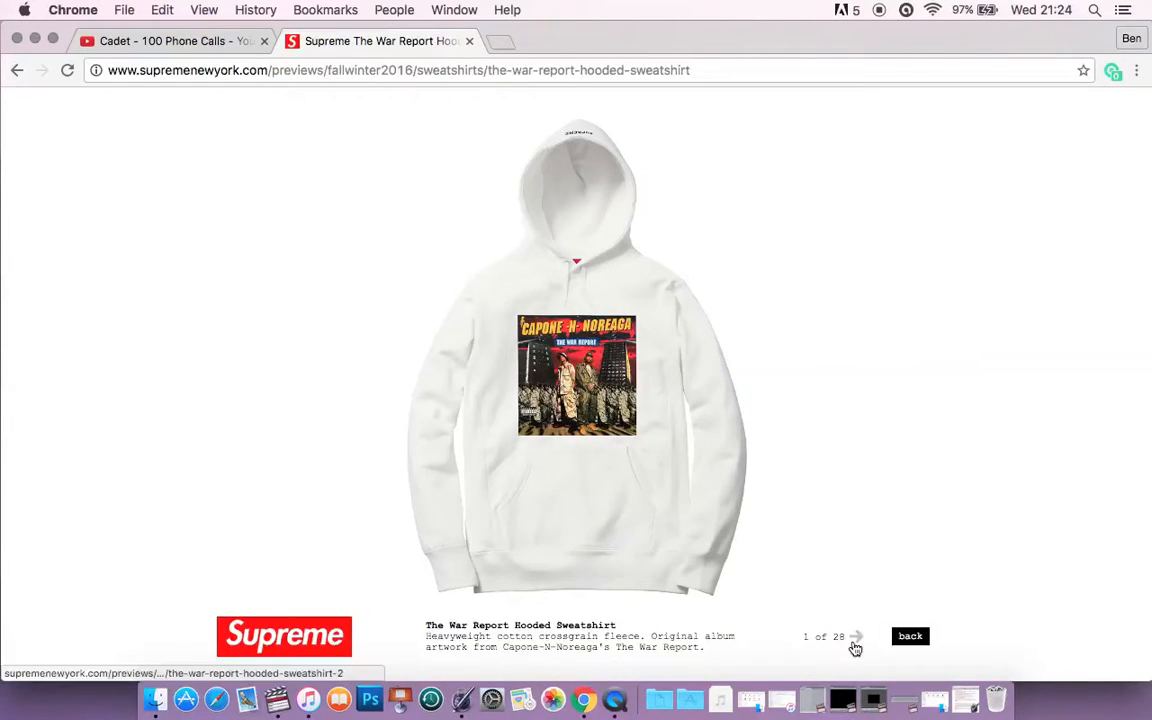
Page forward through the preview to item 6 of 28, the Sumo Hooded Sweatshirt
left_click(856, 637)
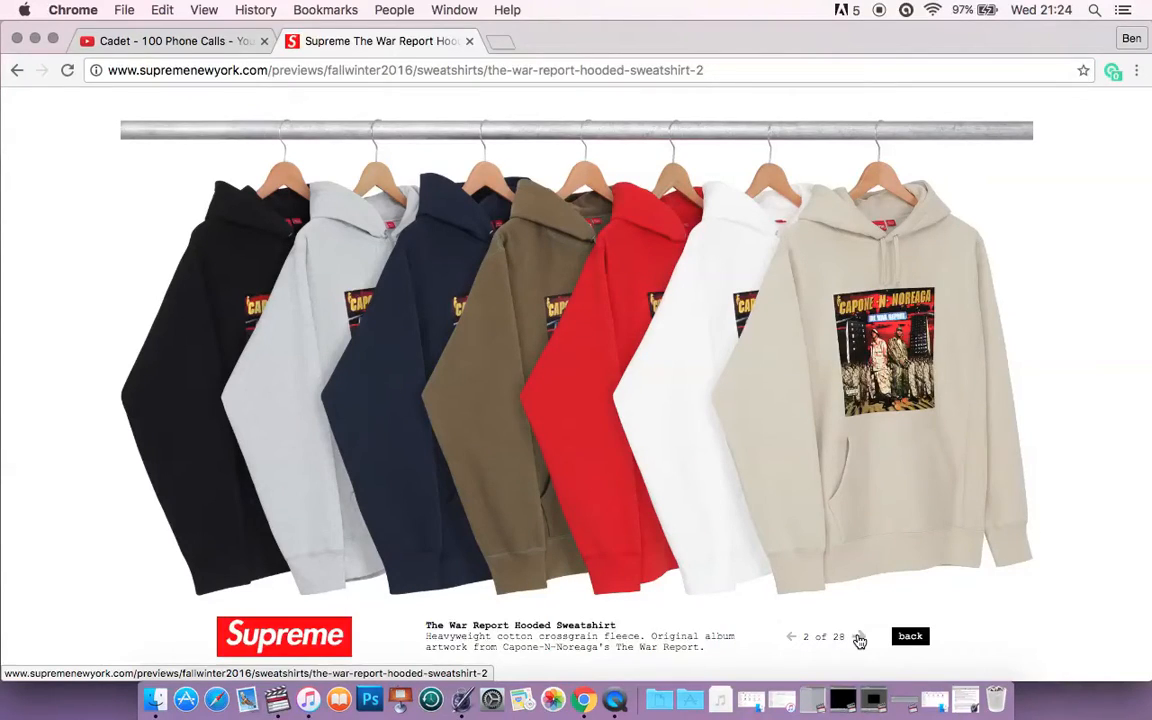
left_click(859, 637)
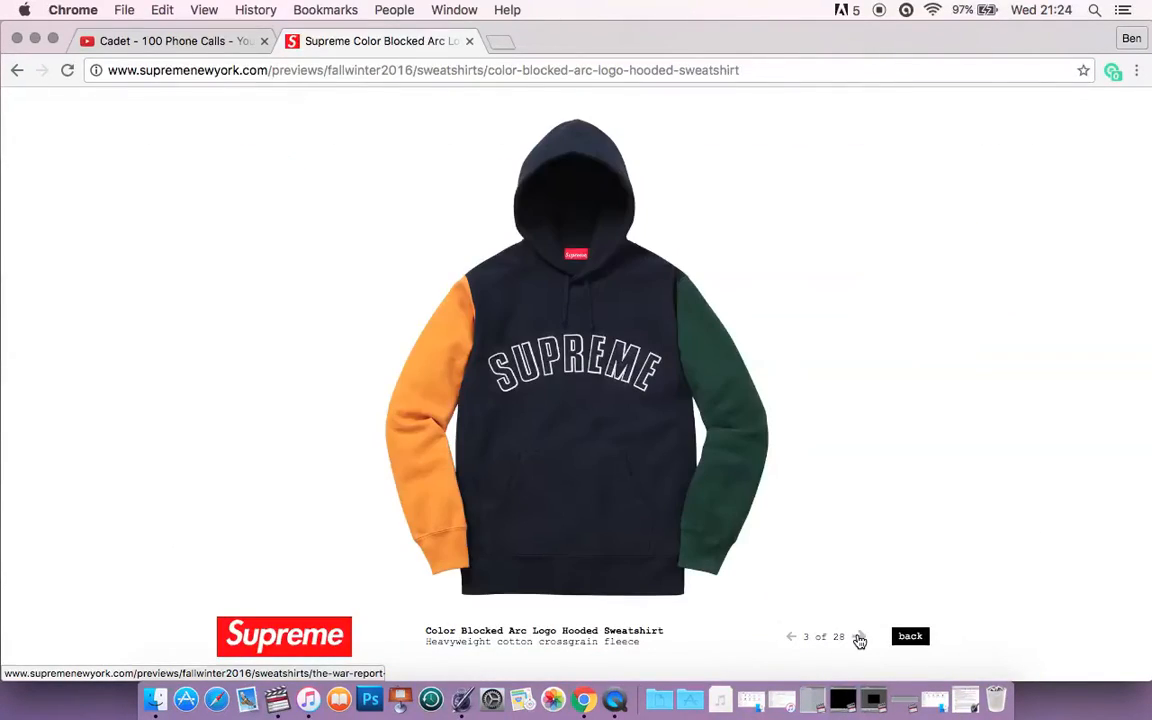
left_click(859, 637)
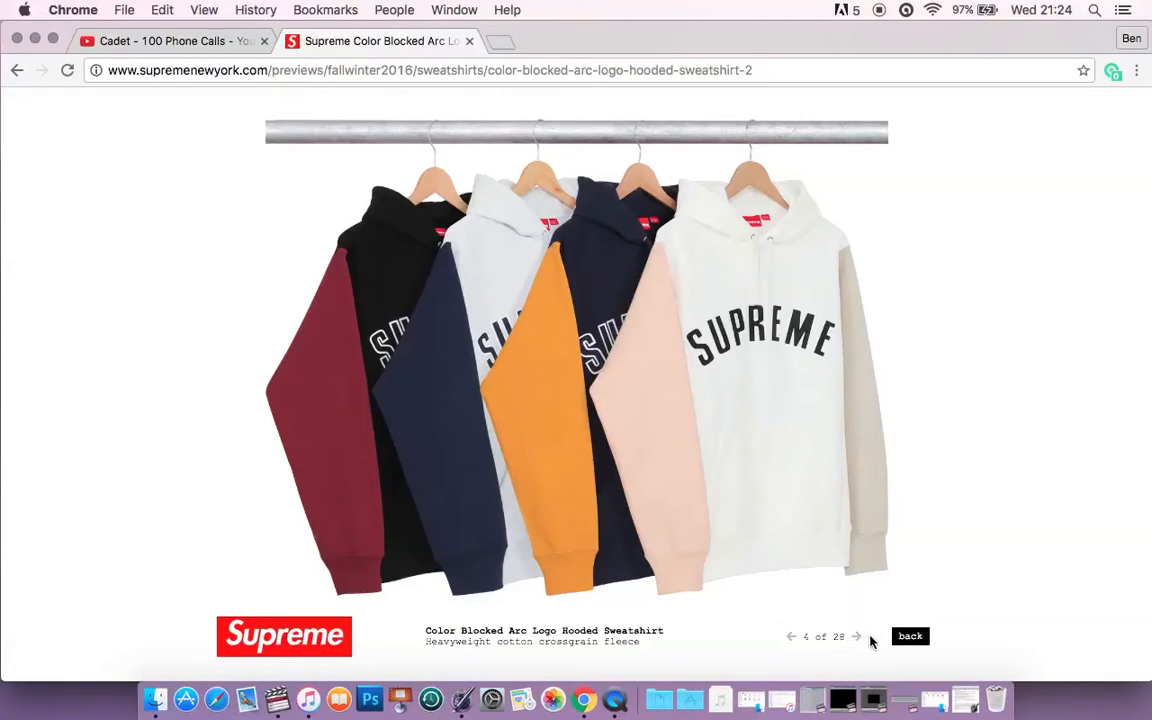
left_click(857, 636)
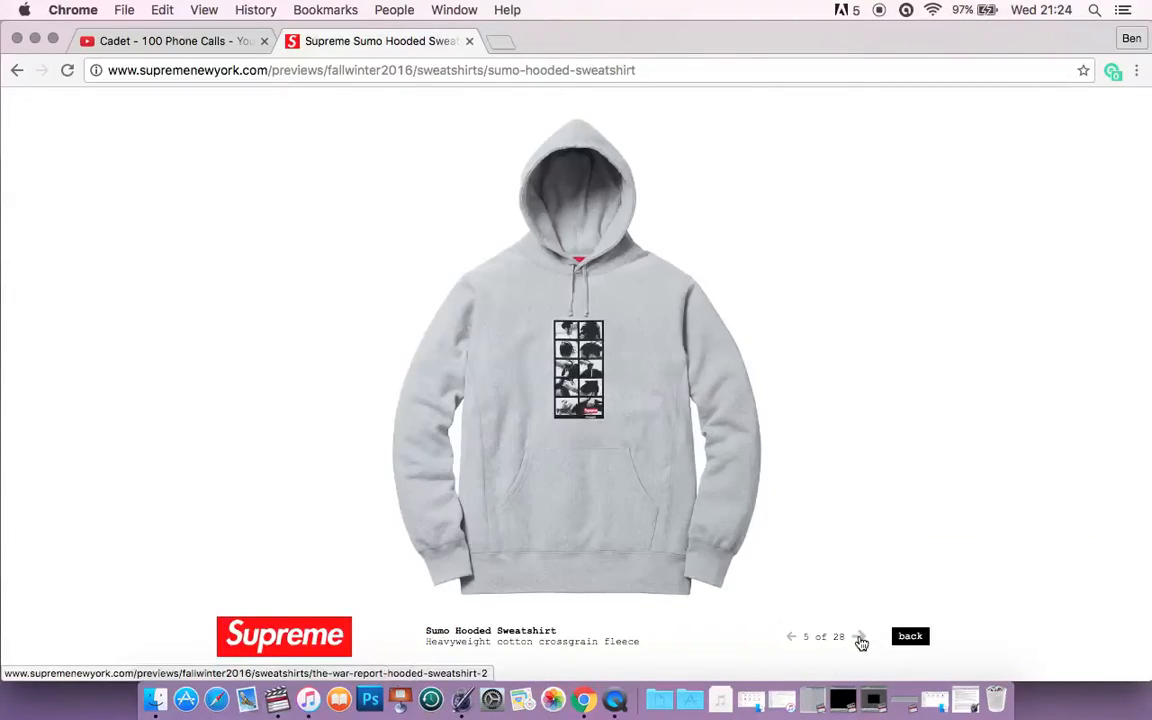
left_click(859, 637)
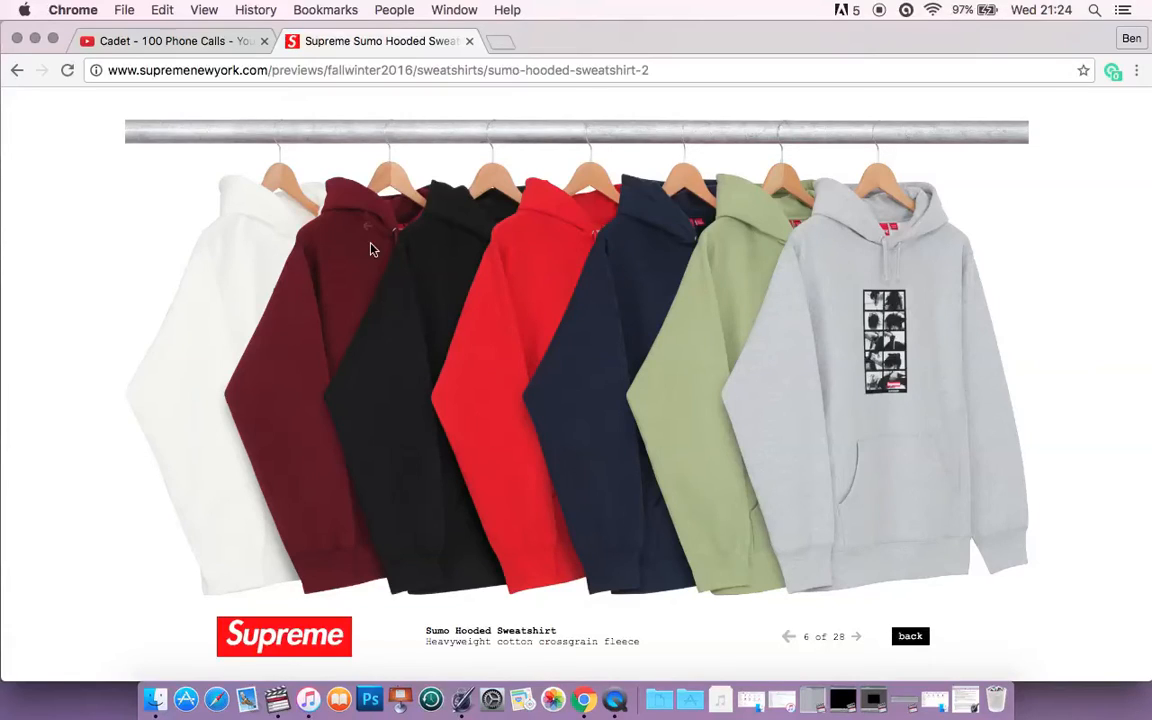
mouse_move(75, 118)
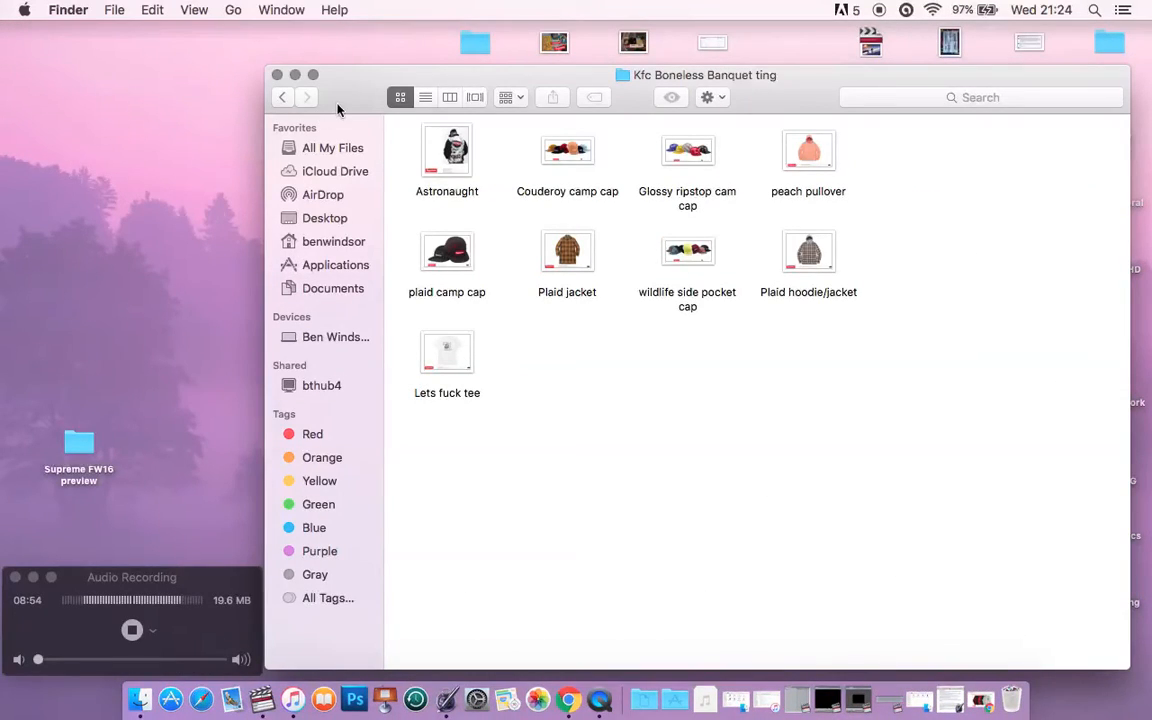
mouse_move(510, 238)
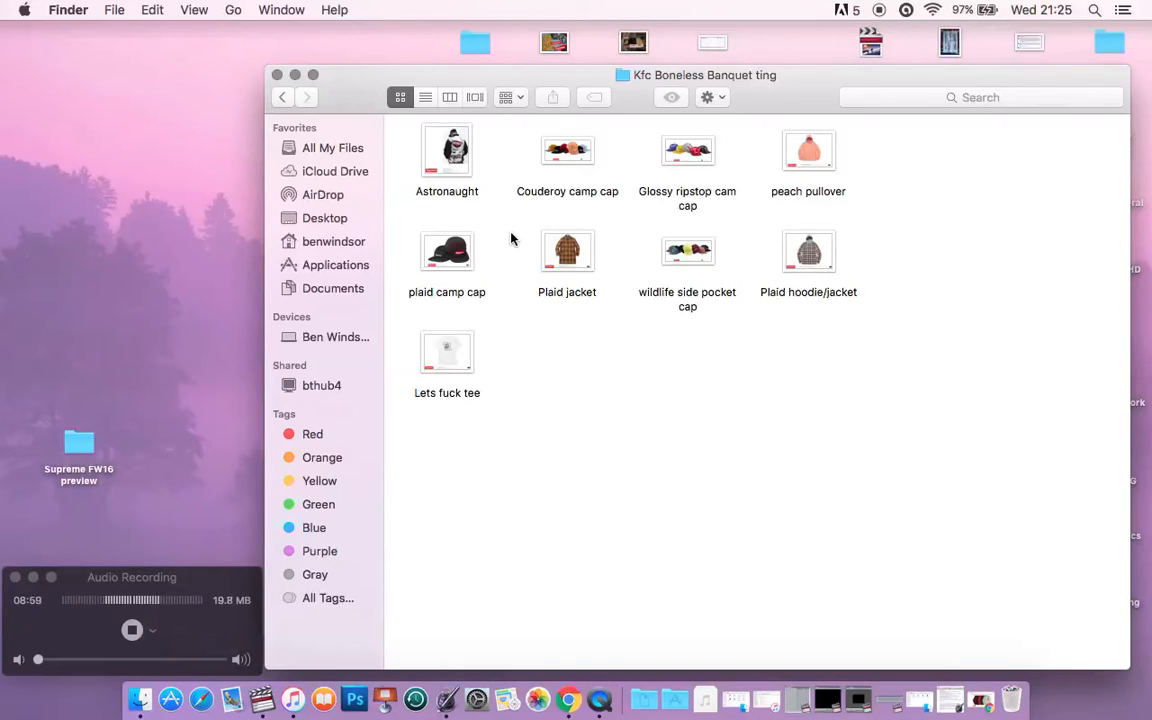
mouse_move(368, 103)
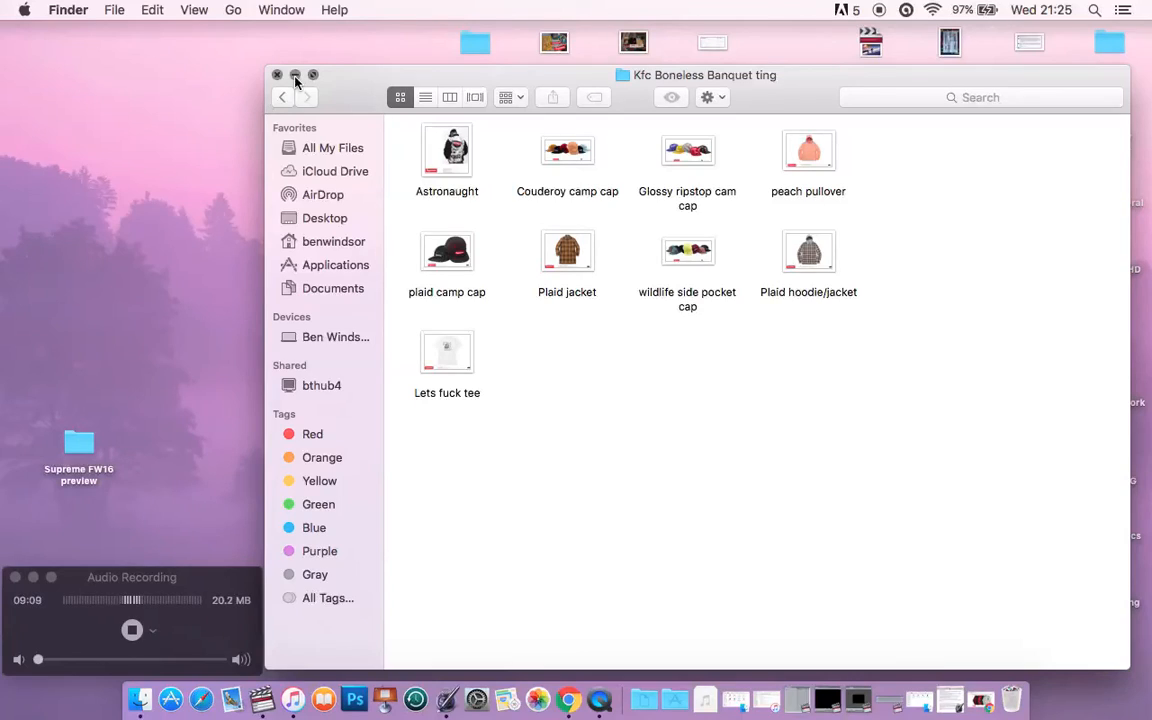
mouse_move(650, 462)
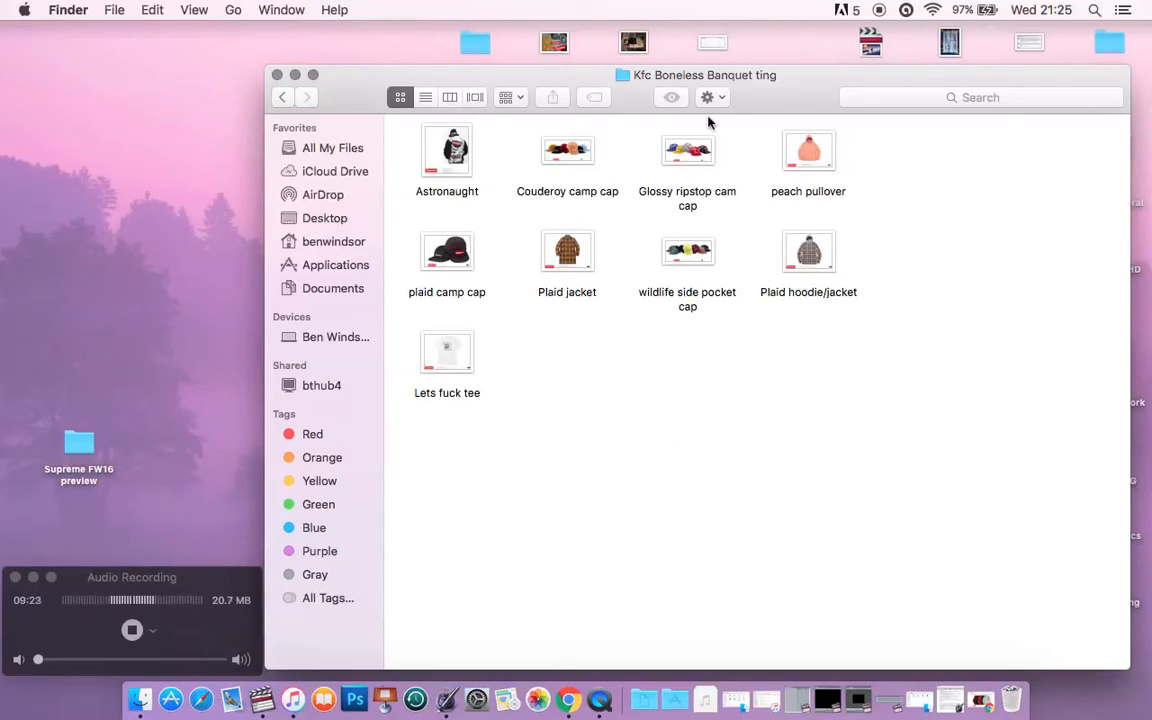
mouse_move(675, 345)
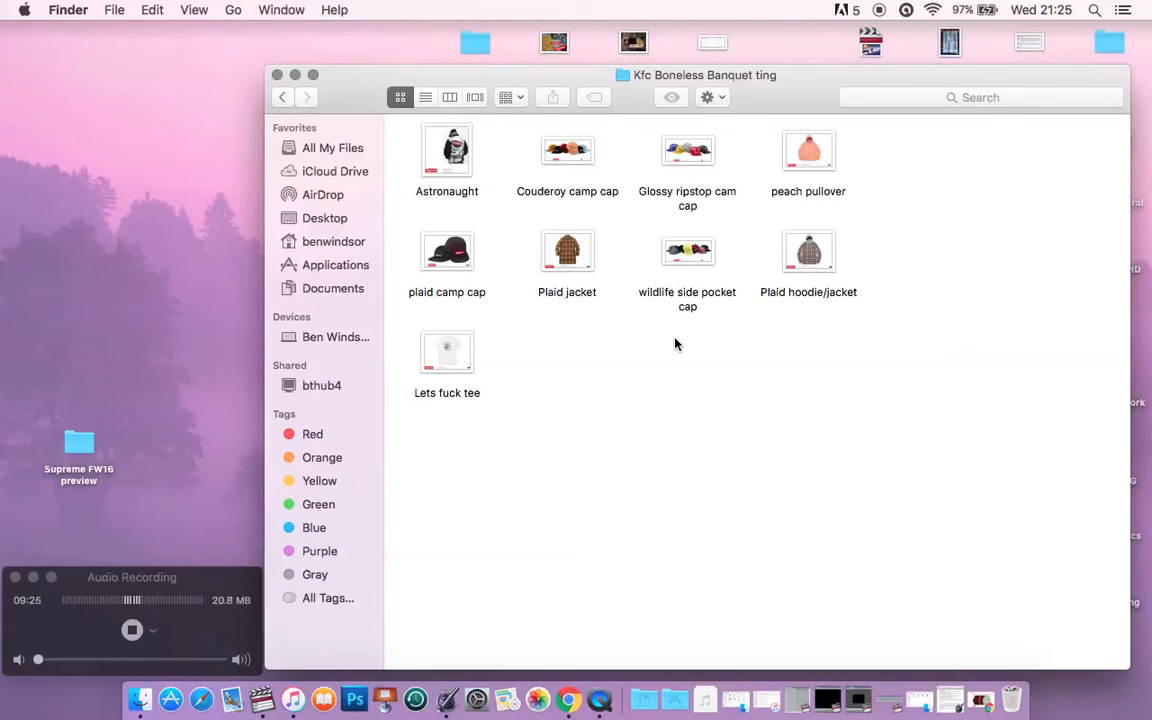